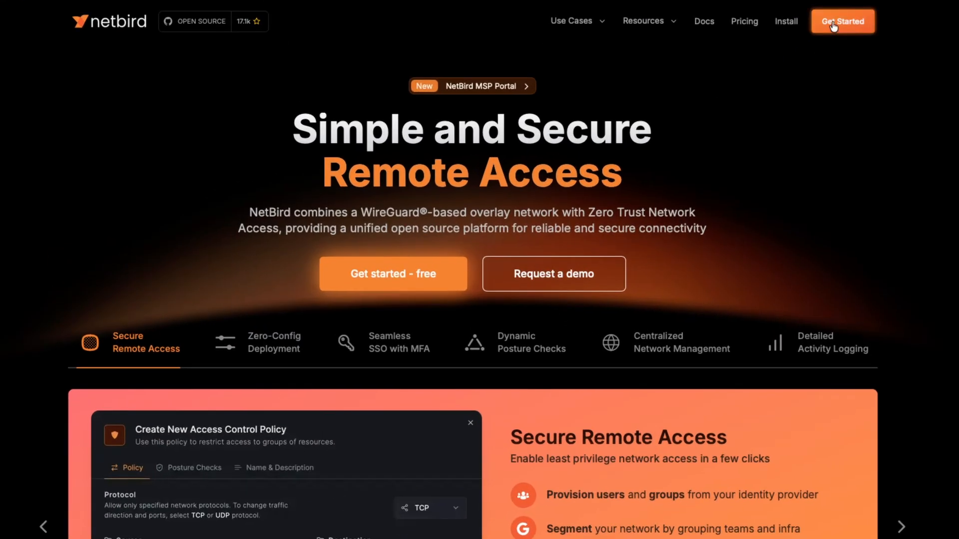
pyautogui.moveTo(841, 21)
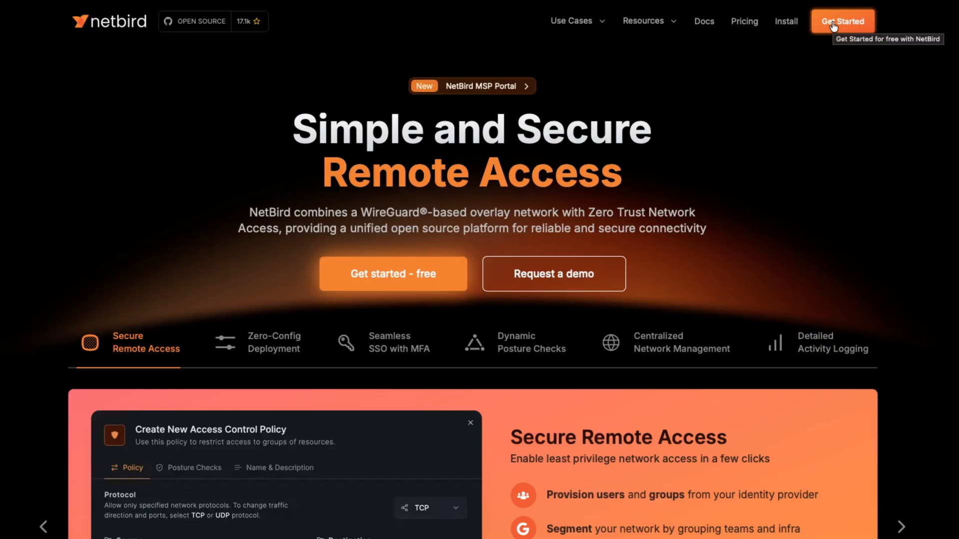
# Step: Go from the NetBird homepage to the sign-in page via Get Started
pyautogui.click(842, 21)
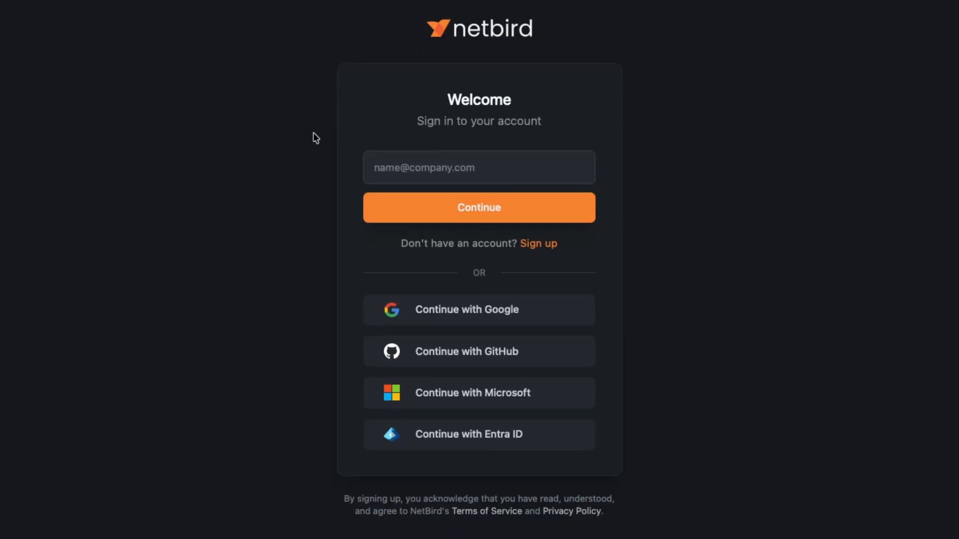
pyautogui.moveTo(538, 244)
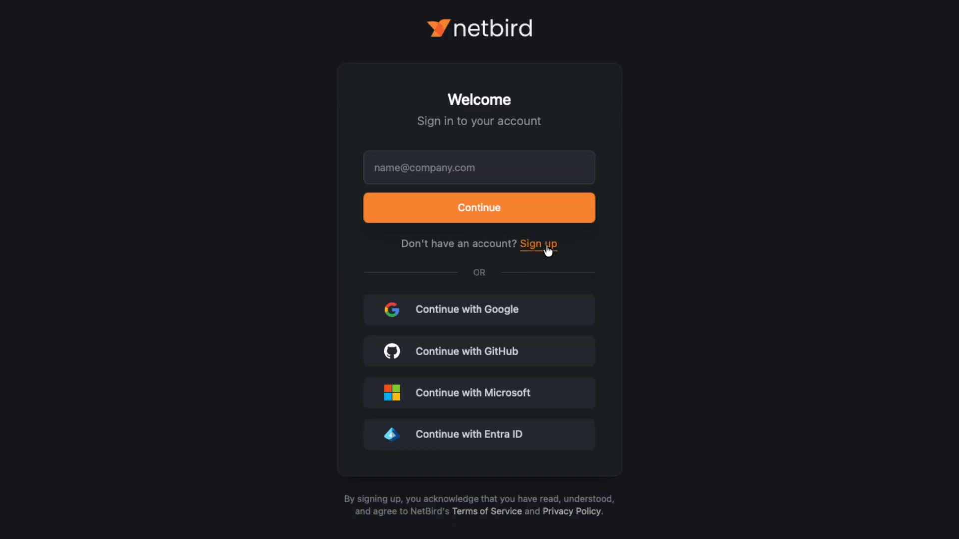
pyautogui.click(479, 351)
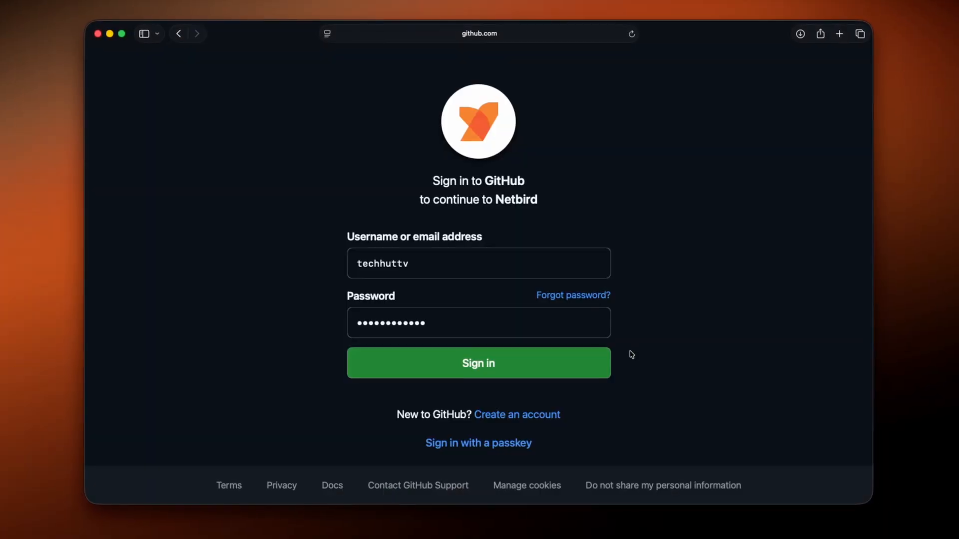
pyautogui.click(478, 363)
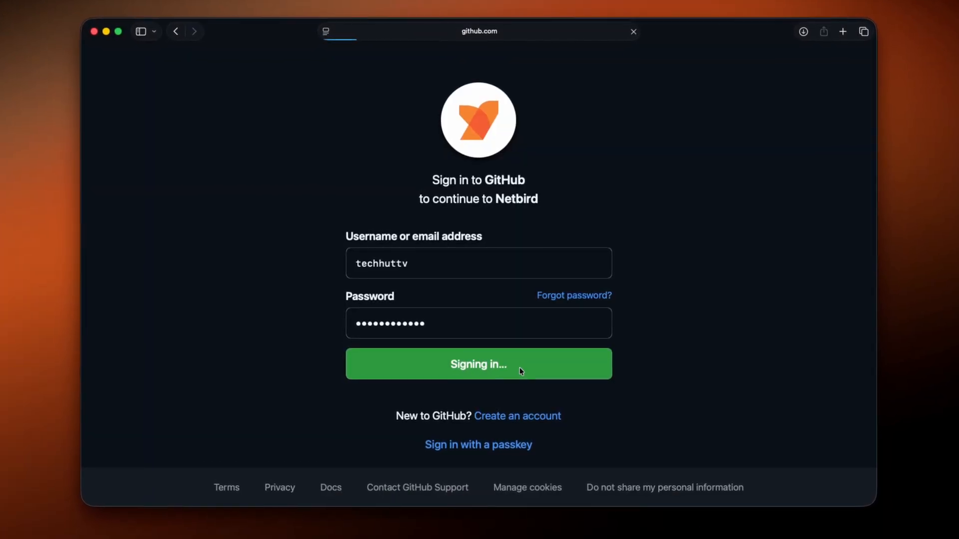
pyautogui.click(479, 363)
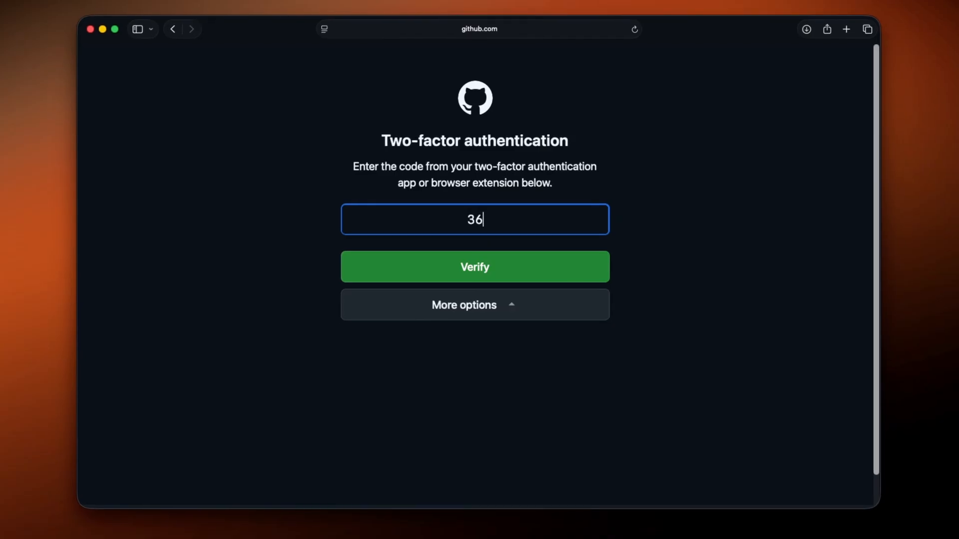
pyautogui.write('7')
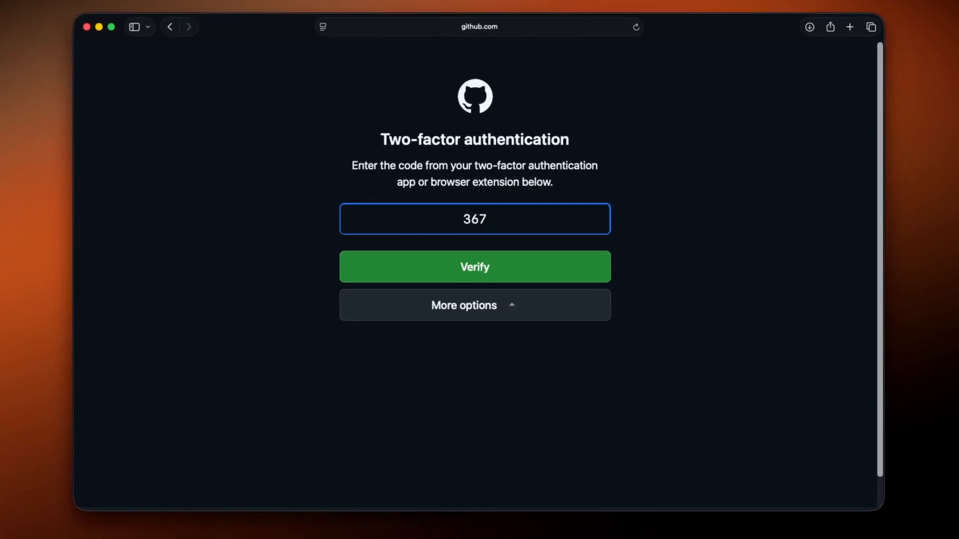
pyautogui.write('316')
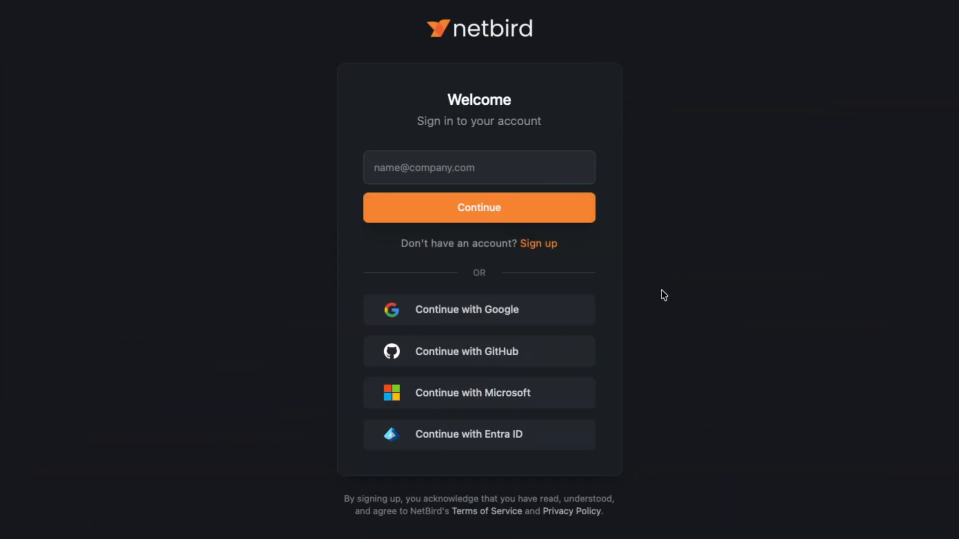
pyautogui.moveTo(448, 314)
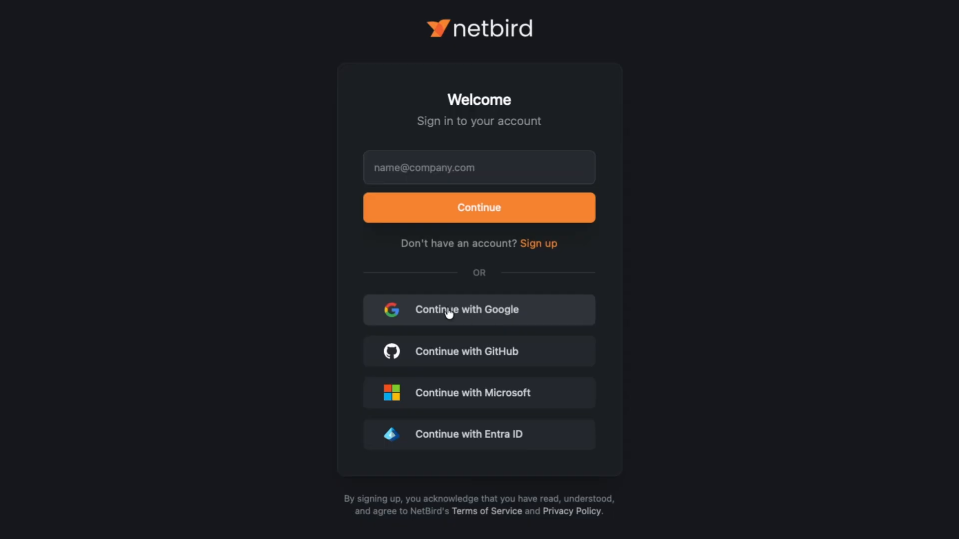
# Step: Sign in with the Google account and settle on the personal use-case survey
pyautogui.click(478, 309)
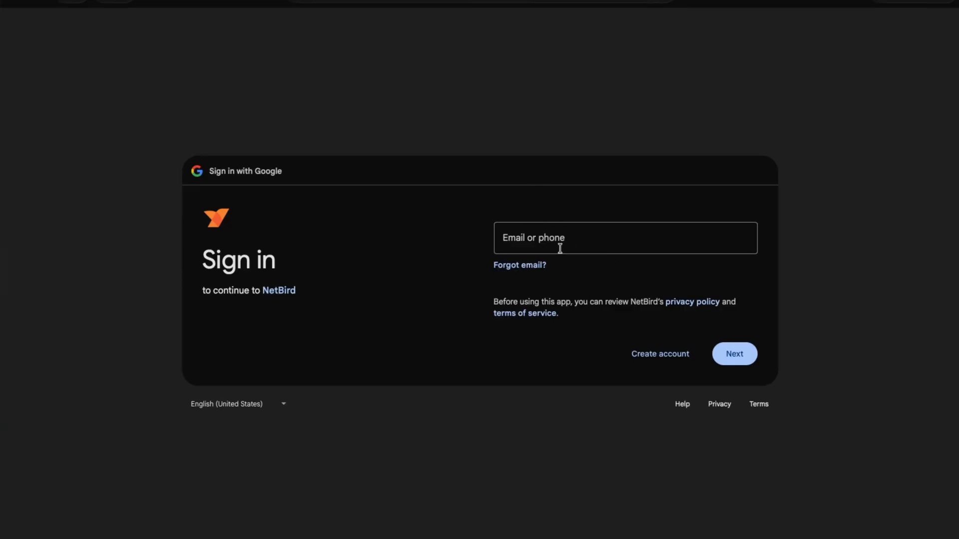
pyautogui.click(734, 353)
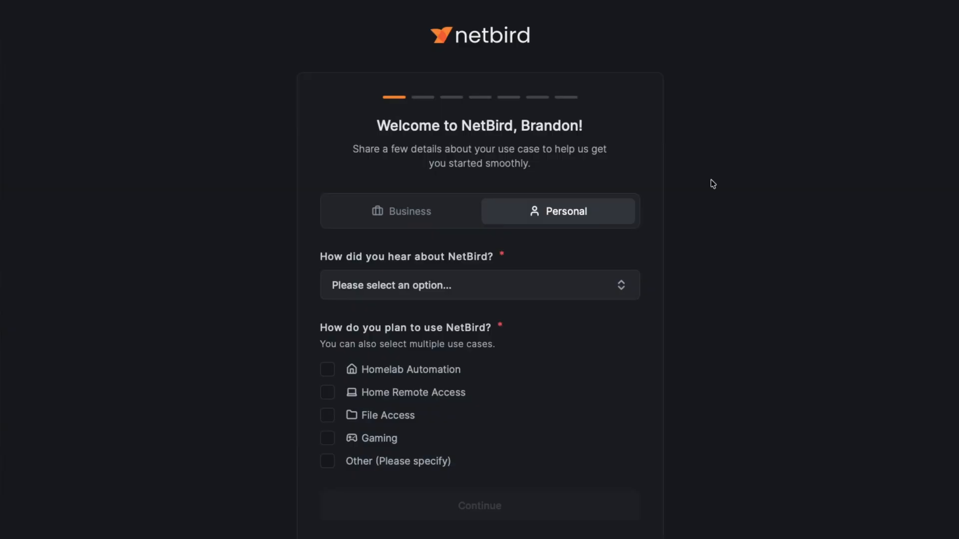
pyautogui.moveTo(557, 142)
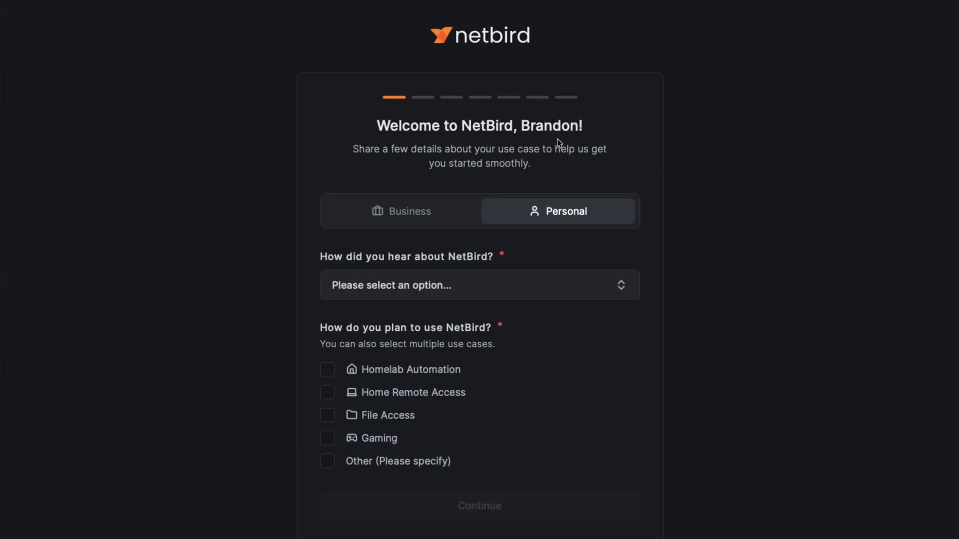
pyautogui.click(404, 211)
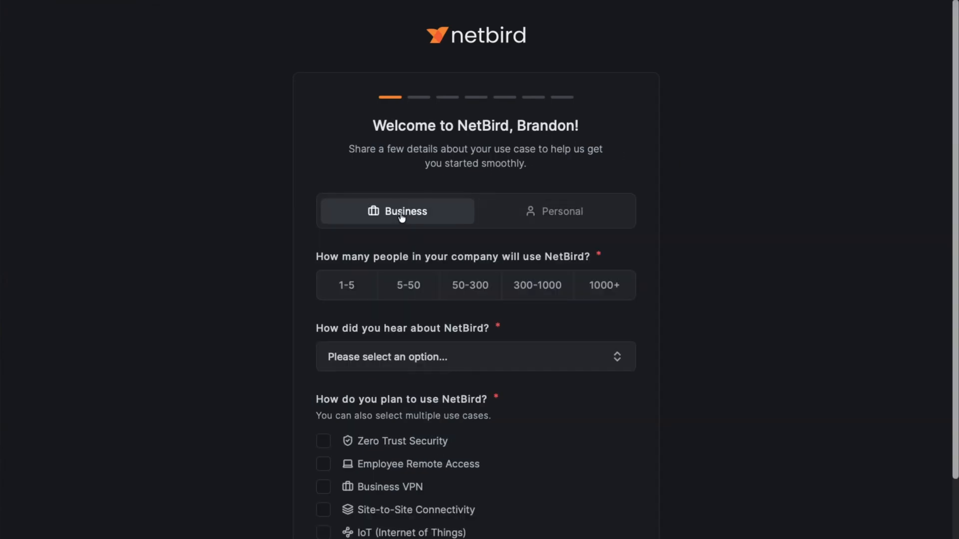
pyautogui.click(557, 211)
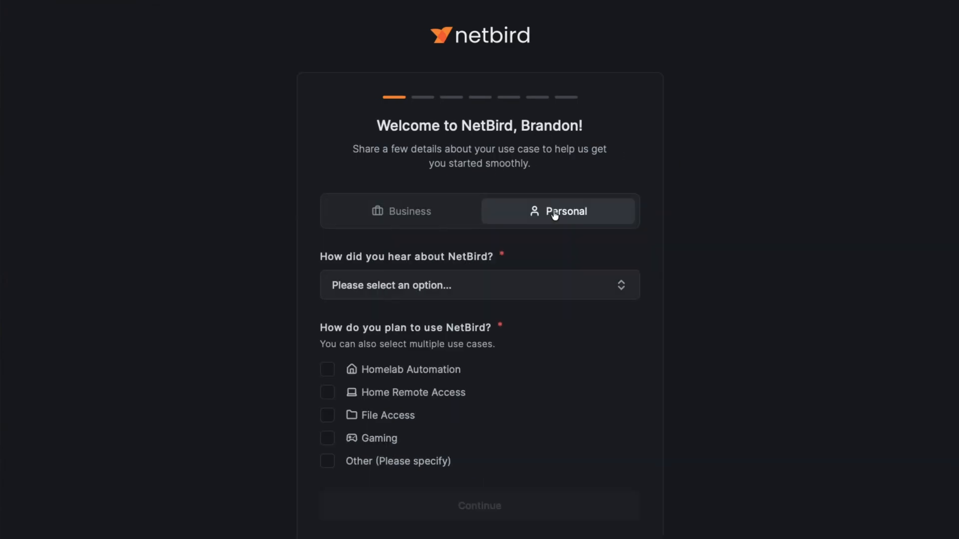
# Step: Answer the survey: heard via YouTube, planning Home Remote Access and File Access, and continue
pyautogui.click(478, 284)
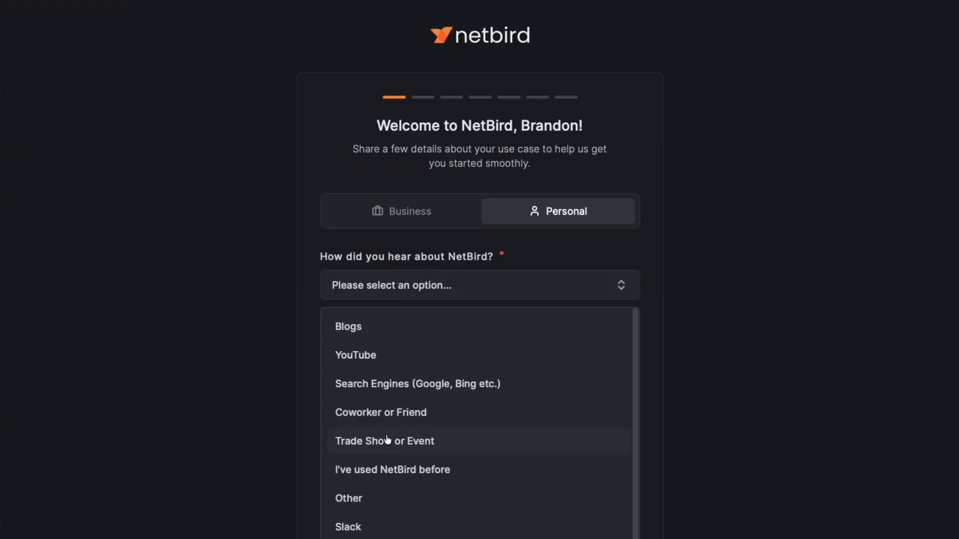
pyautogui.click(355, 355)
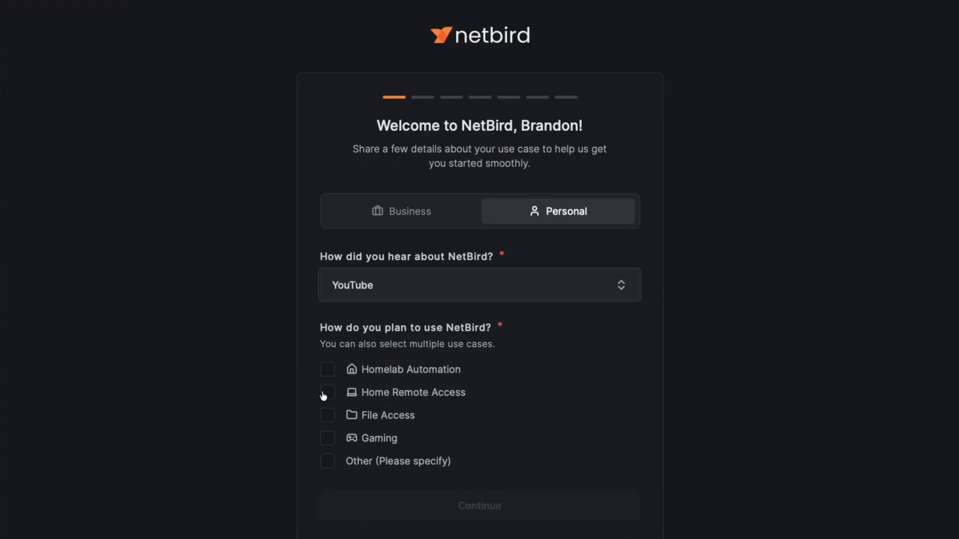
pyautogui.click(328, 391)
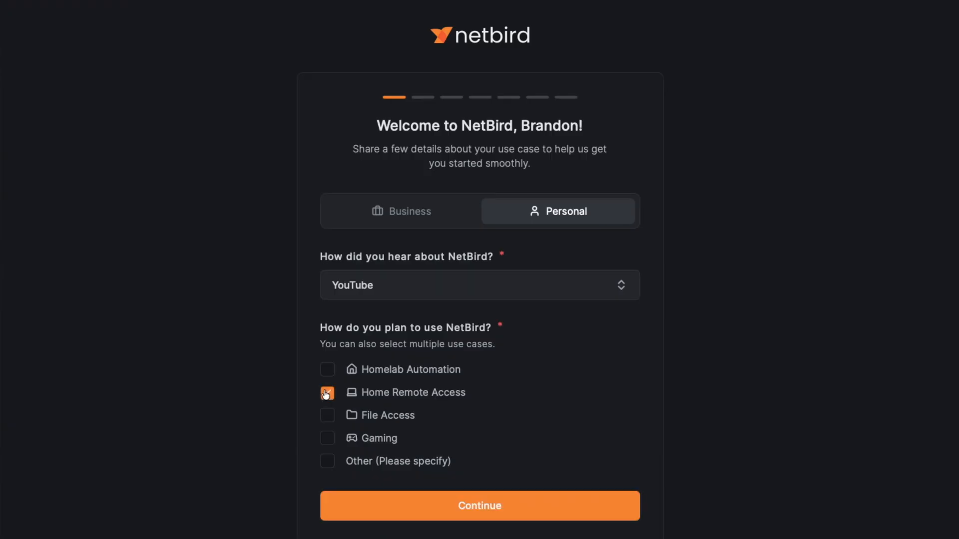
pyautogui.click(328, 415)
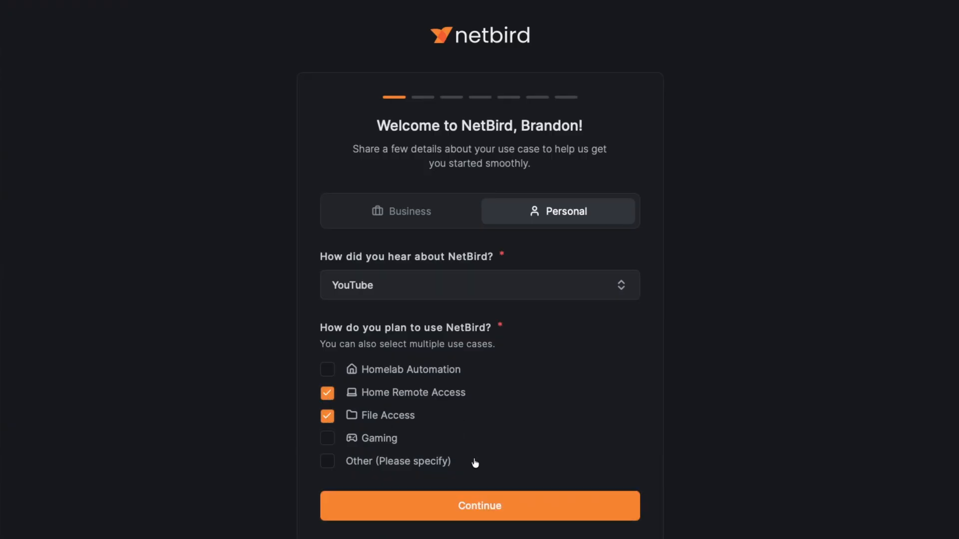
pyautogui.click(480, 505)
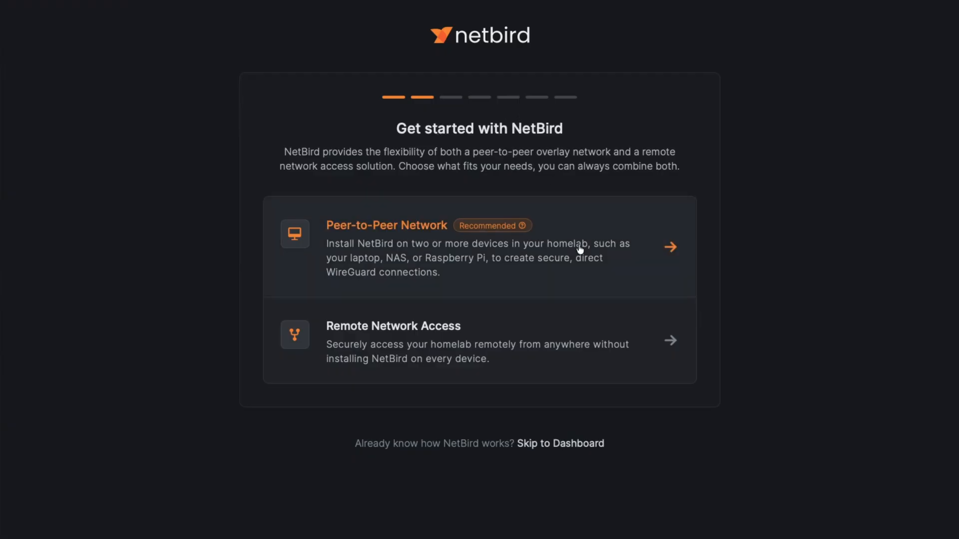
pyautogui.moveTo(563, 269)
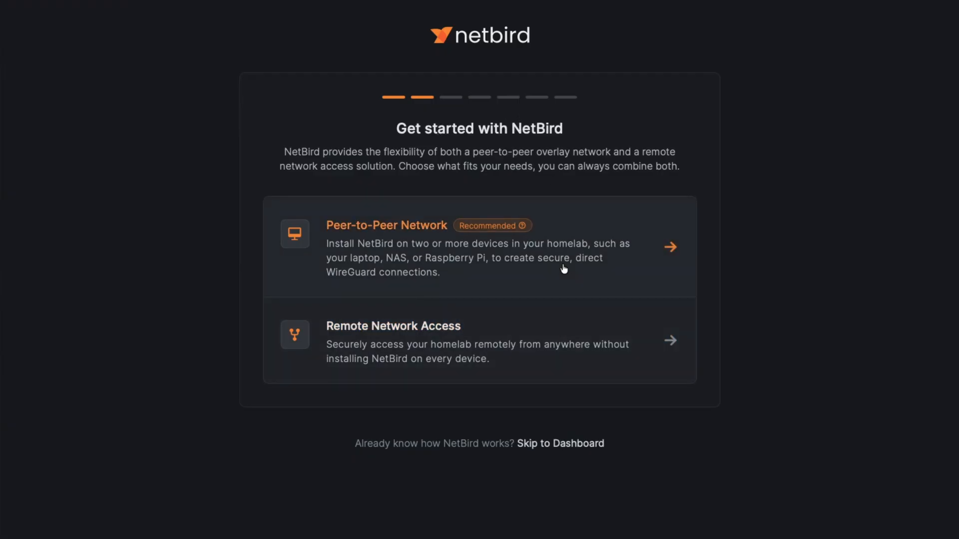
pyautogui.moveTo(508, 256)
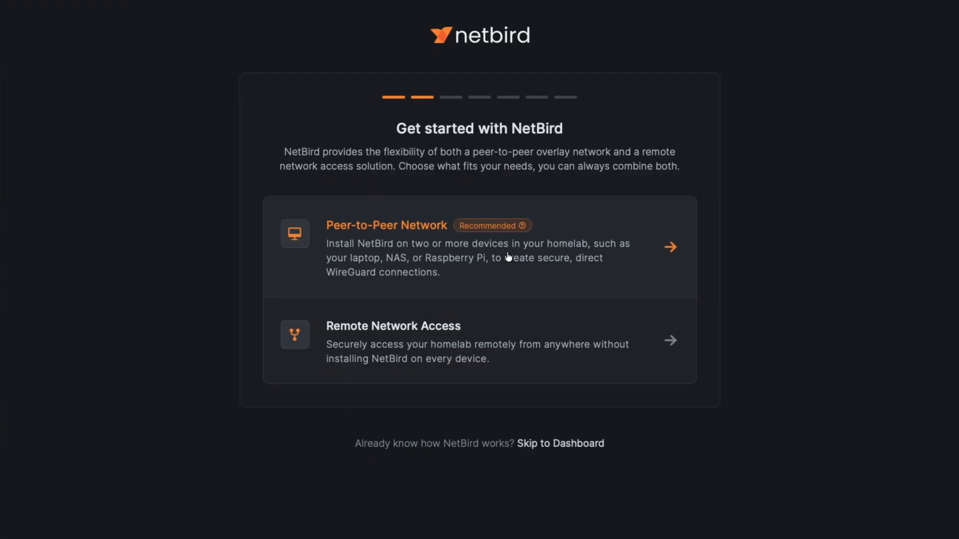
pyautogui.moveTo(523, 268)
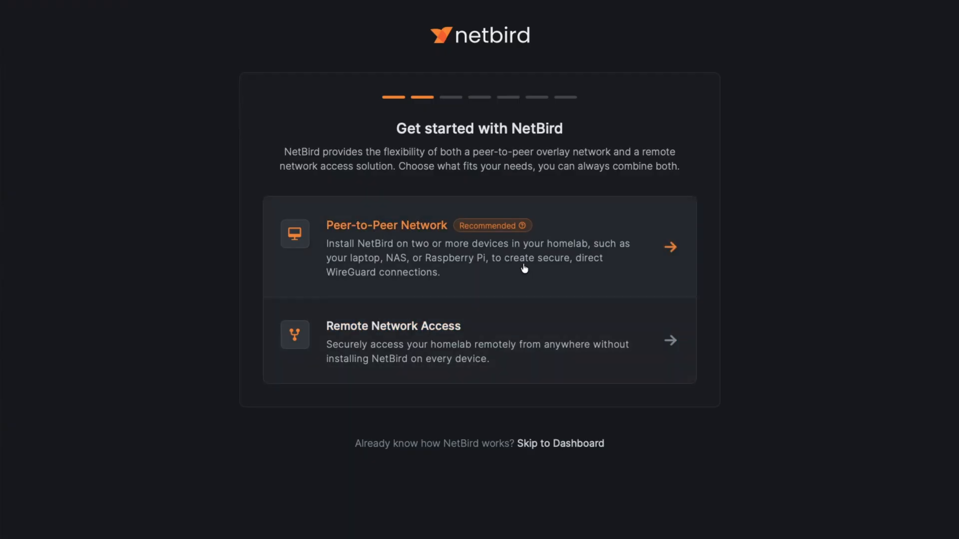
pyautogui.moveTo(487, 270)
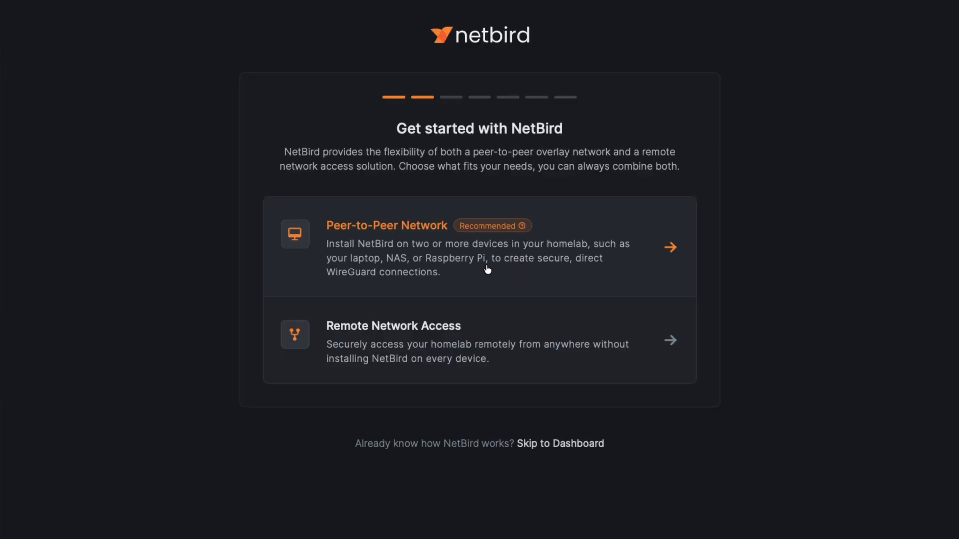
pyautogui.moveTo(596, 233)
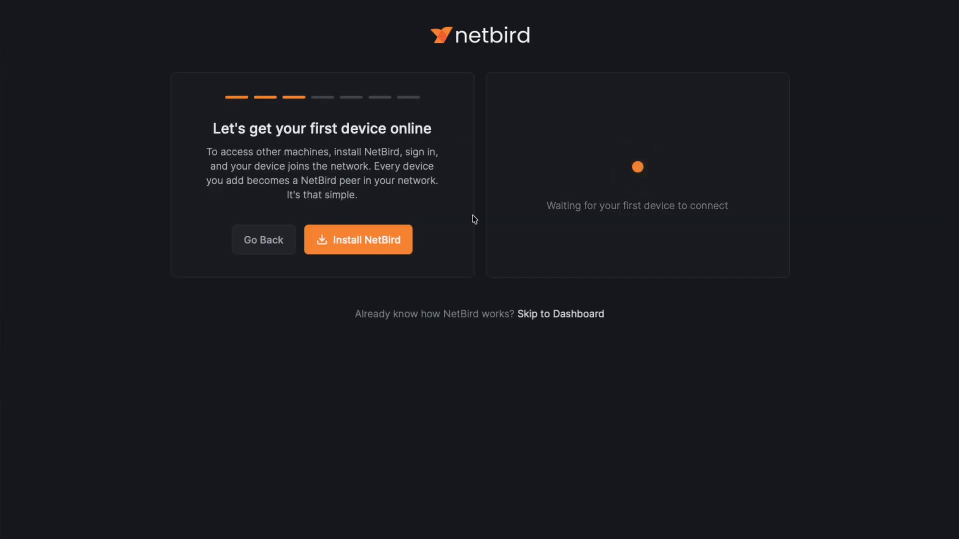
pyautogui.moveTo(513, 178)
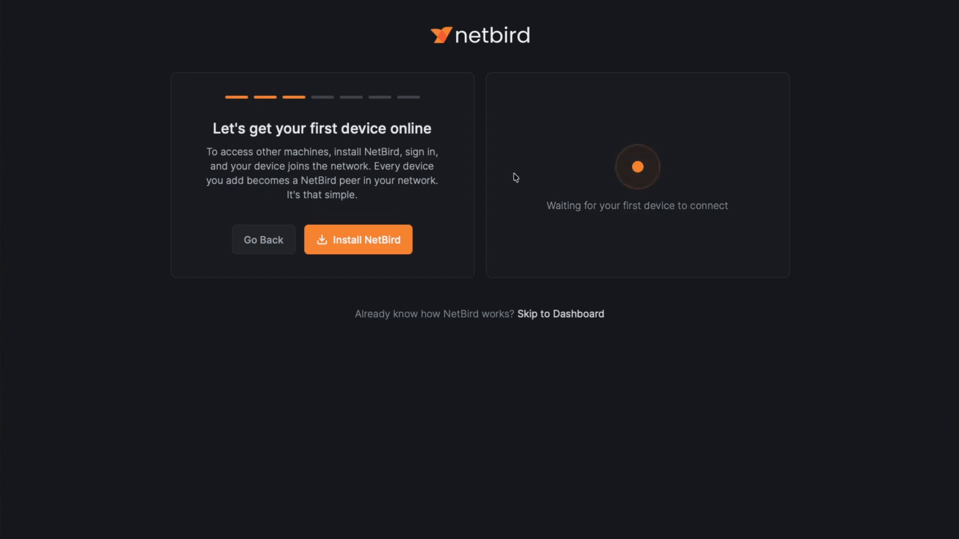
pyautogui.moveTo(467, 170)
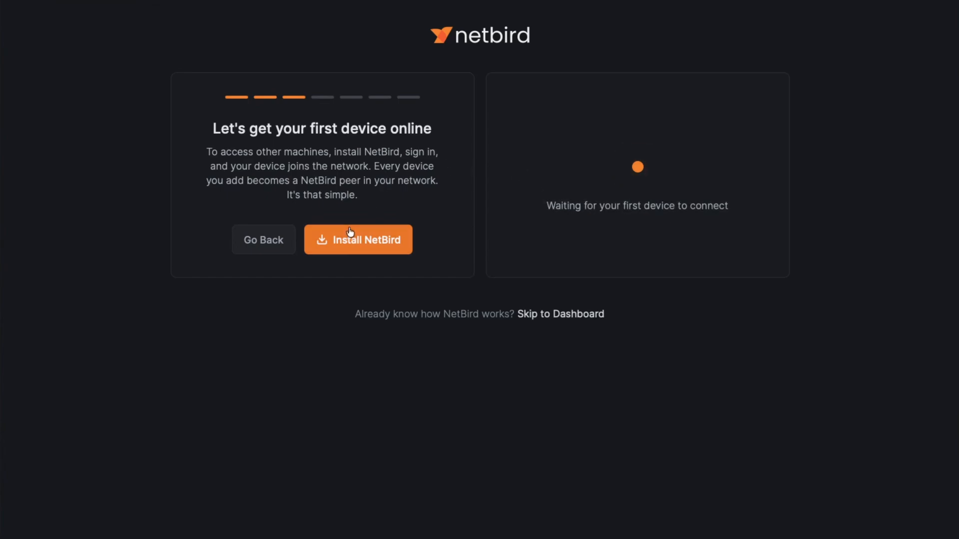
# Step: Download the Apple Silicon macOS installer package for the NetBird client
pyautogui.click(357, 239)
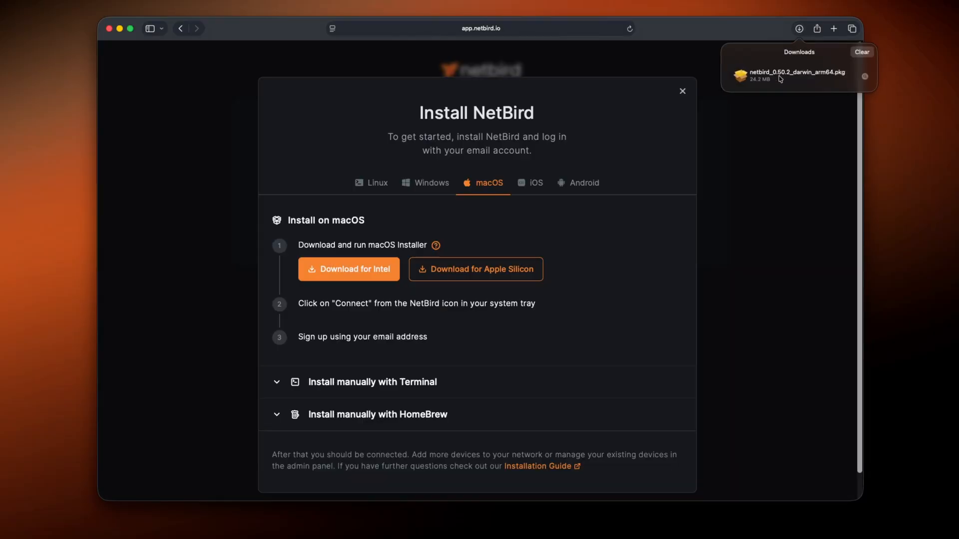
# Step: Install the downloaded NetBird package on Macintosh HD with admin authorization and close the installer
pyautogui.click(789, 75)
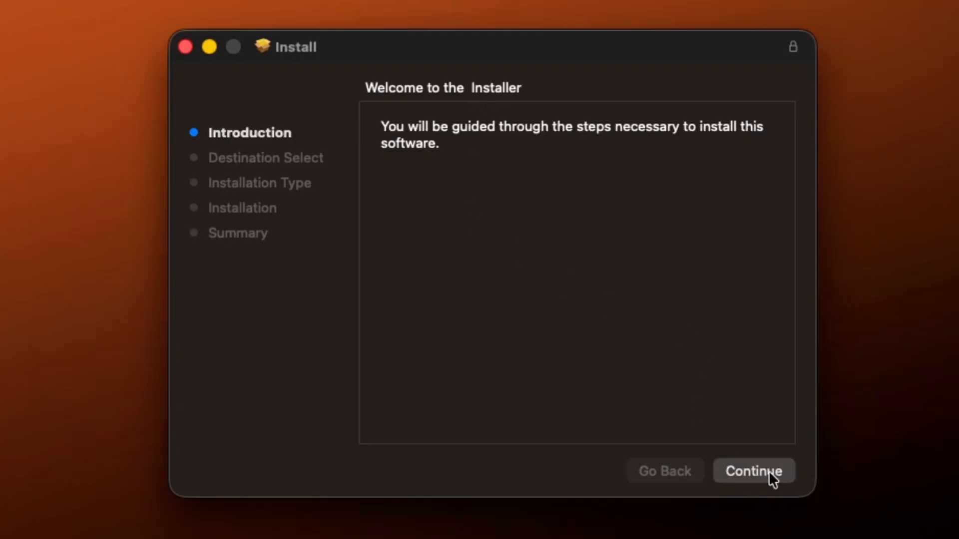
pyautogui.click(753, 470)
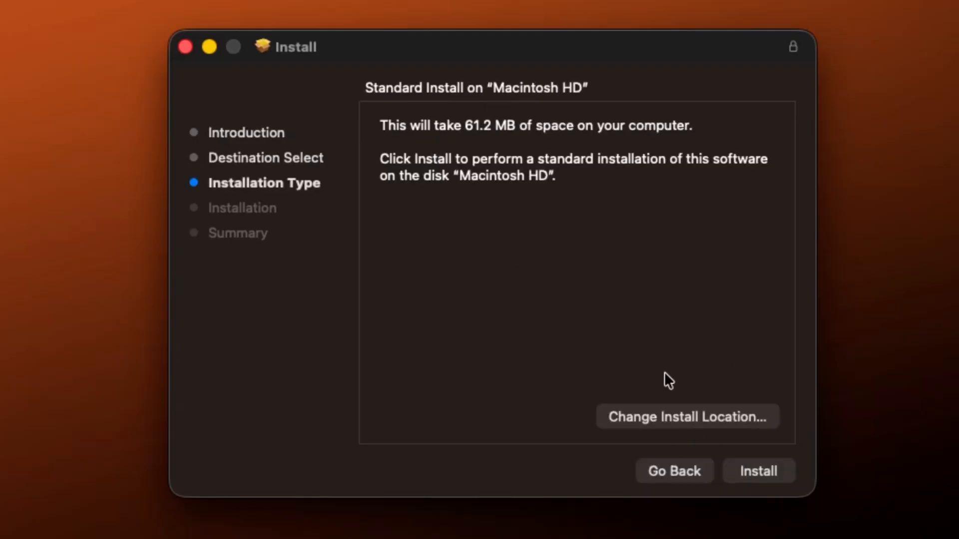
pyautogui.moveTo(761, 473)
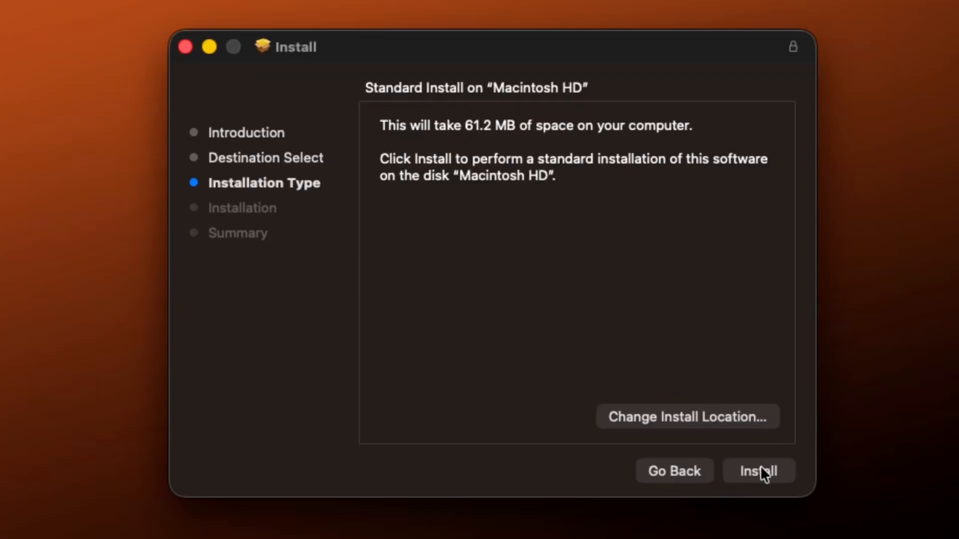
pyautogui.click(758, 471)
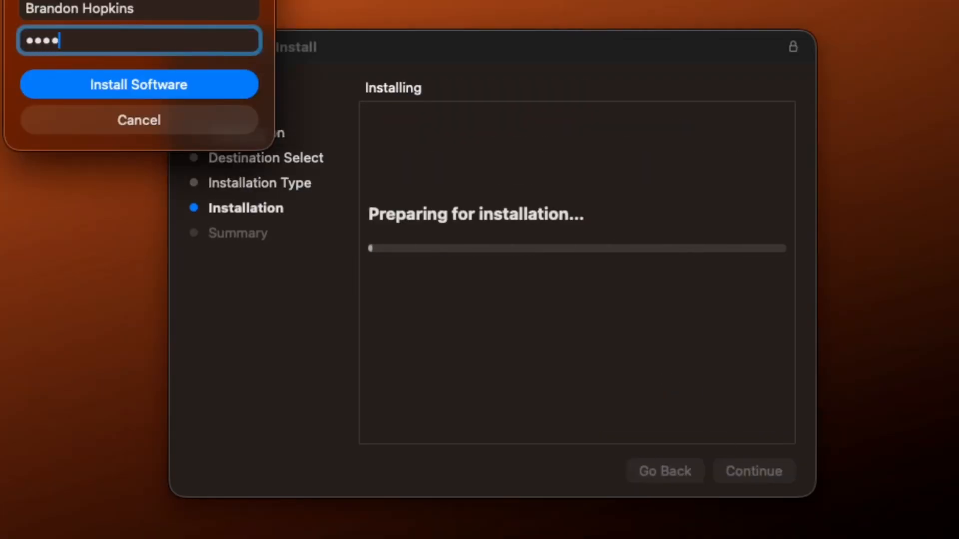
pyautogui.click(139, 84)
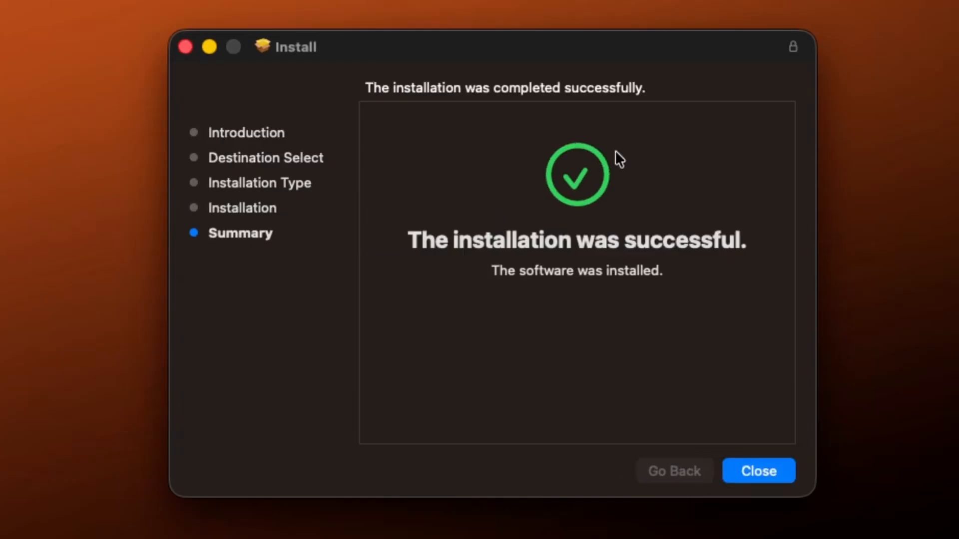
pyautogui.click(758, 470)
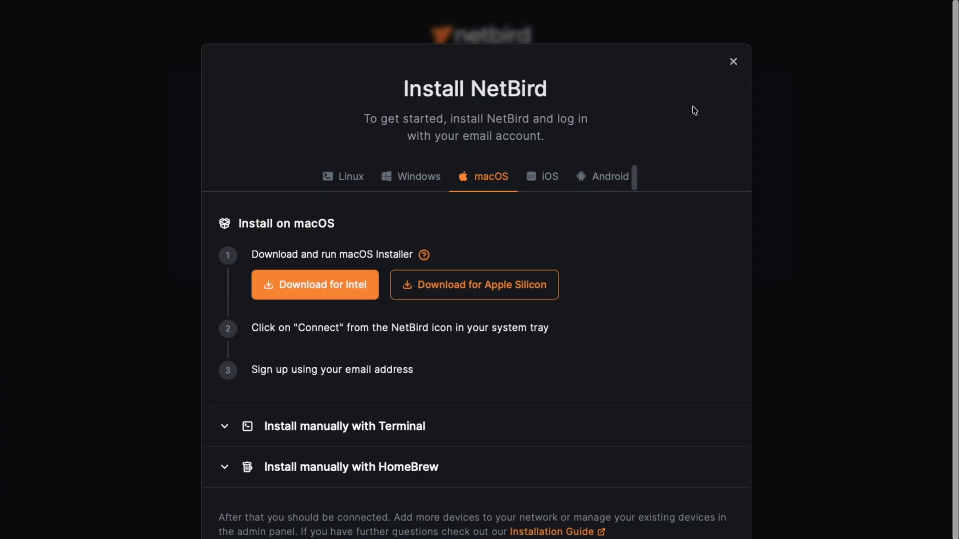
# Step: Connect the NetBird client from the Mac menu bar
pyautogui.click(733, 61)
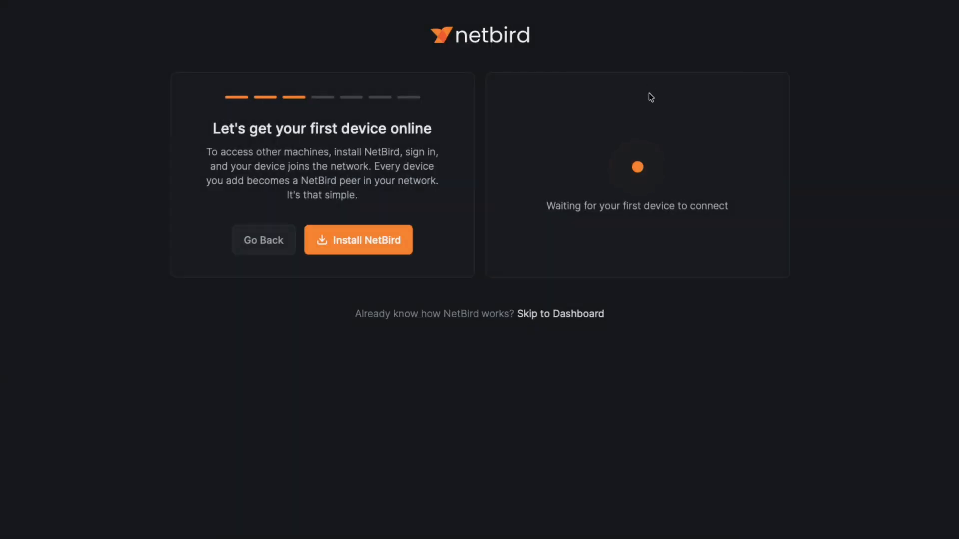
pyautogui.moveTo(701, 208)
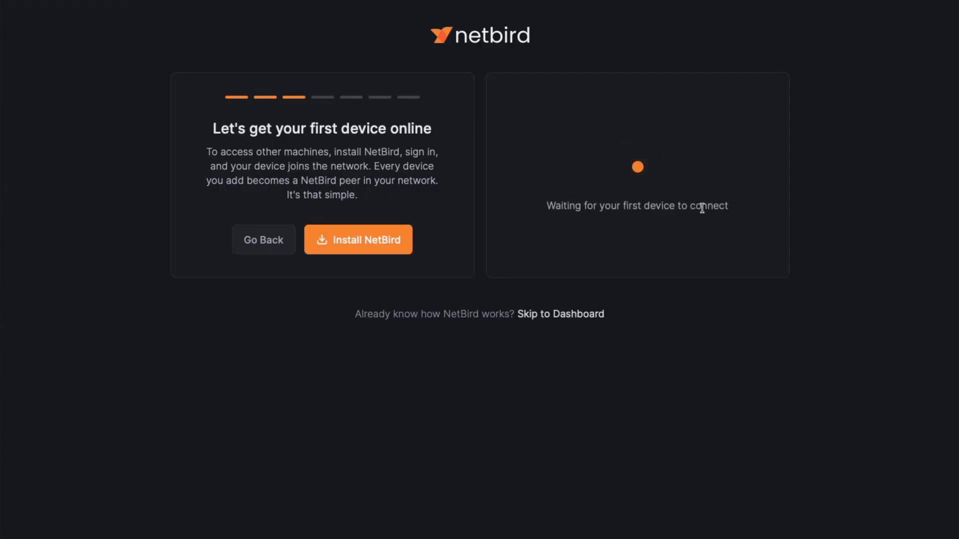
pyautogui.click(455, 17)
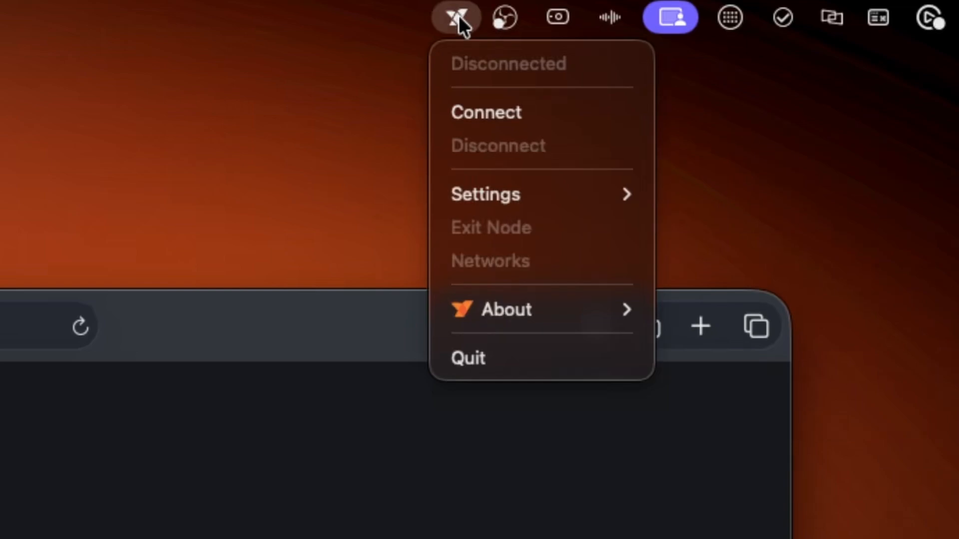
pyautogui.click(486, 112)
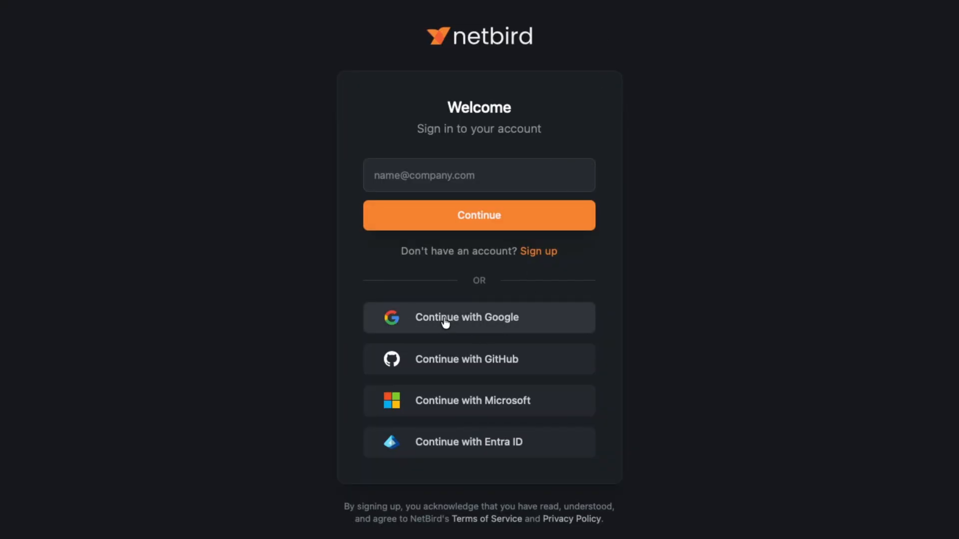
pyautogui.moveTo(439, 322)
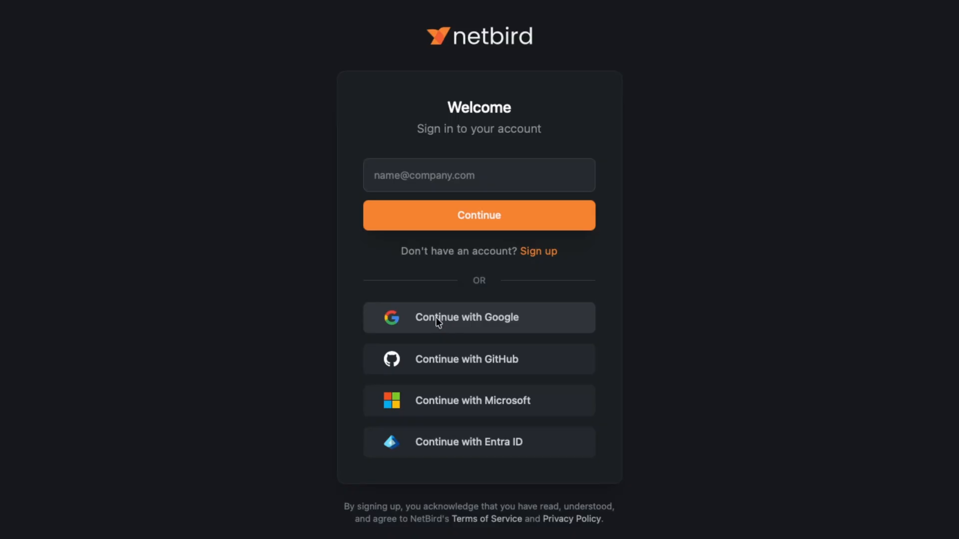
# Step: Authorize the client through Google and confirm it reports Connected
pyautogui.click(479, 318)
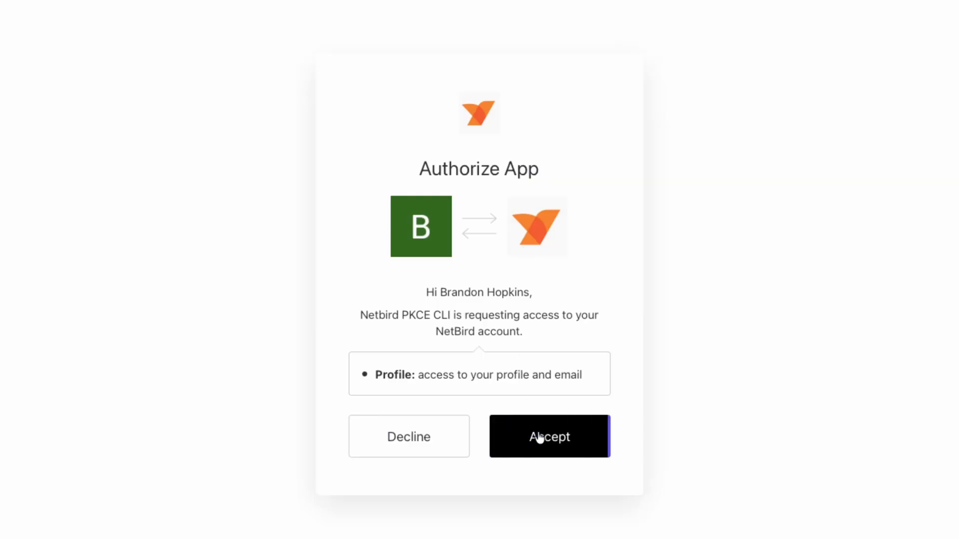
pyautogui.click(548, 436)
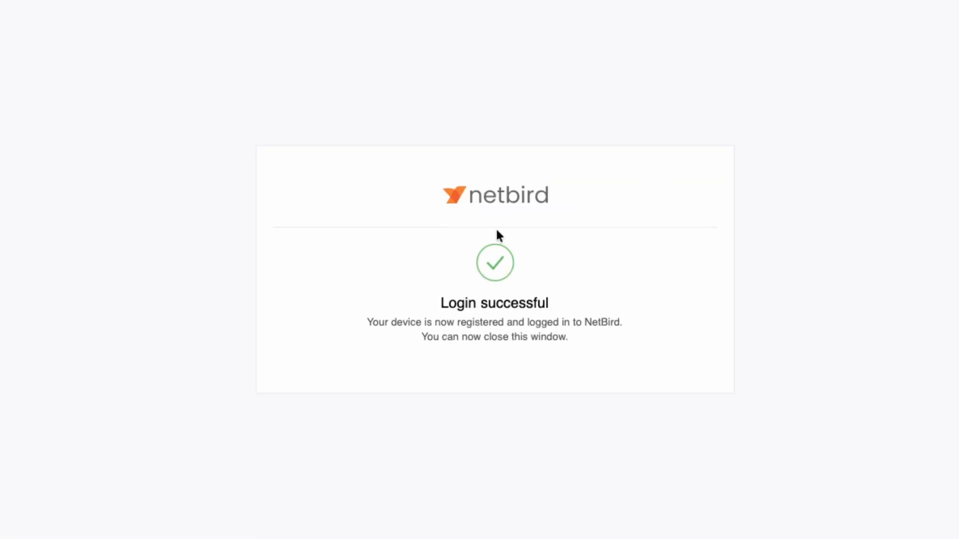
pyautogui.click(455, 17)
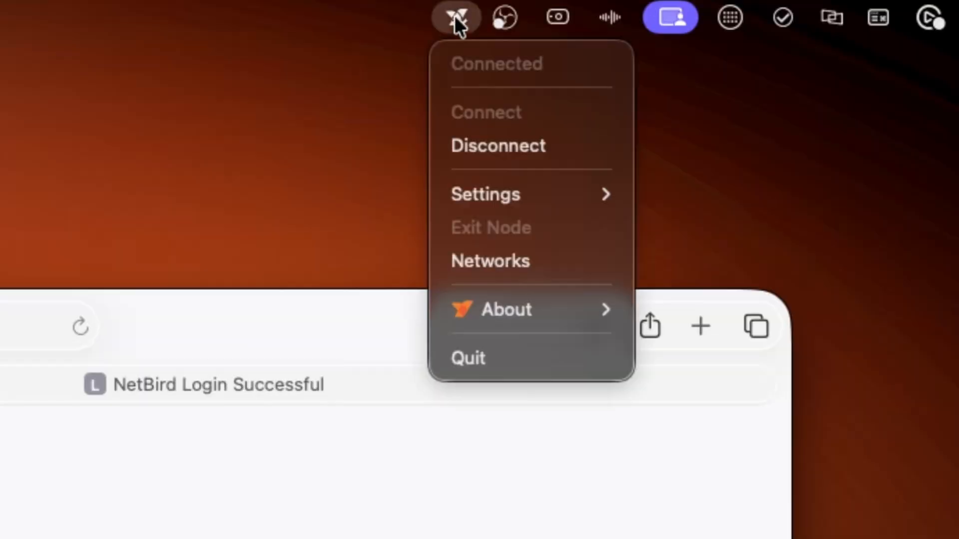
pyautogui.moveTo(458, 24)
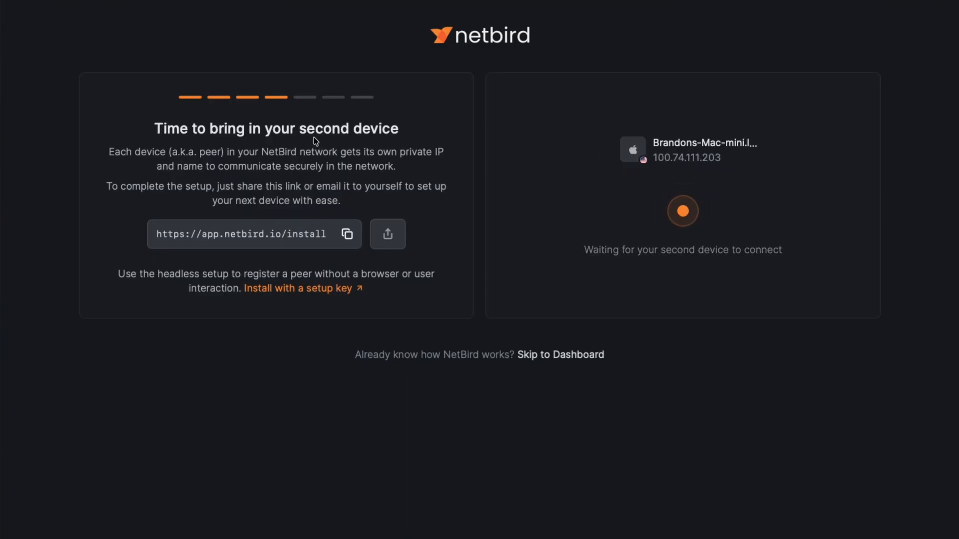
pyautogui.moveTo(371, 147)
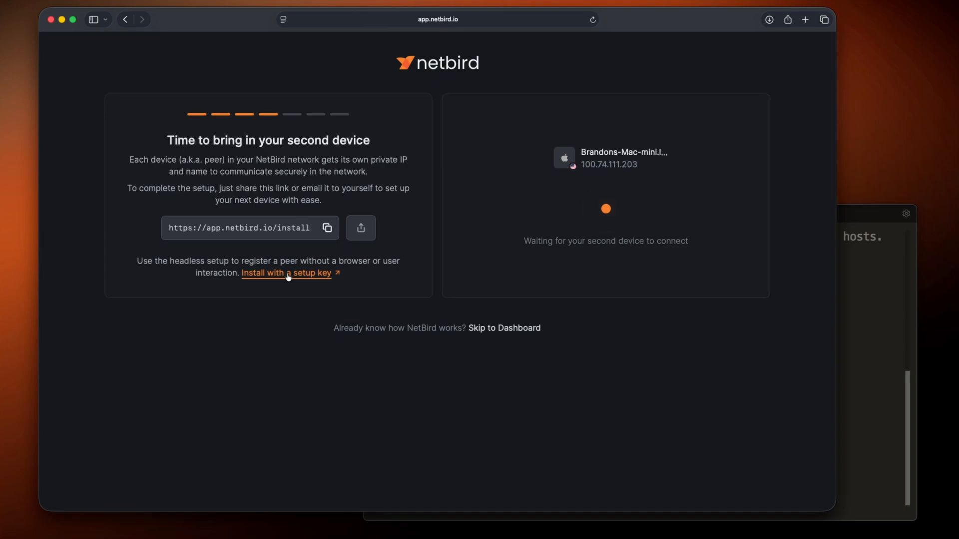
# Step: Create a one-off setup key named for a headless server to add a second device
pyautogui.click(285, 273)
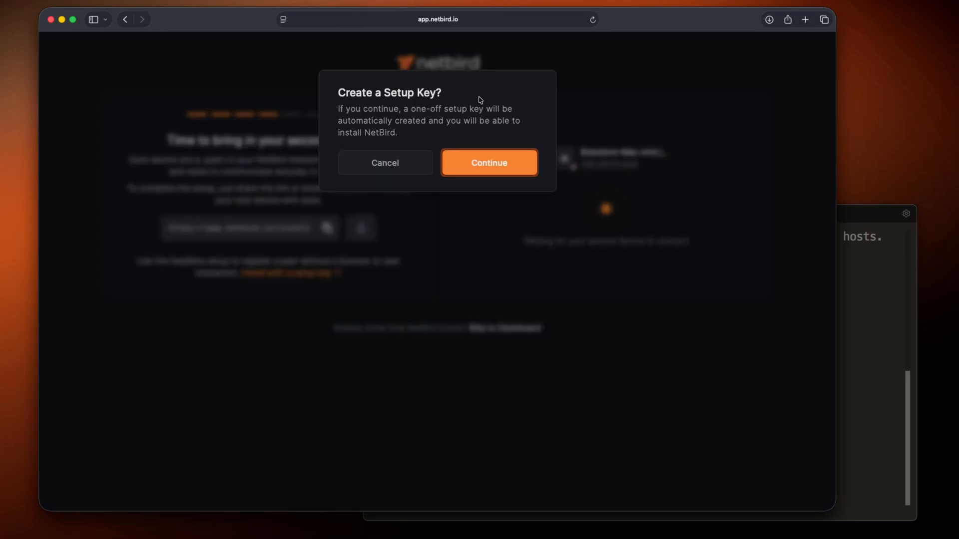
pyautogui.click(489, 162)
pyautogui.write('H')
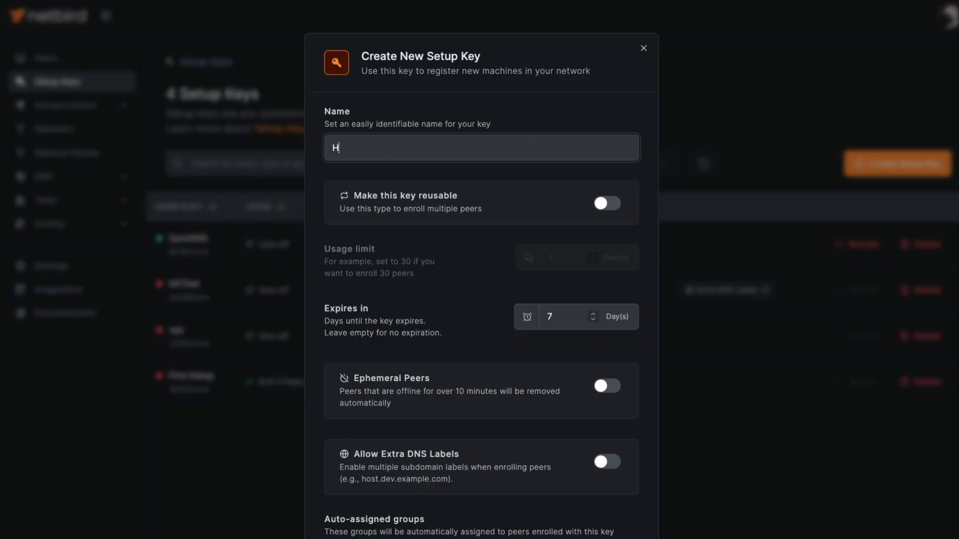
pyautogui.write('eadless Serv')
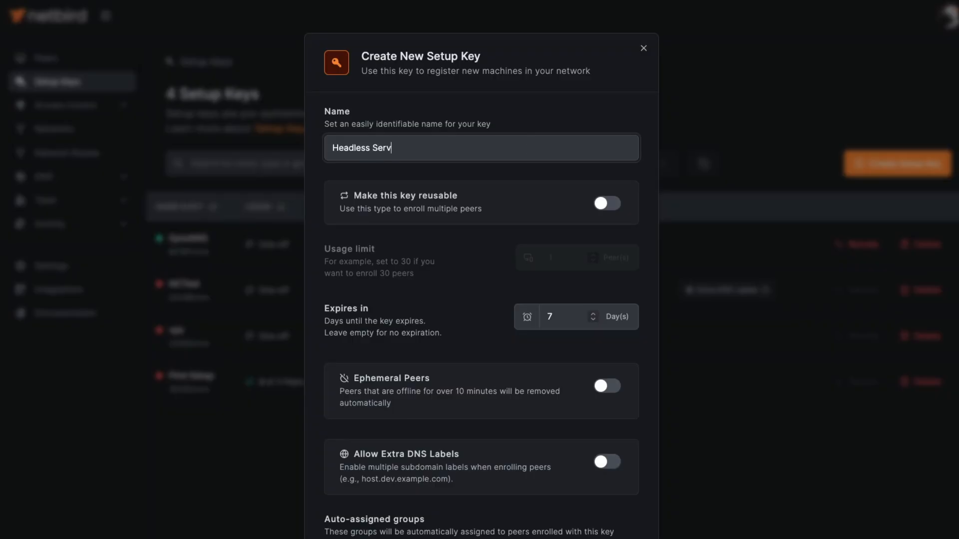
pyautogui.click(606, 202)
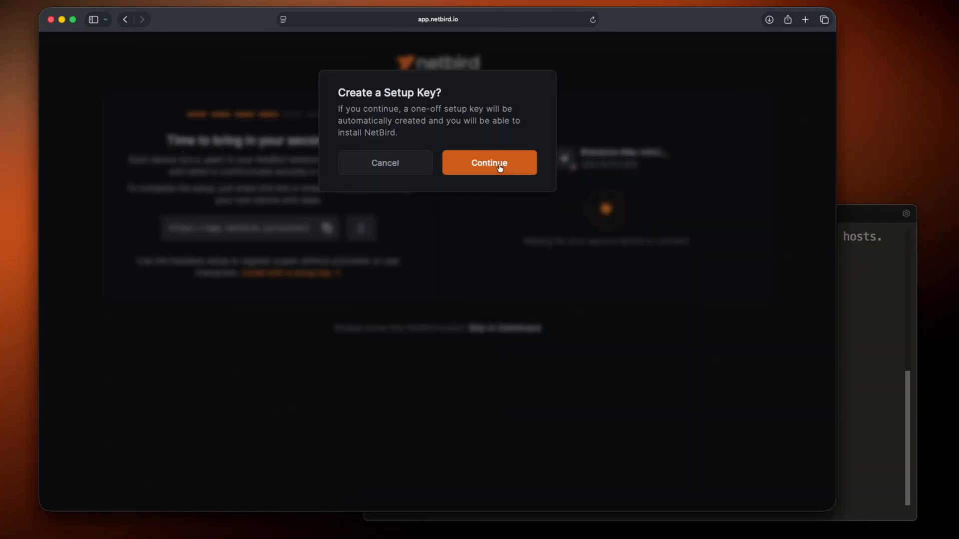
pyautogui.click(488, 162)
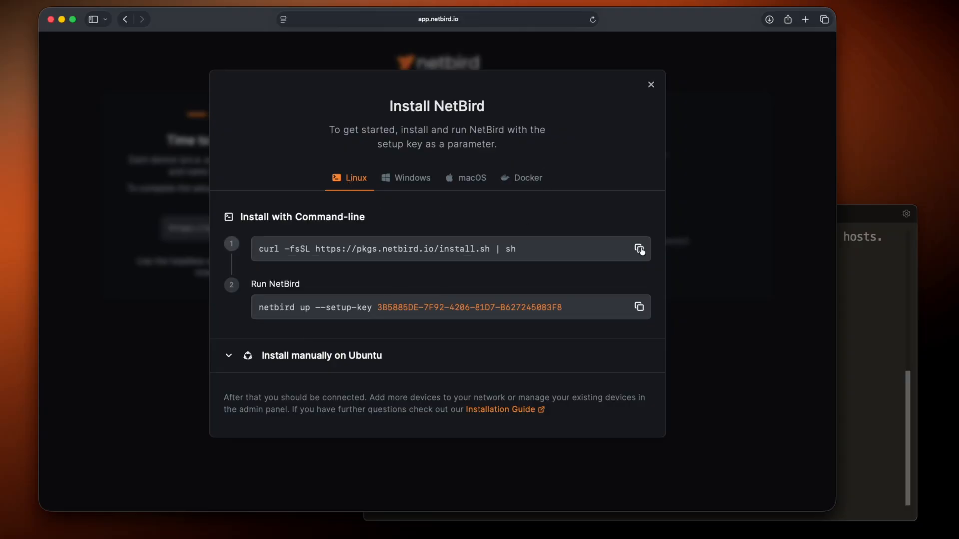
# Step: Run the curl install command on the Ubuntu server and copy the 'netbird up --setup-key' command
pyautogui.click(639, 248)
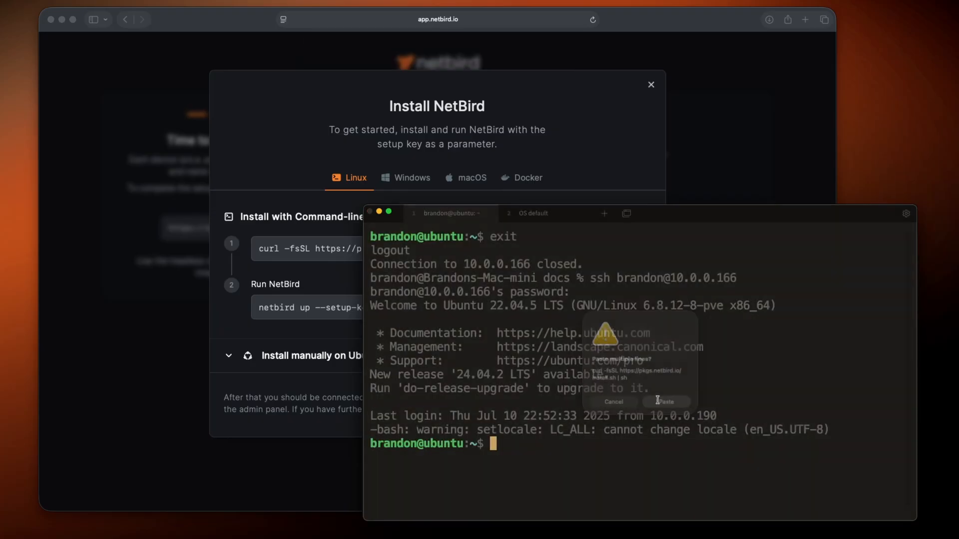
pyautogui.click(665, 401)
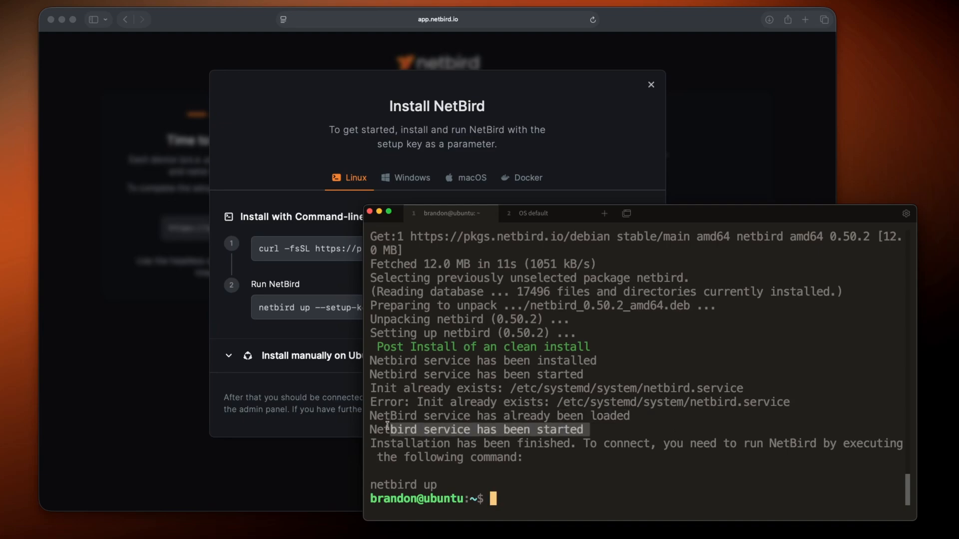
pyautogui.moveTo(312, 278)
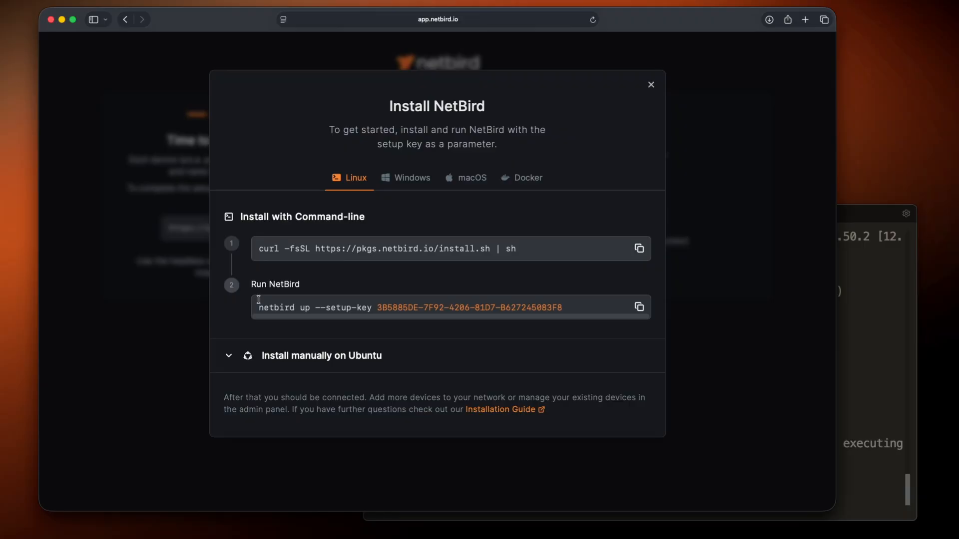
pyautogui.moveTo(366, 305)
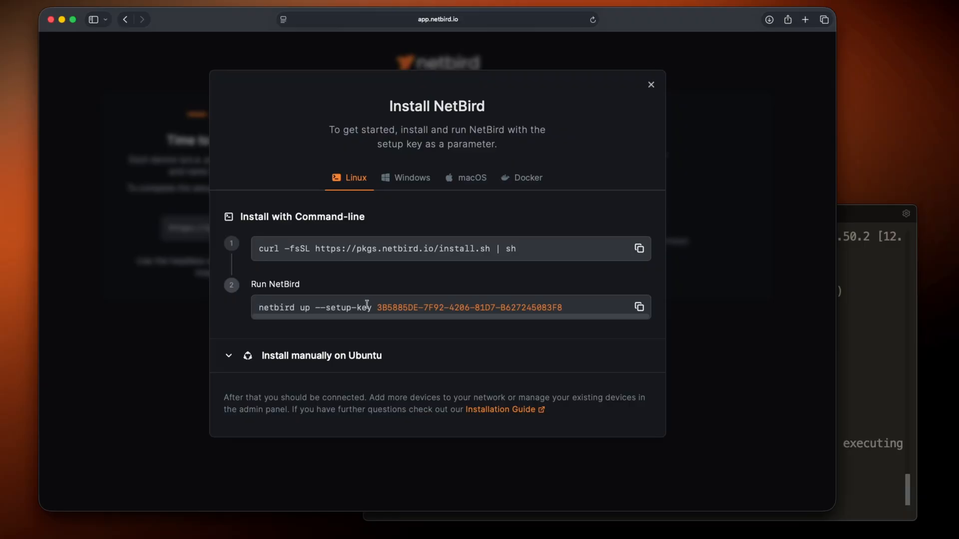
pyautogui.click(638, 307)
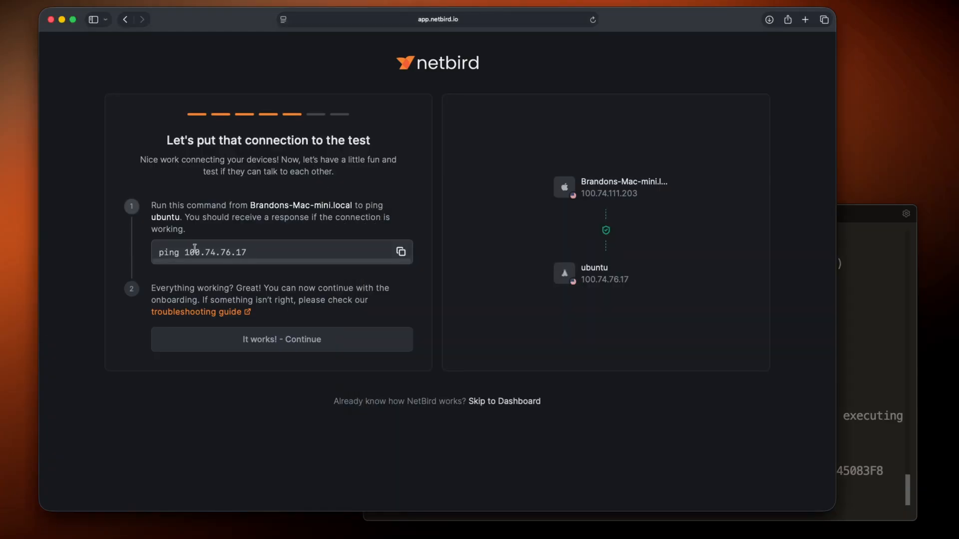
pyautogui.moveTo(597, 254)
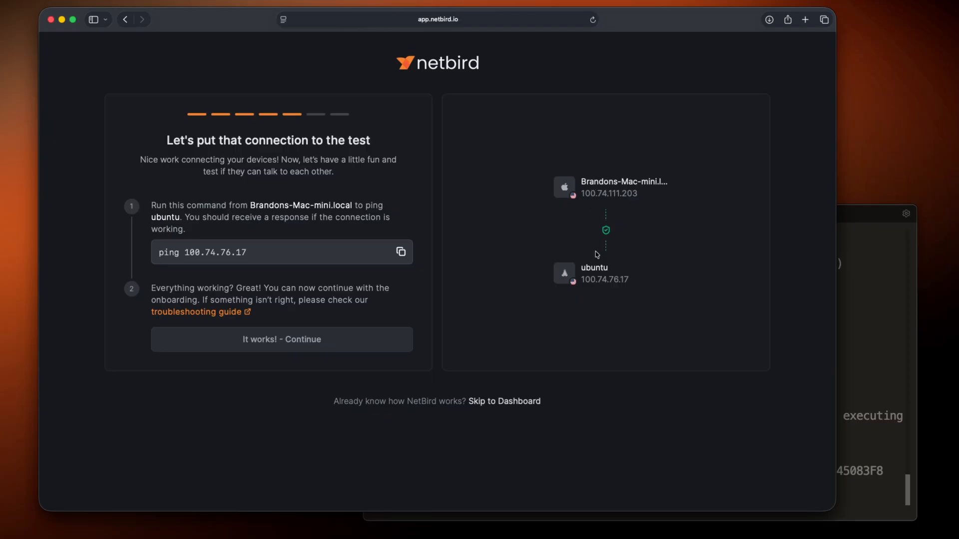
pyautogui.moveTo(597, 192)
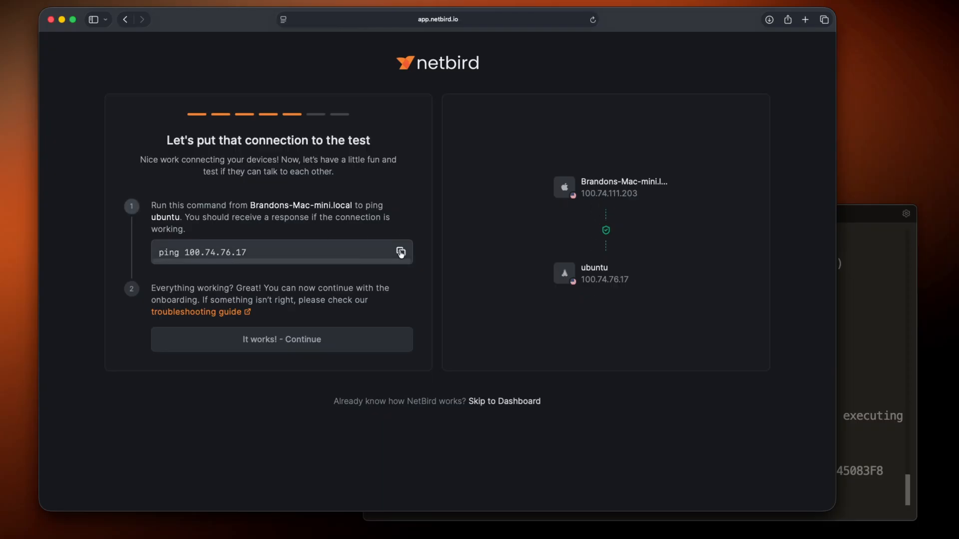
# Step: Ping the Ubuntu peer from the Mac terminal with no packet loss and continue onboarding
pyautogui.click(399, 251)
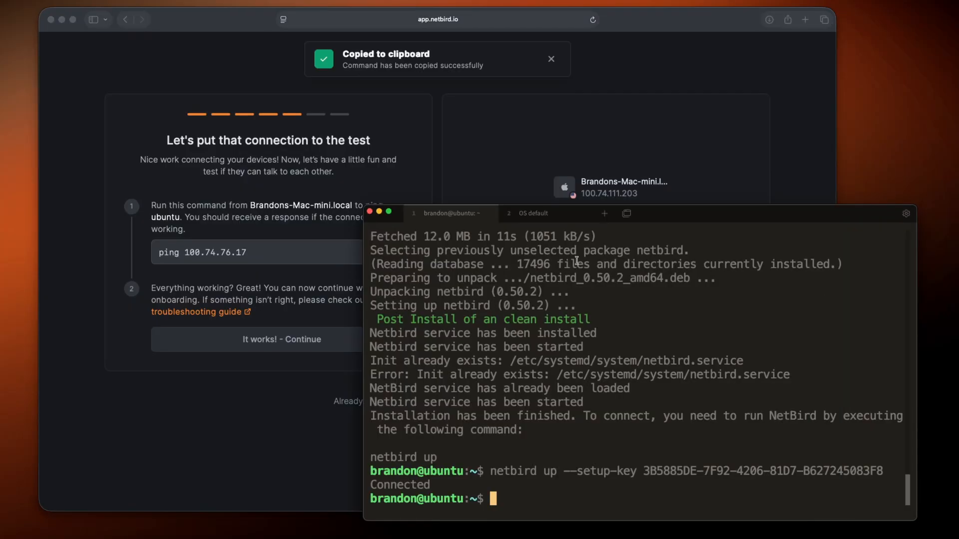
pyautogui.click(533, 214)
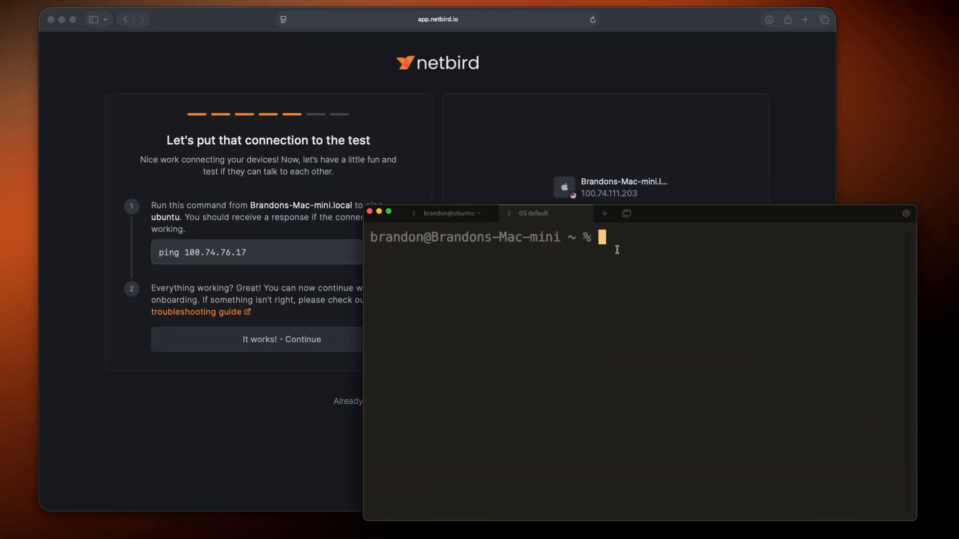
pyautogui.press('cmd+v')
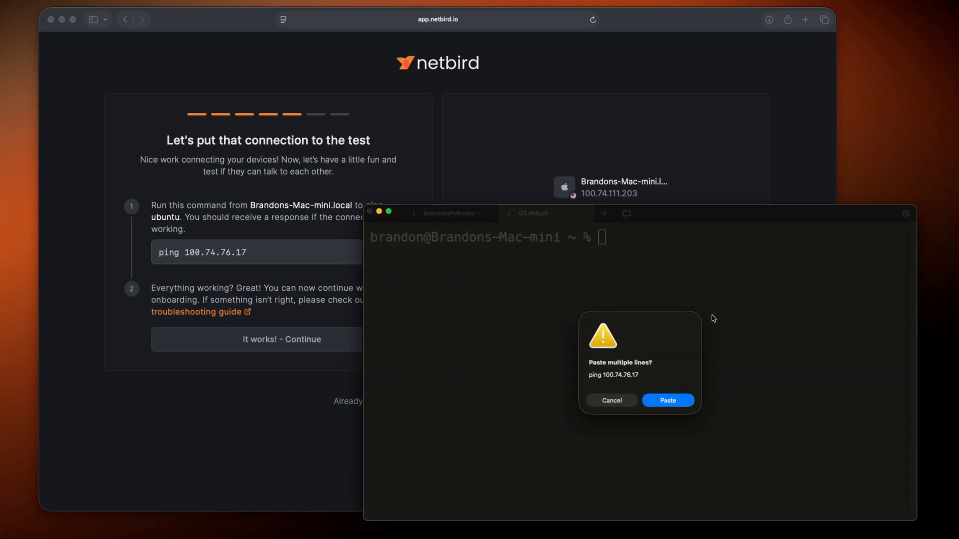
pyautogui.click(667, 400)
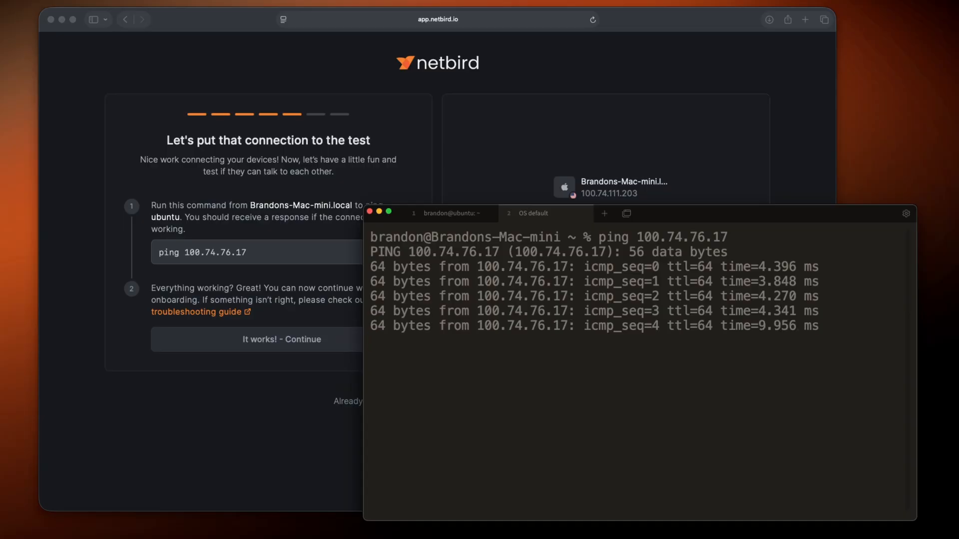
pyautogui.press('ctrl+c')
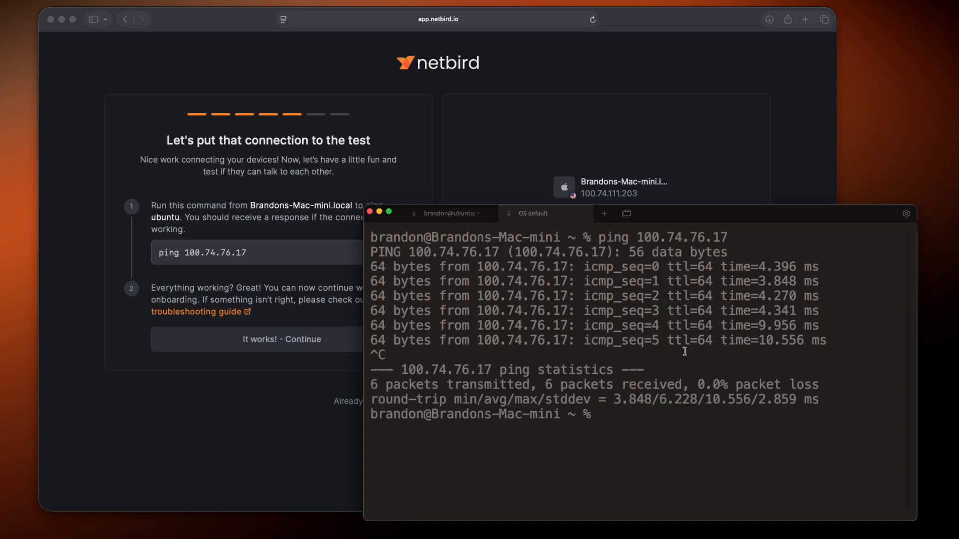
pyautogui.click(268, 340)
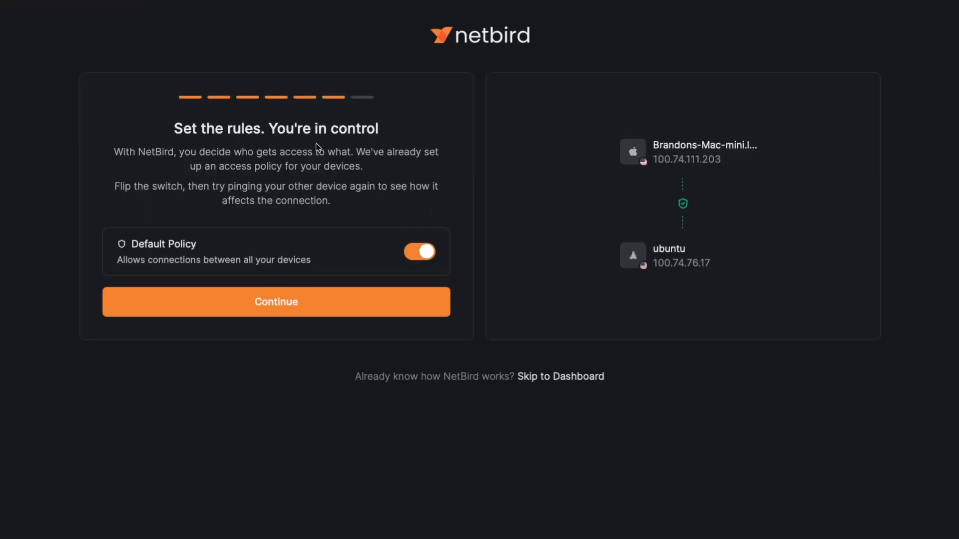
pyautogui.moveTo(162, 251)
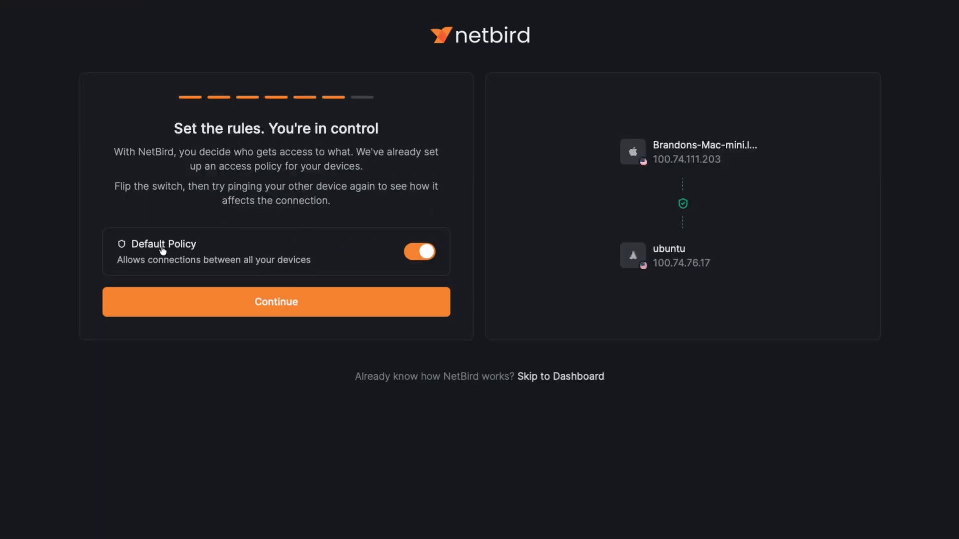
pyautogui.moveTo(240, 278)
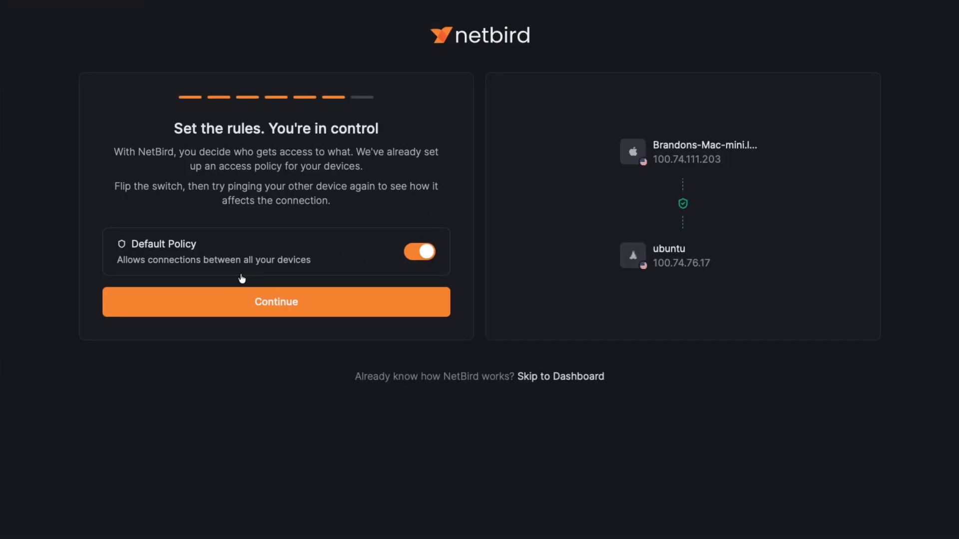
pyautogui.moveTo(283, 322)
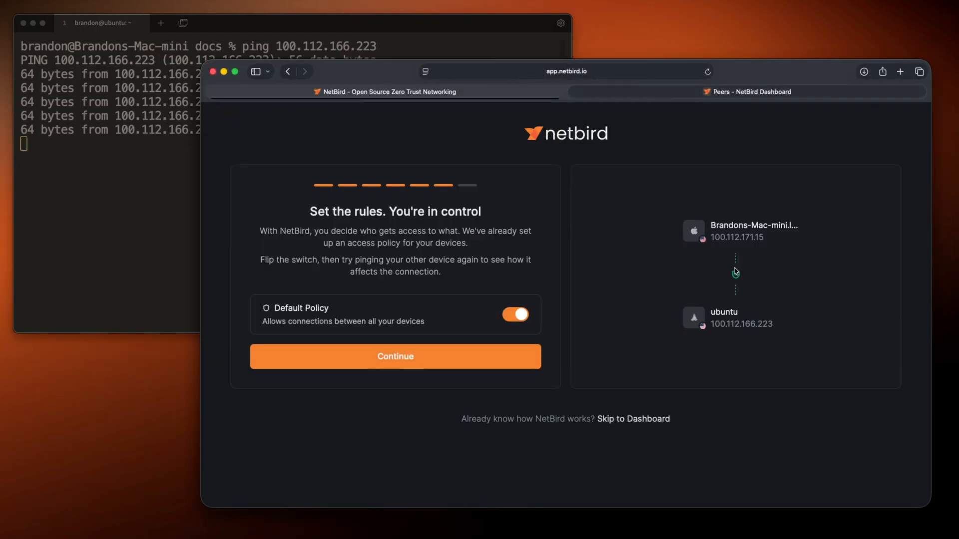
# Step: Toggle the Default Policy off to see pings time out, then back on to restore them
pyautogui.click(515, 314)
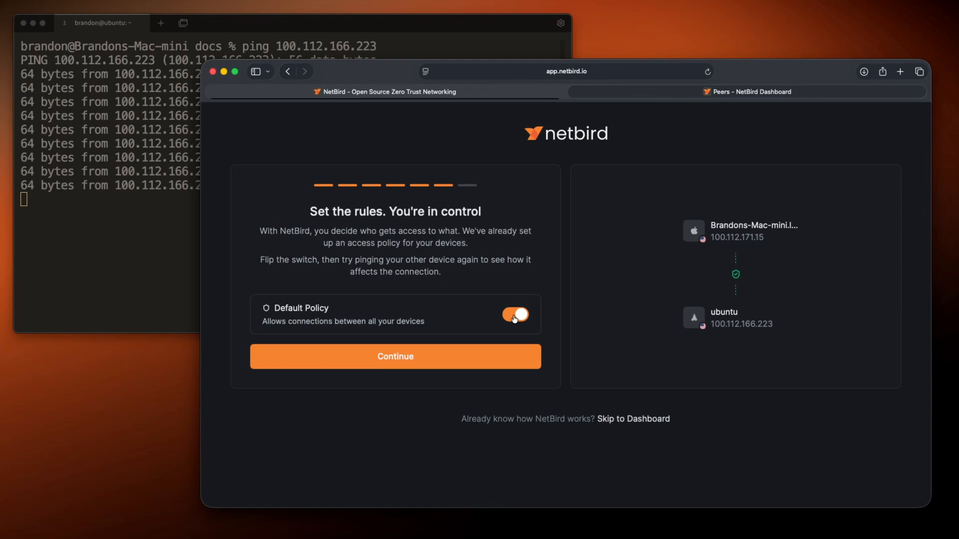
pyautogui.click(515, 314)
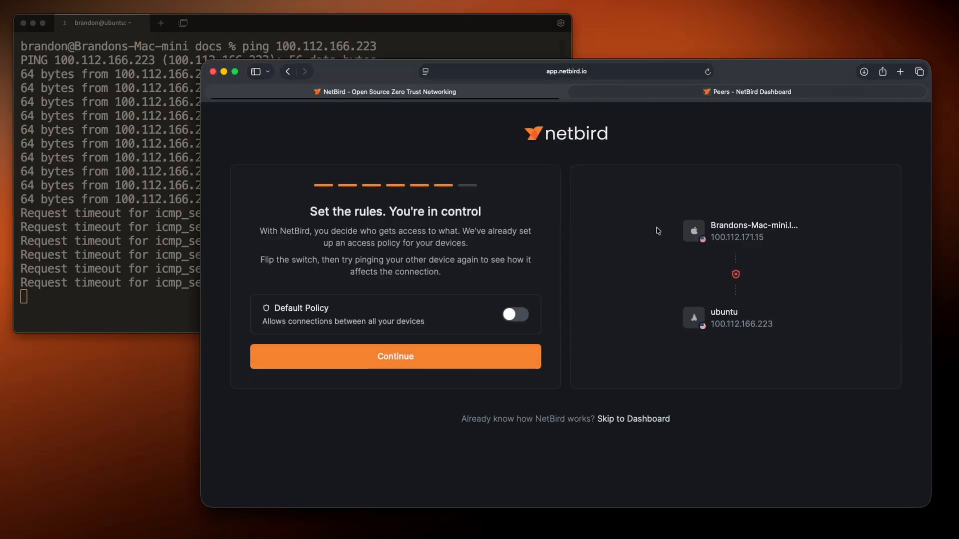
pyautogui.click(514, 314)
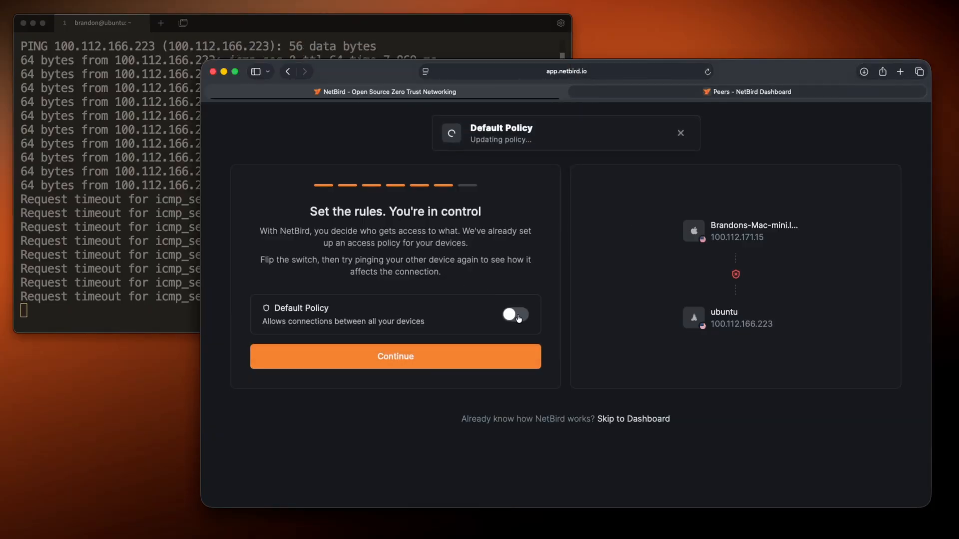
pyautogui.click(516, 315)
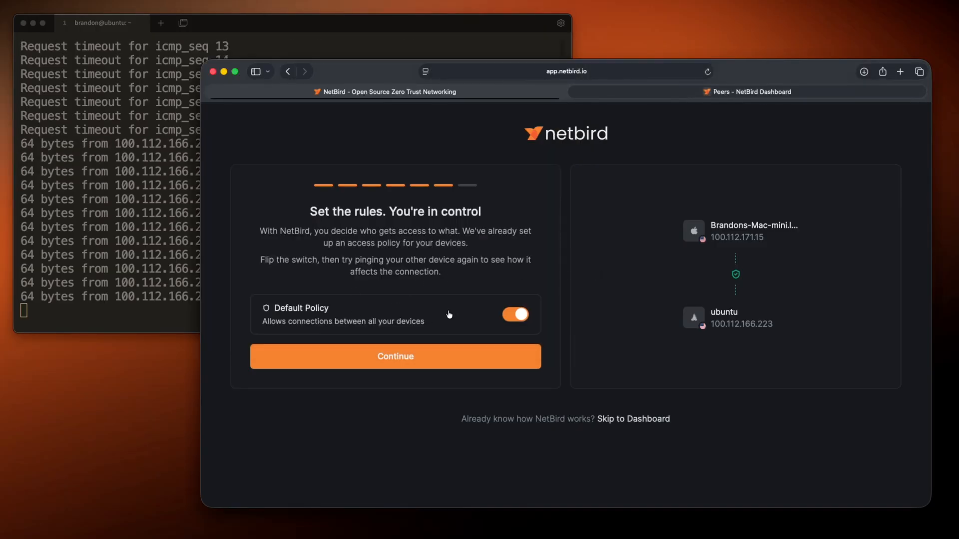
# Step: Finish onboarding and go to the dashboard's two-peer list
pyautogui.click(395, 357)
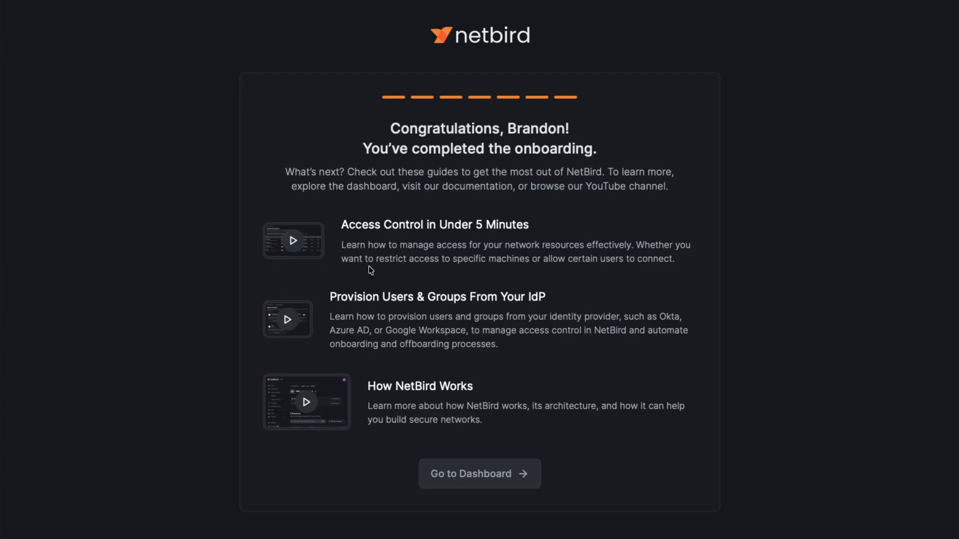
pyautogui.moveTo(438, 277)
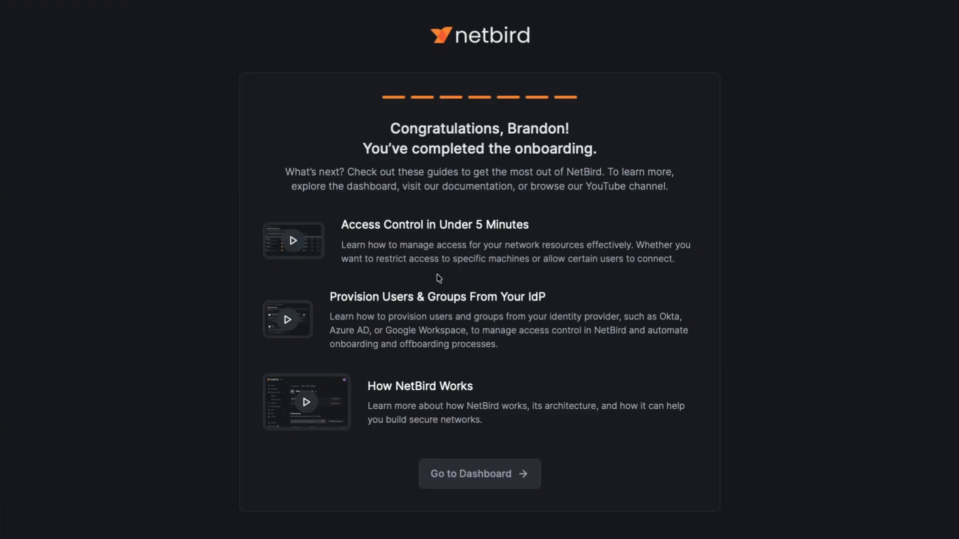
pyautogui.moveTo(470, 473)
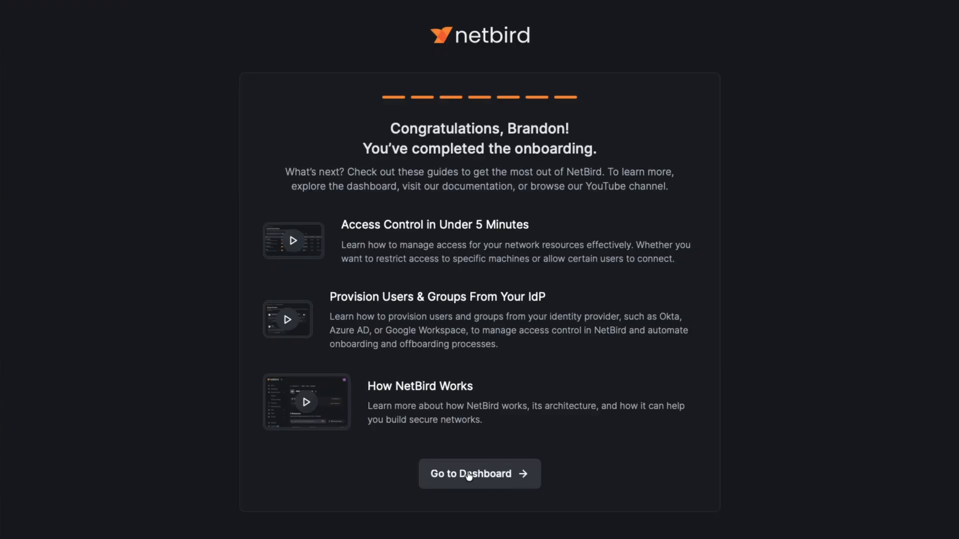
pyautogui.click(479, 473)
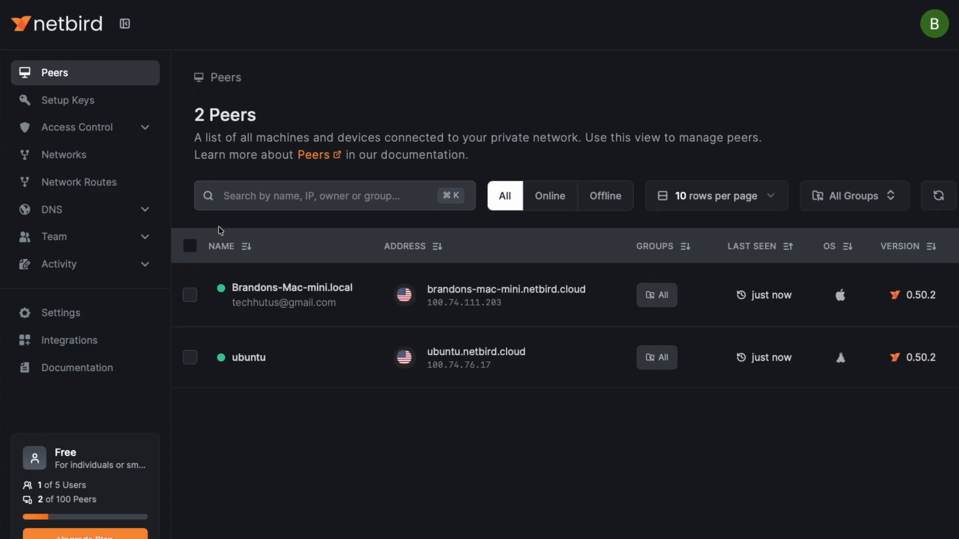
pyautogui.moveTo(480, 368)
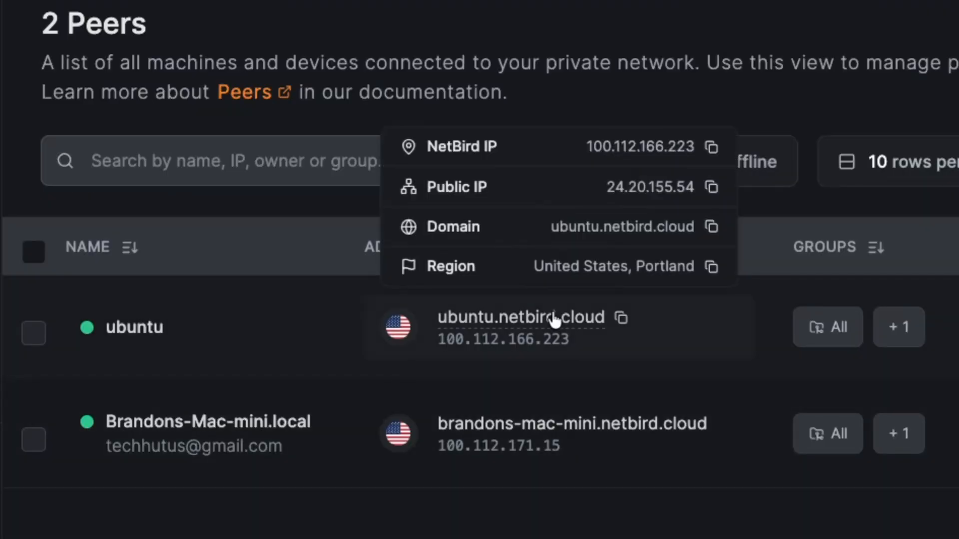
pyautogui.moveTo(523, 346)
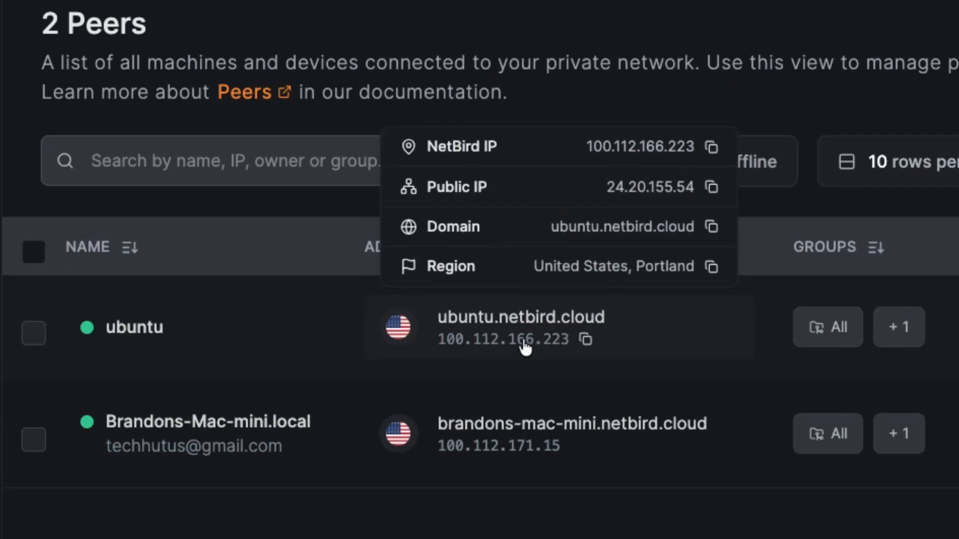
pyautogui.moveTo(180, 425)
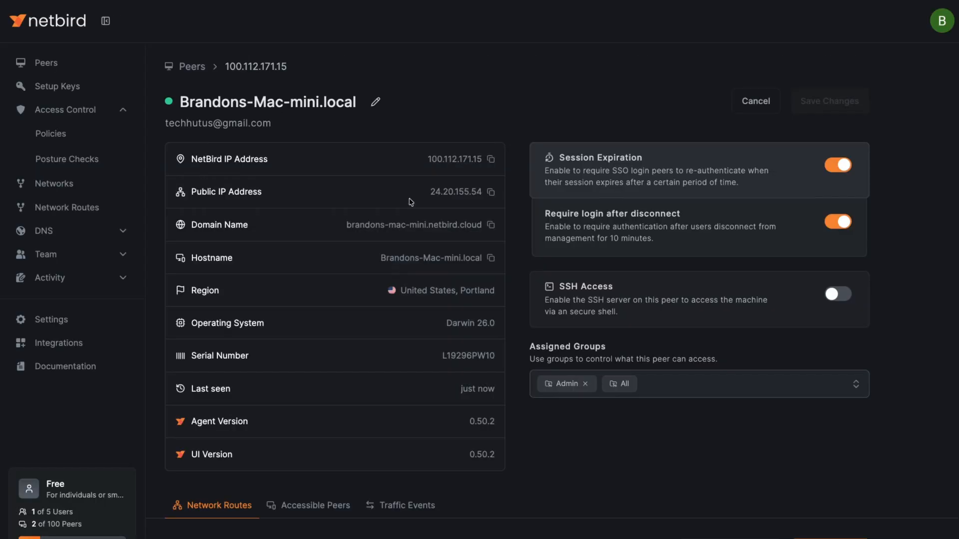
pyautogui.moveTo(446, 380)
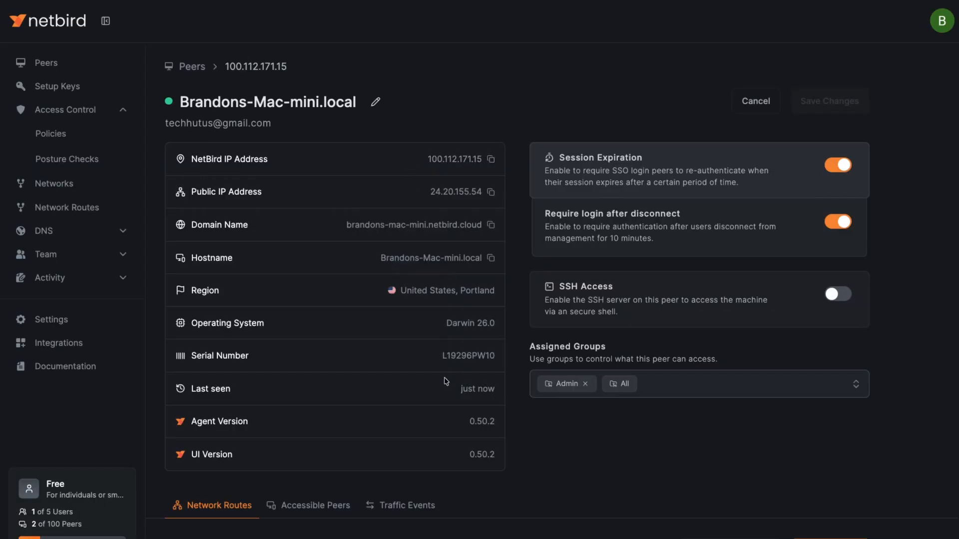
pyautogui.moveTo(466, 339)
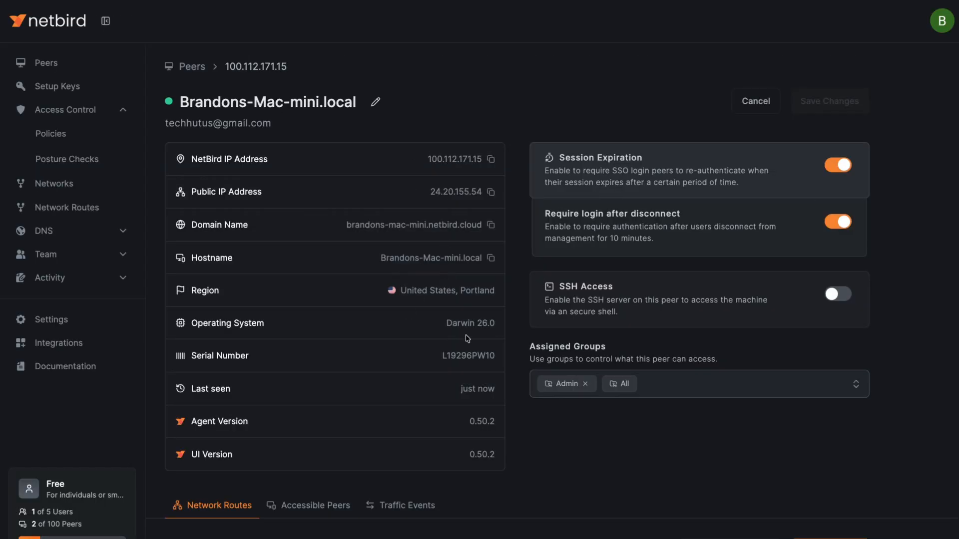
pyautogui.moveTo(466, 197)
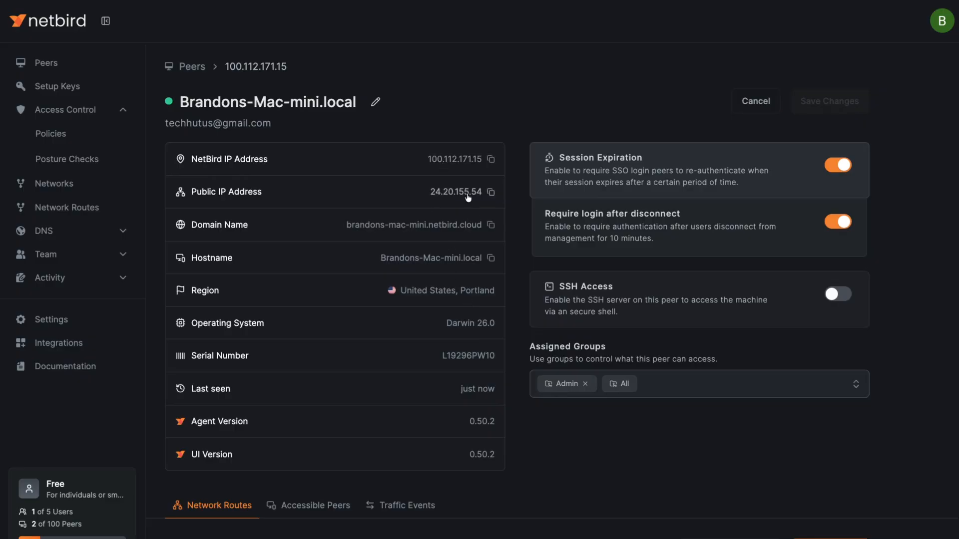
pyautogui.moveTo(374, 102)
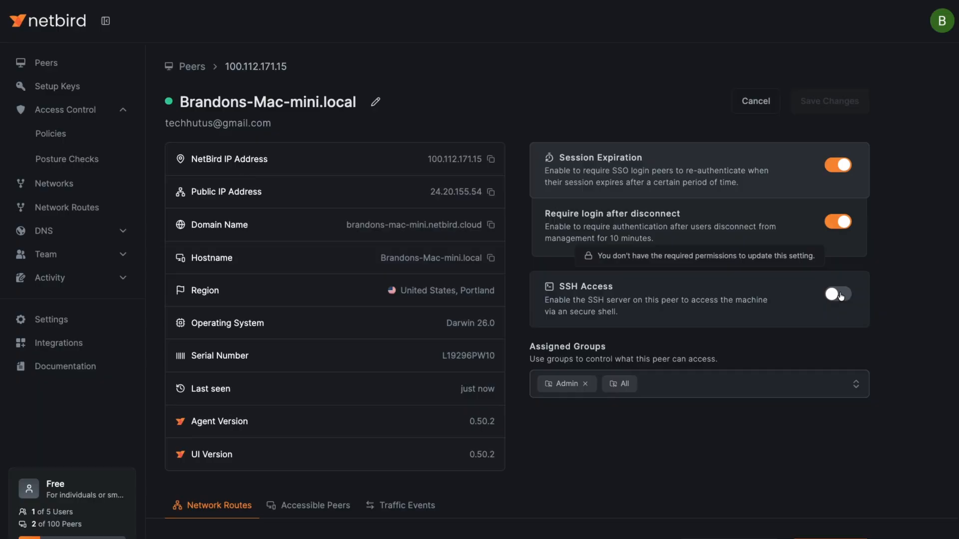
# Step: Enable SSH access on the Mac mini peer and return to the Peers list
pyautogui.click(837, 294)
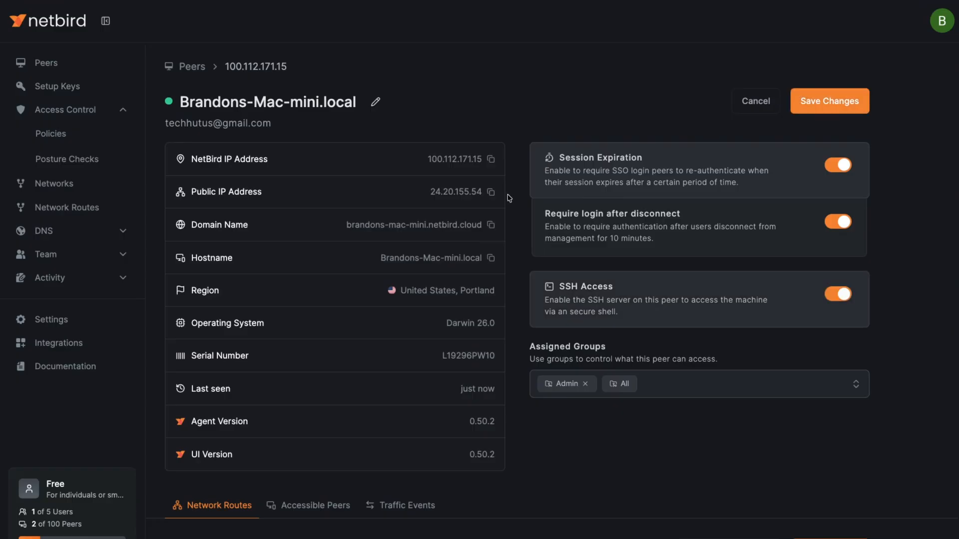
pyautogui.click(43, 62)
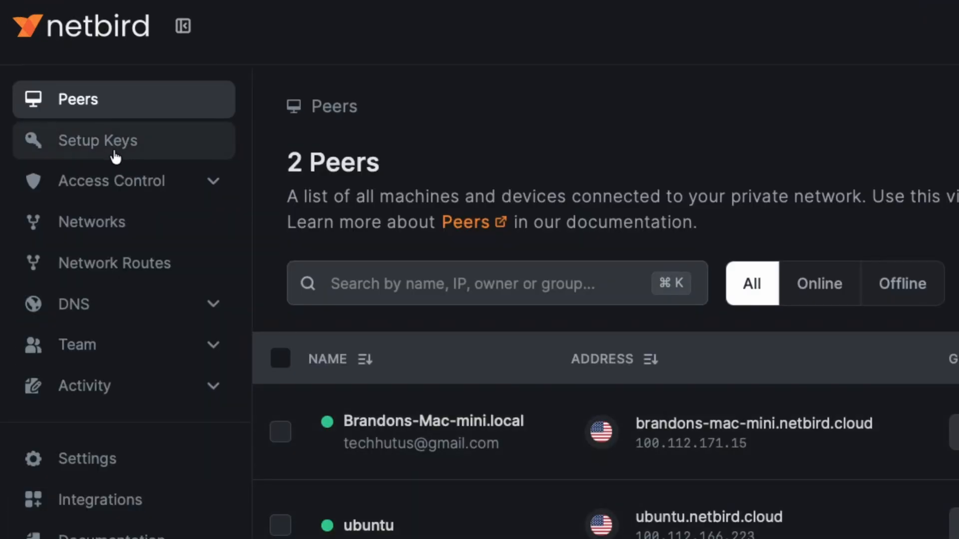
# Step: Show the Setup Keys list with the used Onboarding (Second Device) key and begin a new key
pyautogui.click(98, 140)
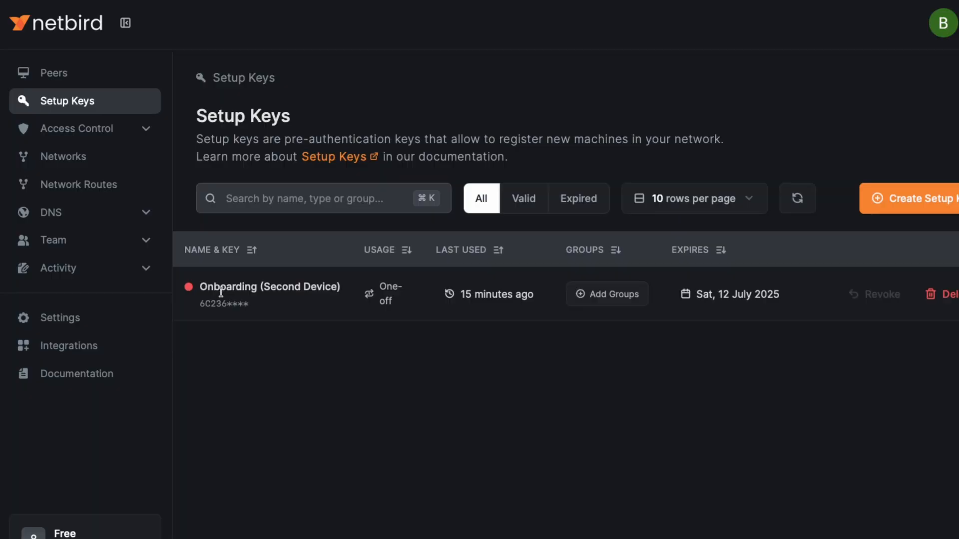
pyautogui.moveTo(394, 306)
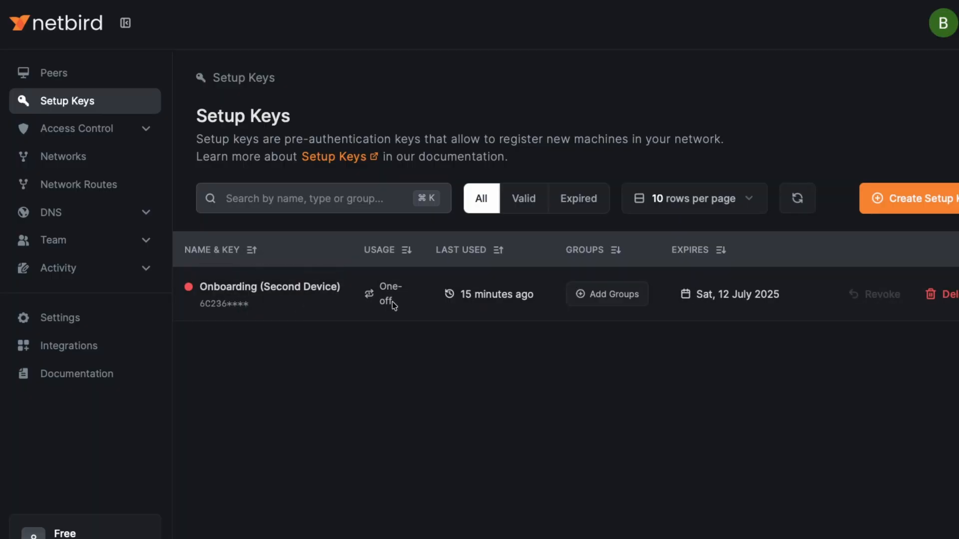
pyautogui.moveTo(376, 308)
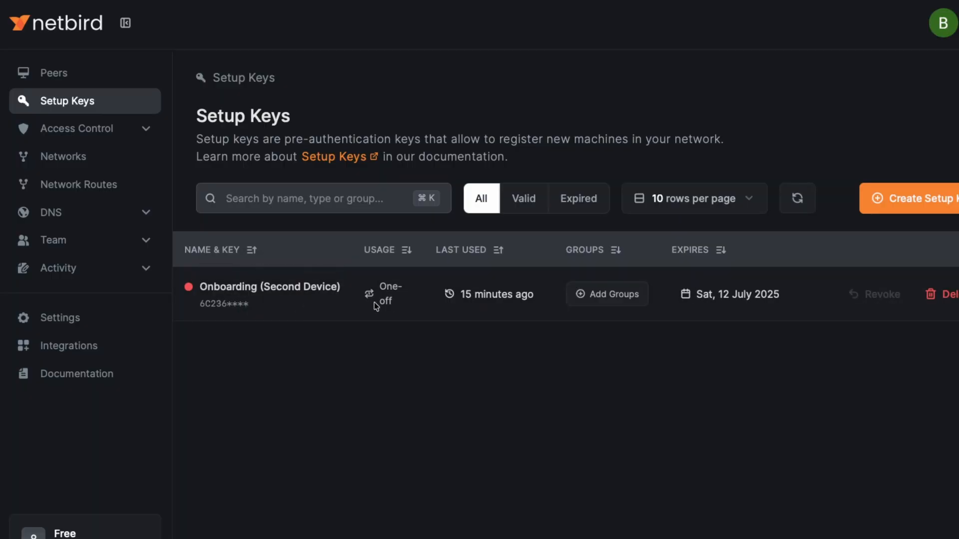
pyautogui.moveTo(184, 277)
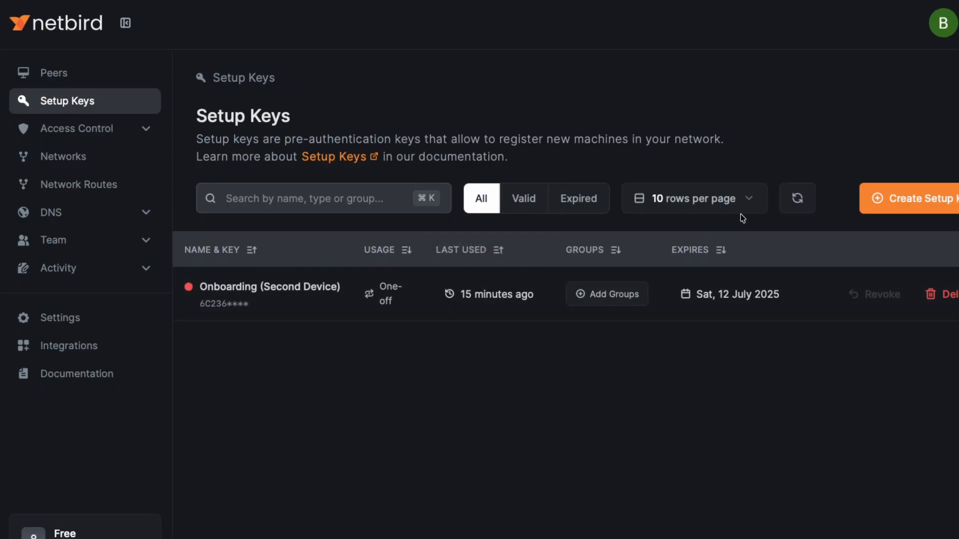
pyautogui.click(914, 198)
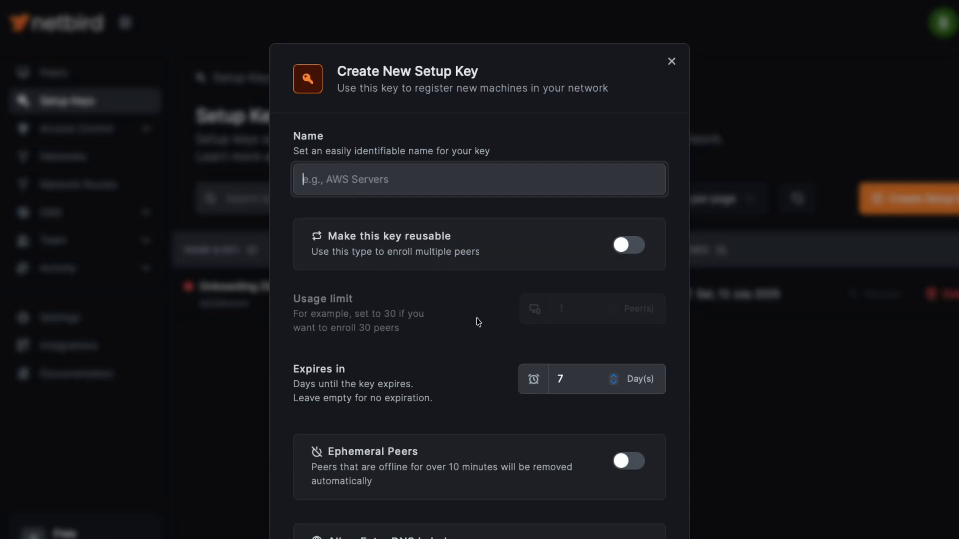
pyautogui.scroll(-3)
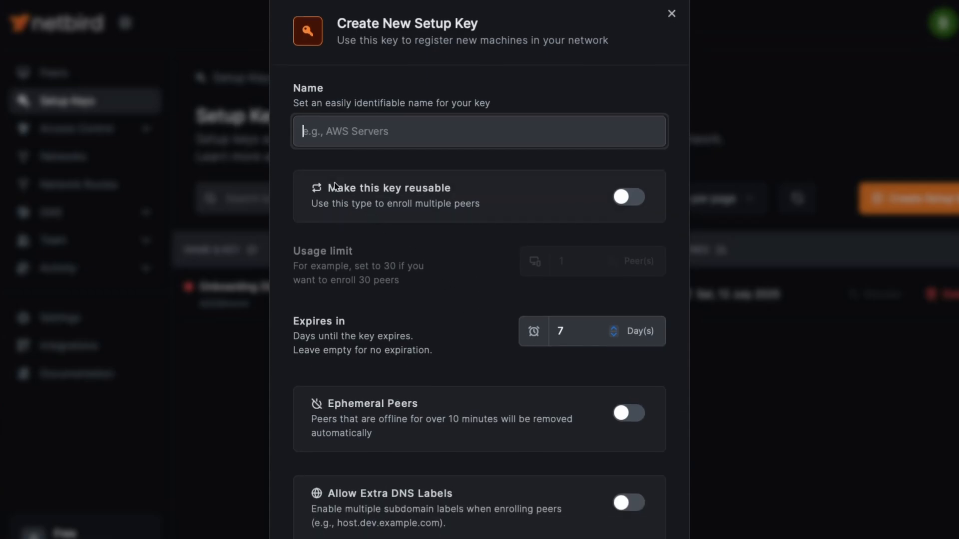
pyautogui.click(629, 197)
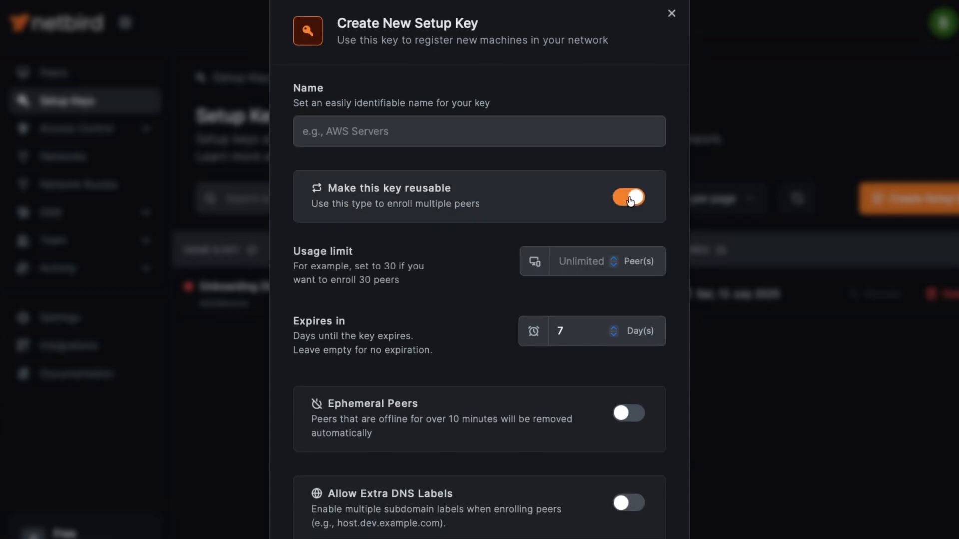
pyautogui.scroll(-3)
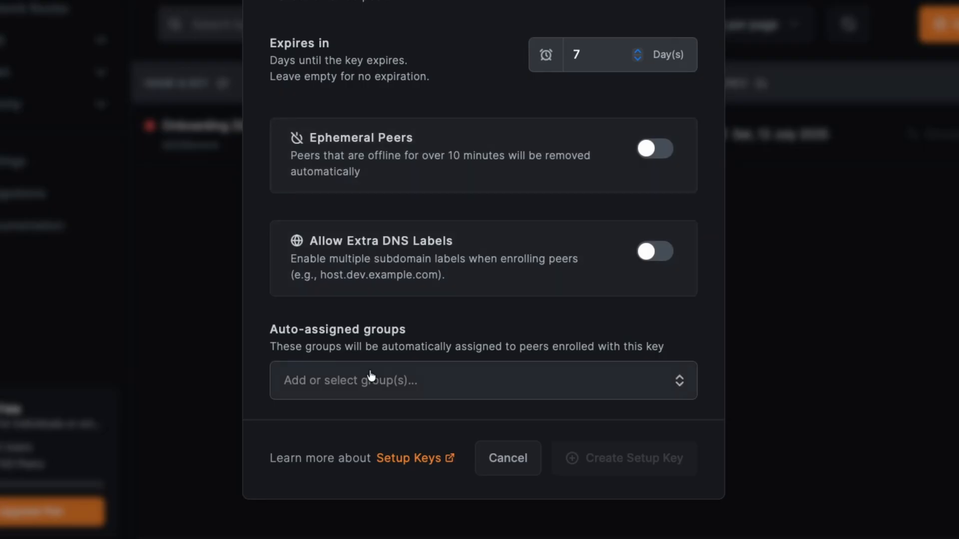
pyautogui.moveTo(367, 379)
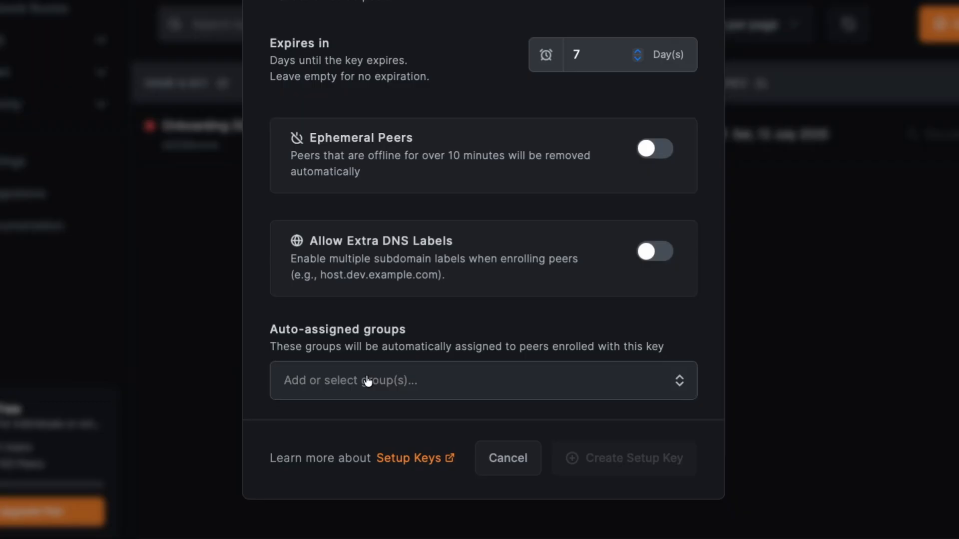
pyautogui.write('Offsite')
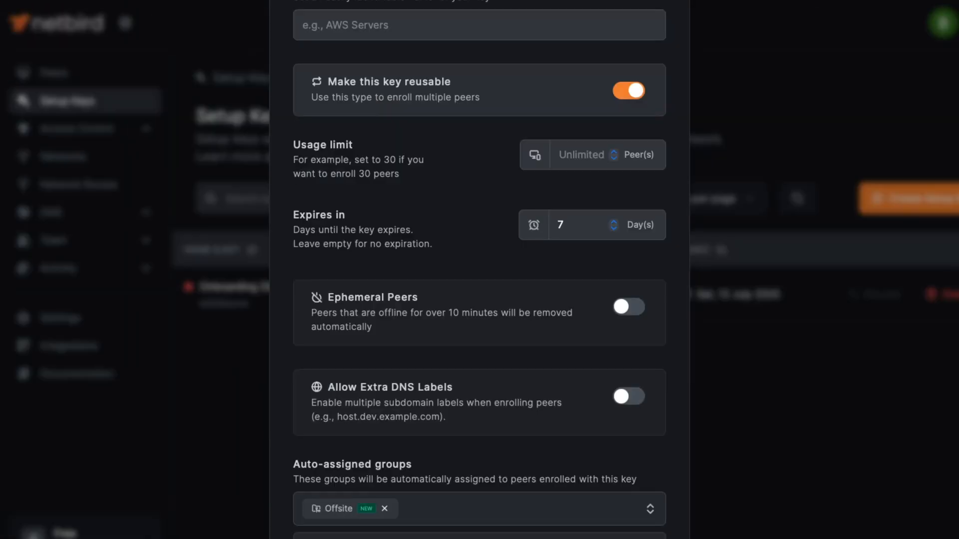
pyautogui.scroll(3)
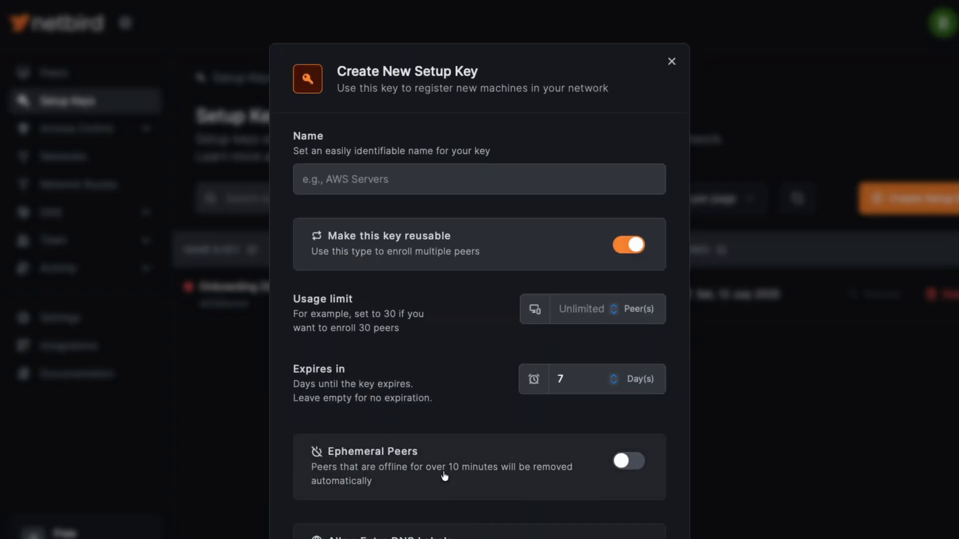
pyautogui.write('3')
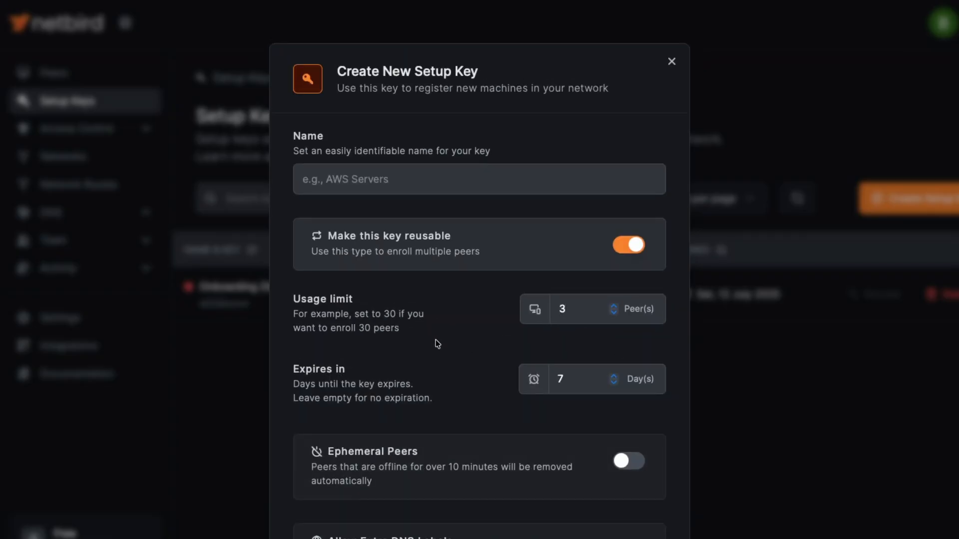
pyautogui.scroll(-3)
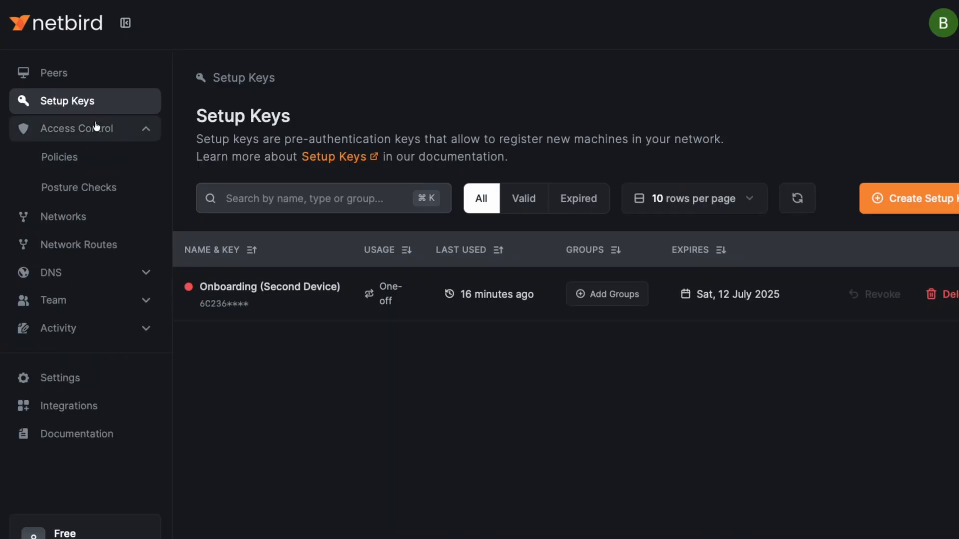
# Step: Show the Access Control Policies list with the active allow-all Default policy
pyautogui.click(59, 156)
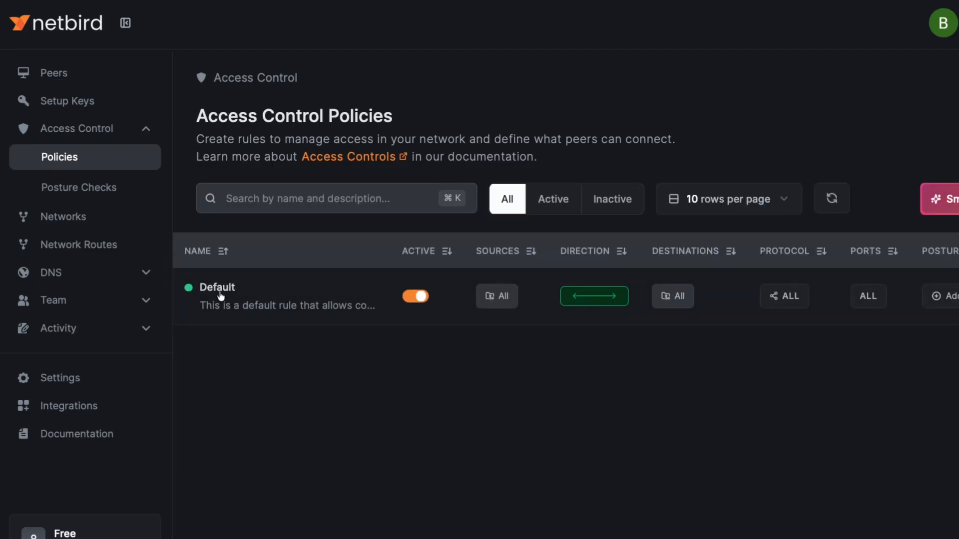
pyautogui.moveTo(496, 296)
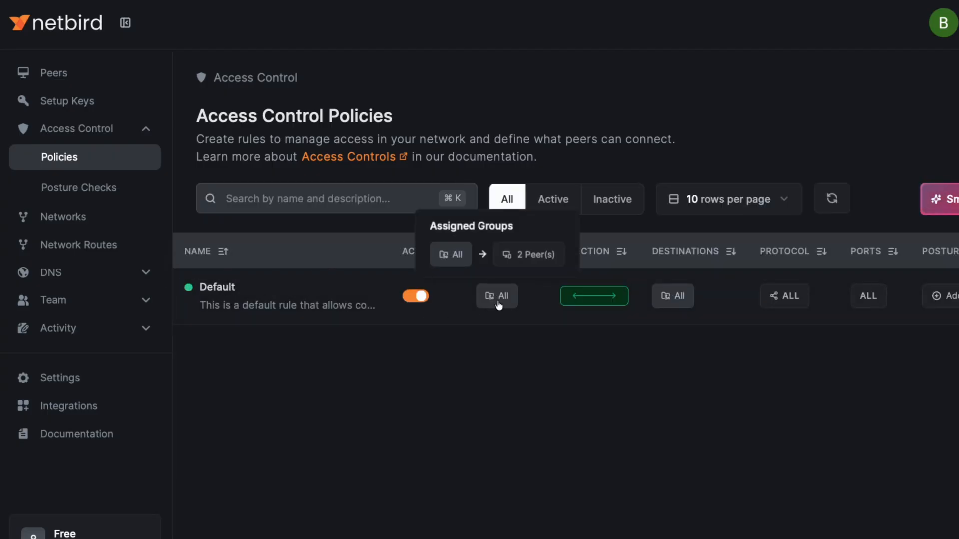
pyautogui.moveTo(672, 297)
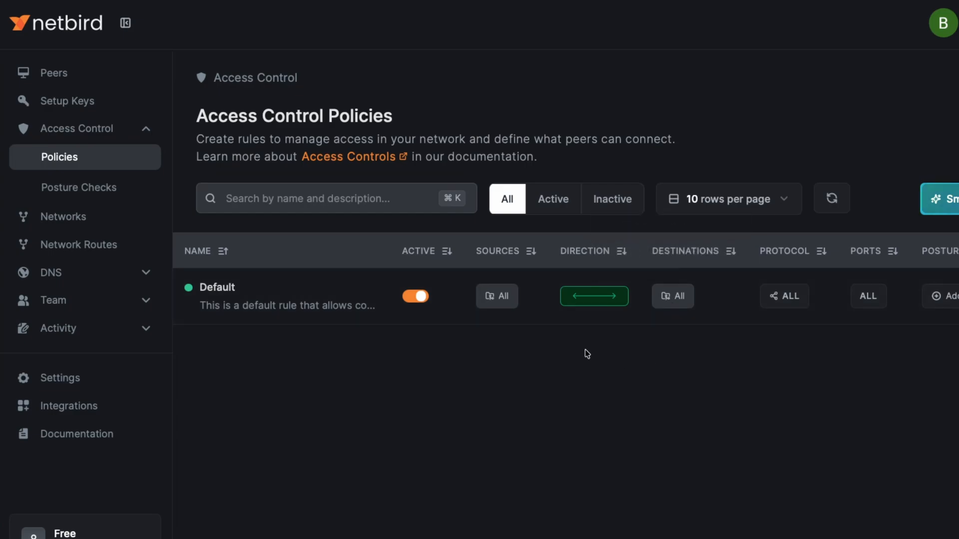
pyautogui.moveTo(573, 352)
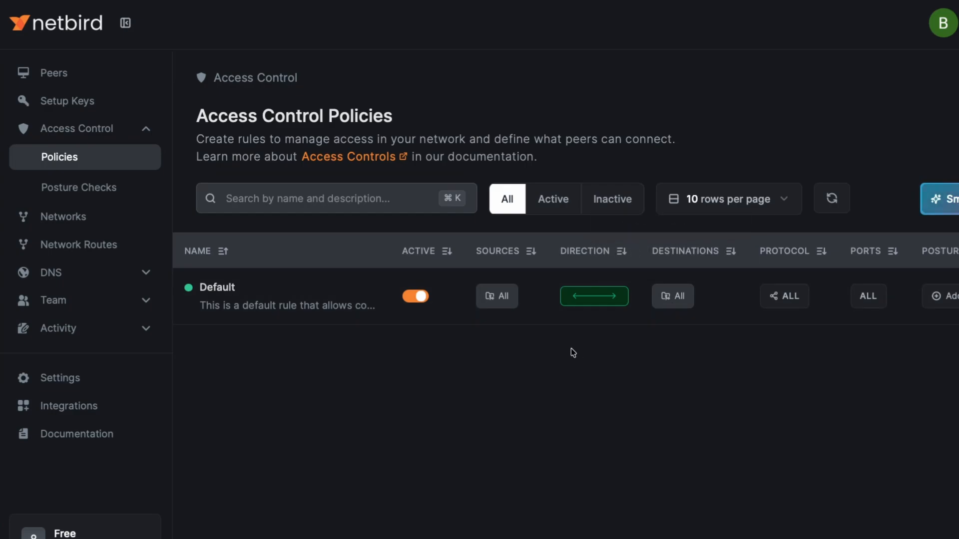
pyautogui.moveTo(479, 334)
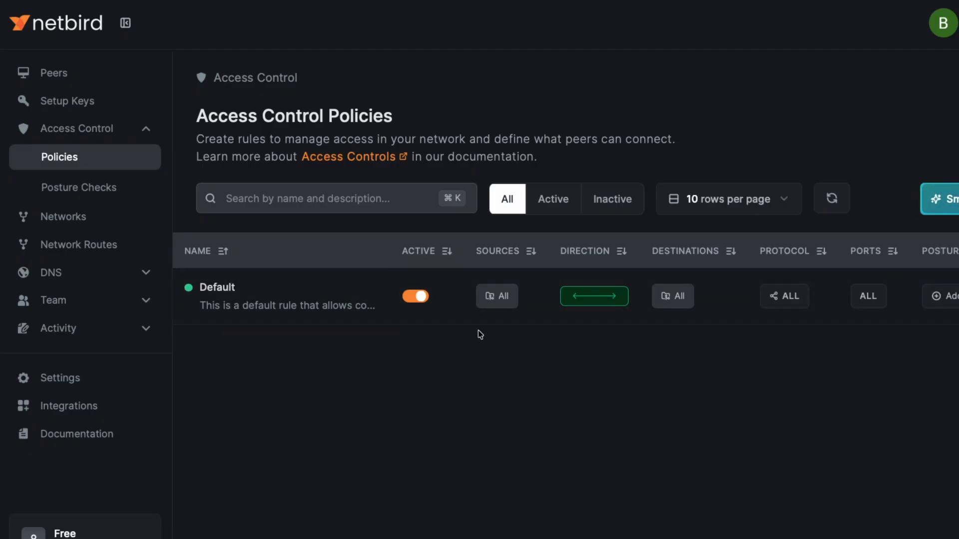
pyautogui.moveTo(831, 198)
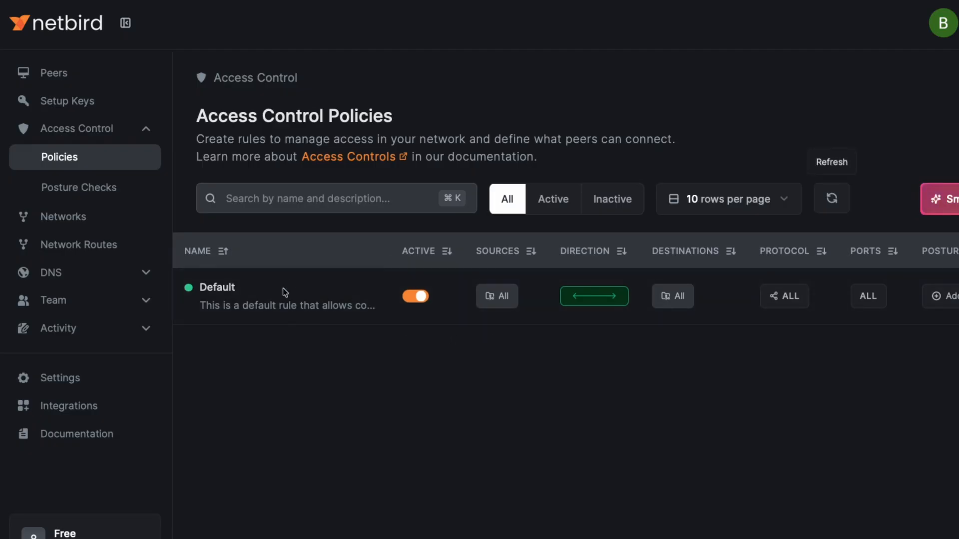
pyautogui.moveTo(102, 301)
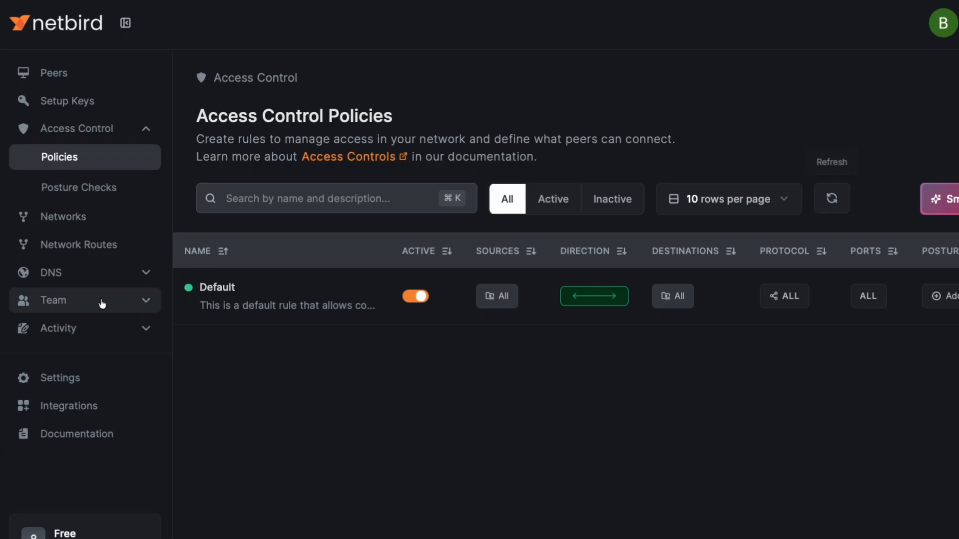
# Step: Assign the Admin group to the owner user under Team > Users and save it, returning to the peers list
pyautogui.click(54, 300)
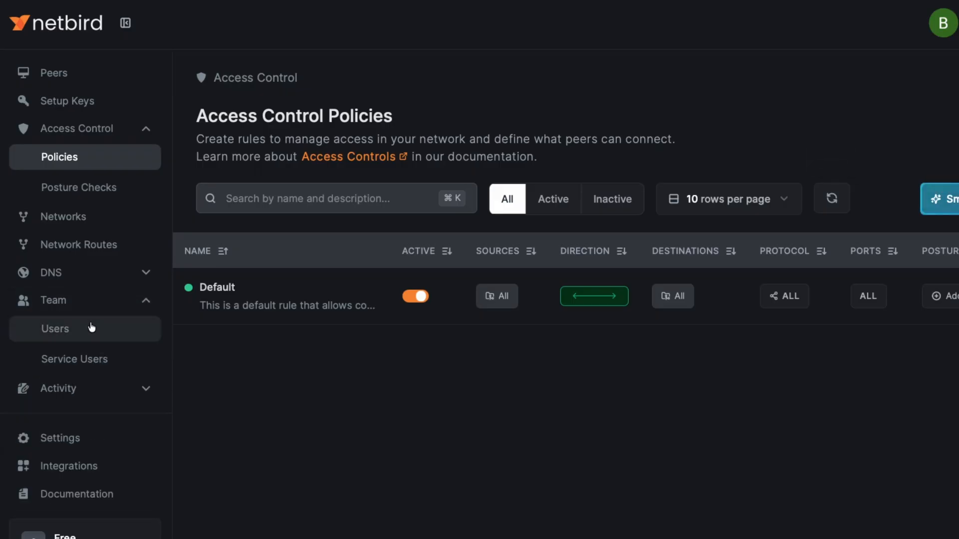
pyautogui.click(55, 328)
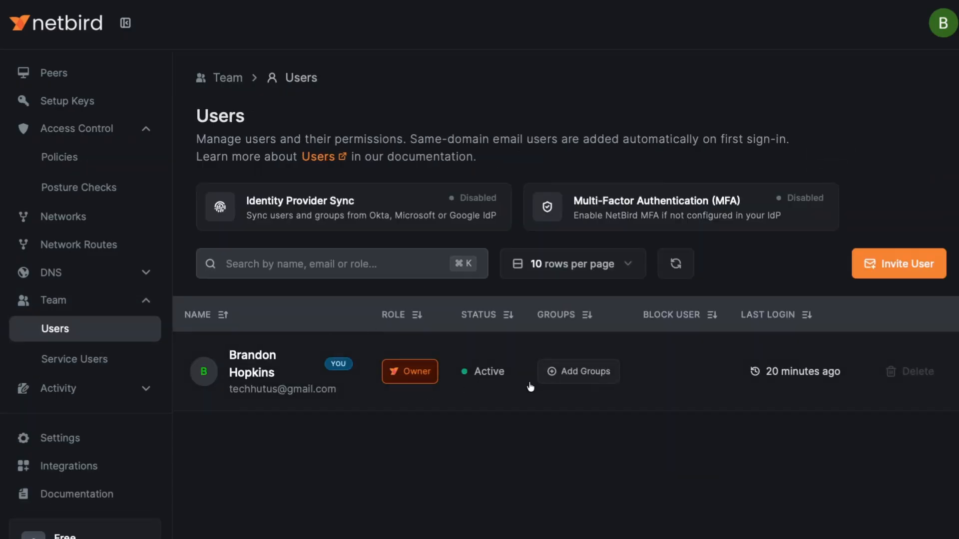
pyautogui.click(577, 371)
pyautogui.write('Admin')
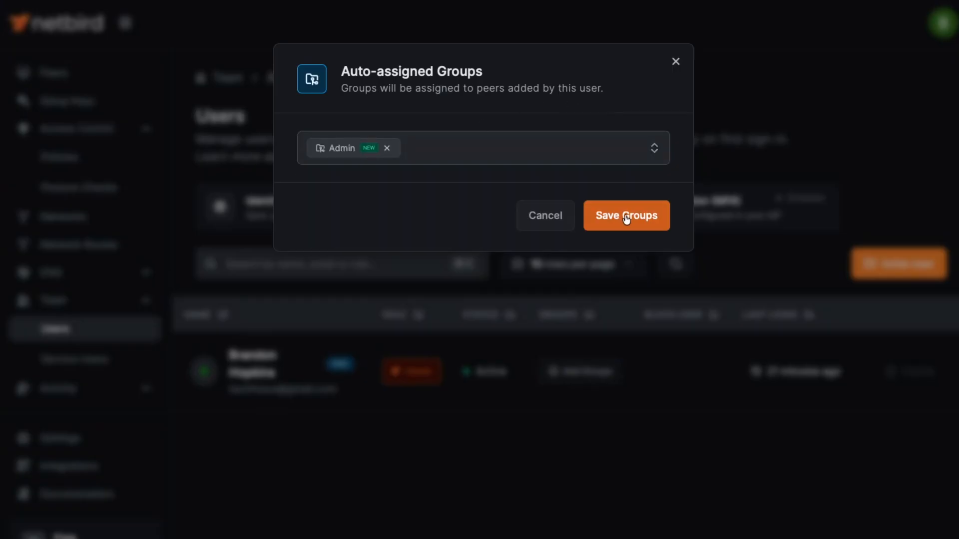
pyautogui.click(626, 216)
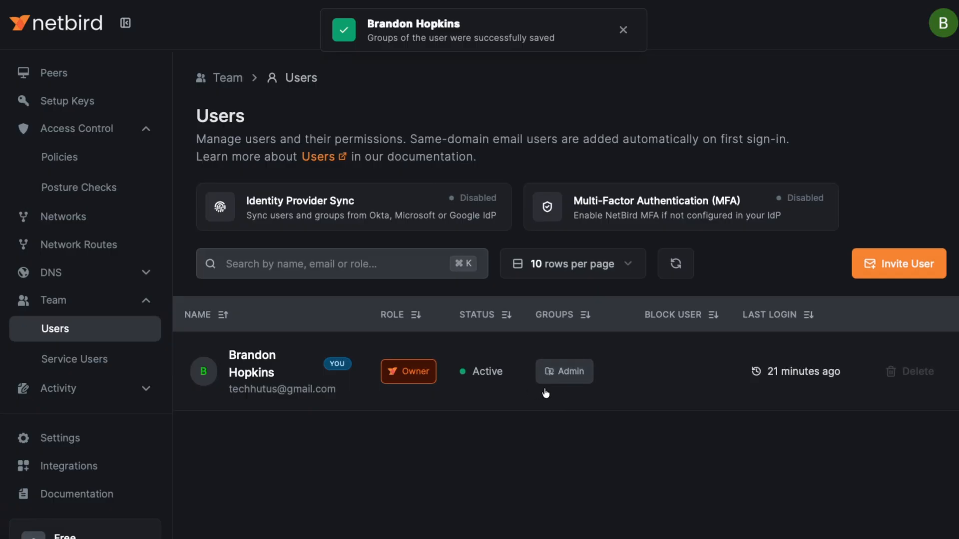
pyautogui.click(54, 72)
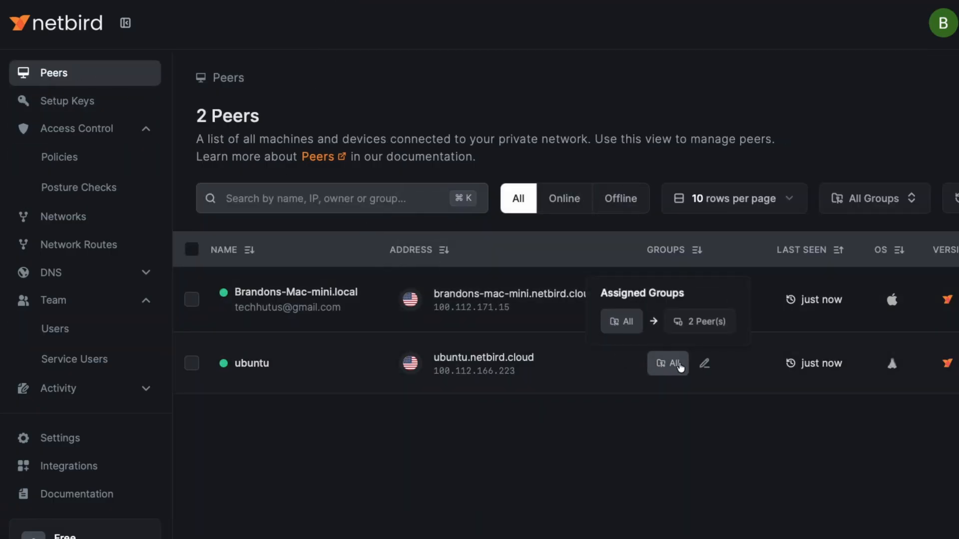
# Step: Enter Homelab on the ubuntu peer's groups, then save the Mac mini peer's groups as Admin and All
pyautogui.click(667, 363)
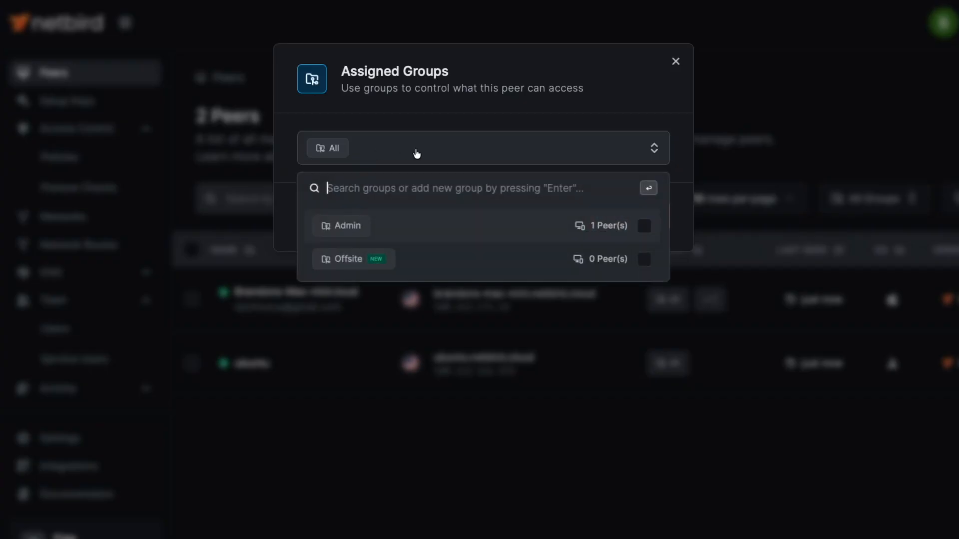
pyautogui.write('Homelab')
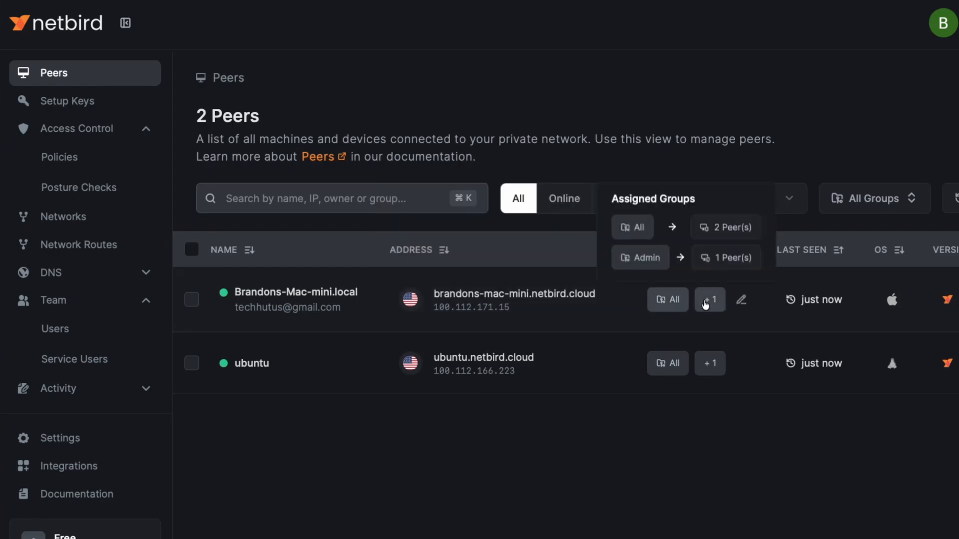
pyautogui.click(709, 299)
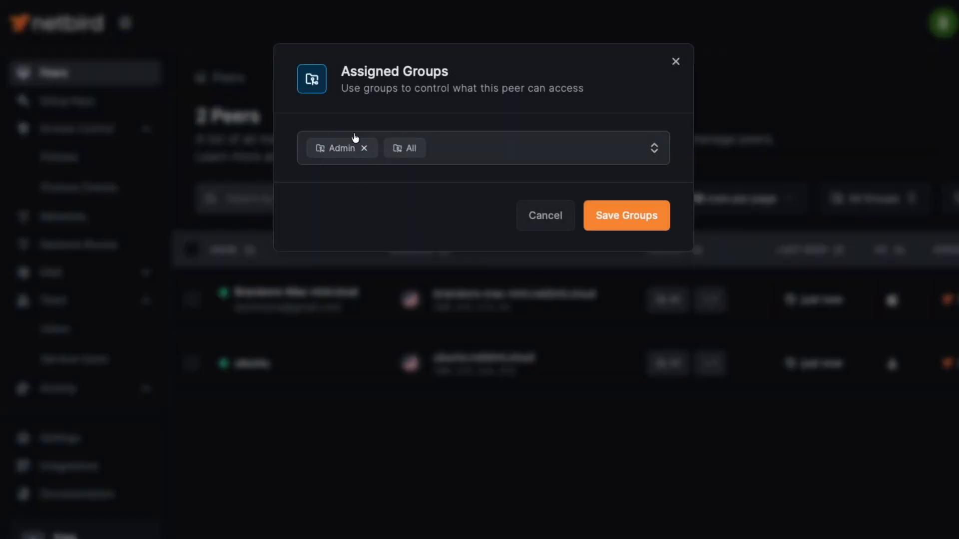
pyautogui.moveTo(633, 220)
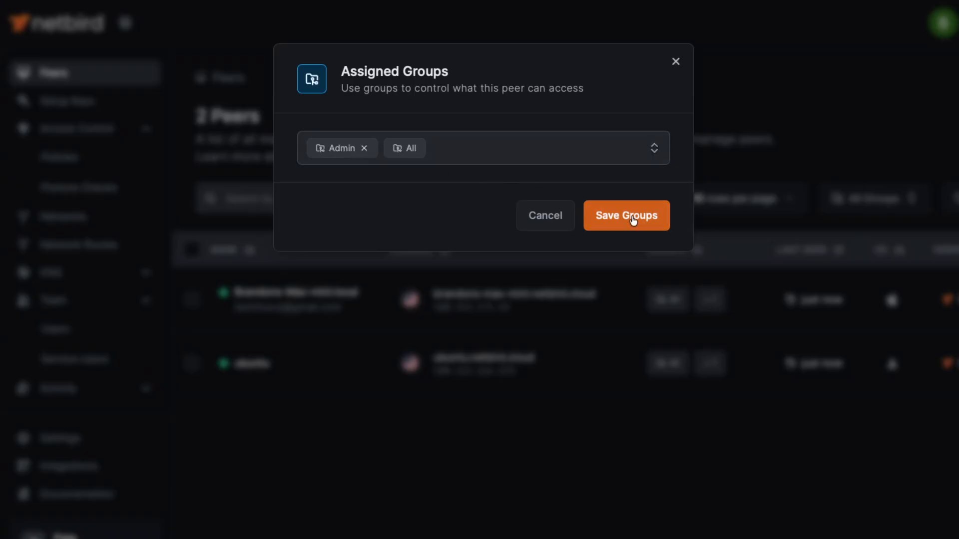
pyautogui.click(625, 216)
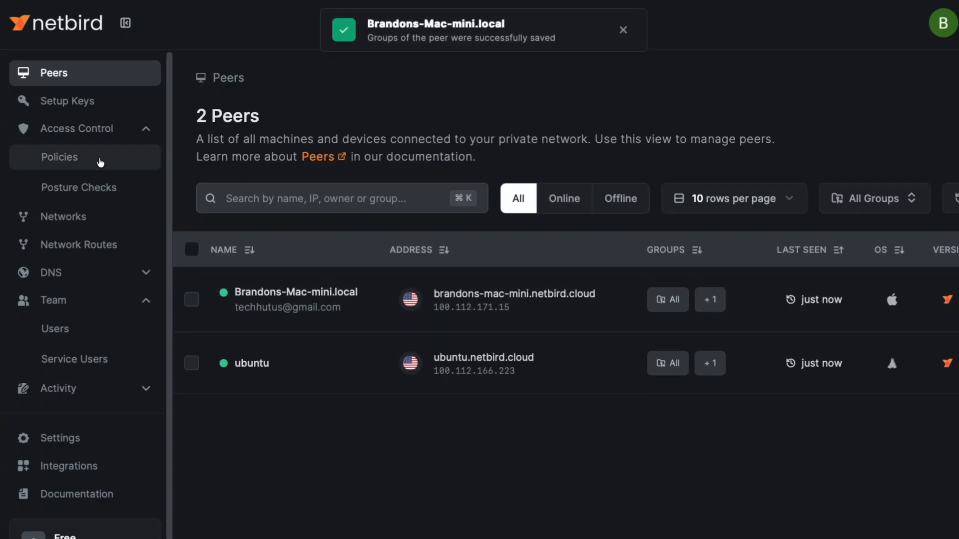
# Step: Draft a new access policy with source Admin and destination Homelab and continue to posture checks
pyautogui.click(59, 157)
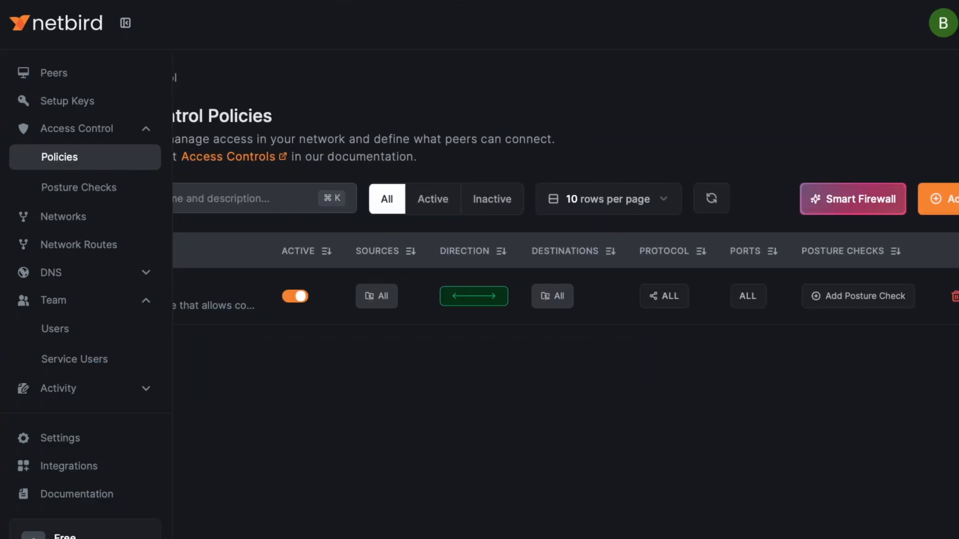
pyautogui.click(944, 198)
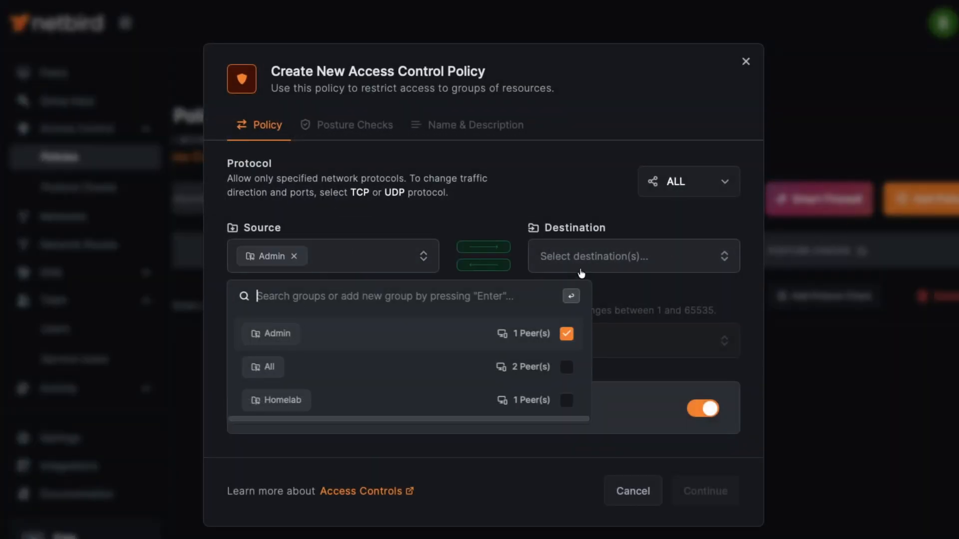
pyautogui.click(630, 256)
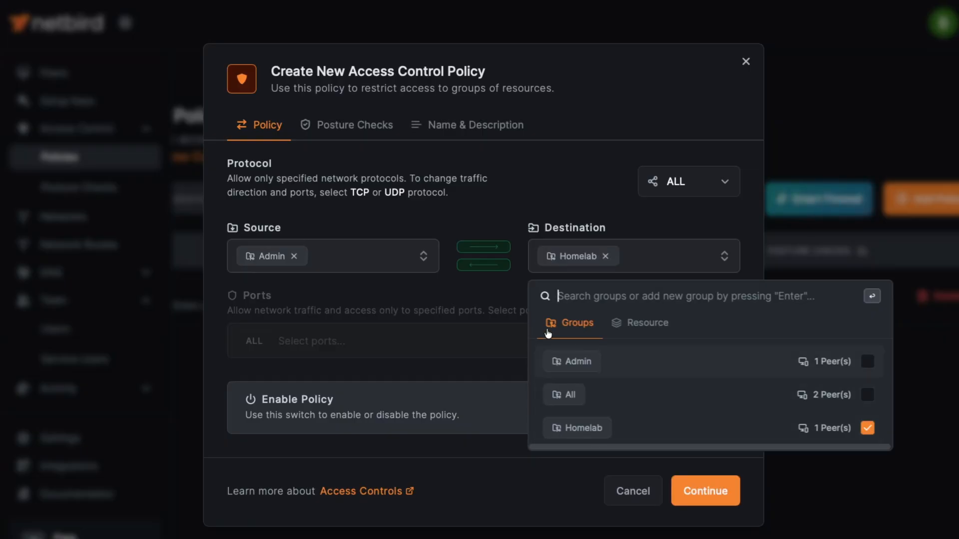
pyautogui.click(687, 180)
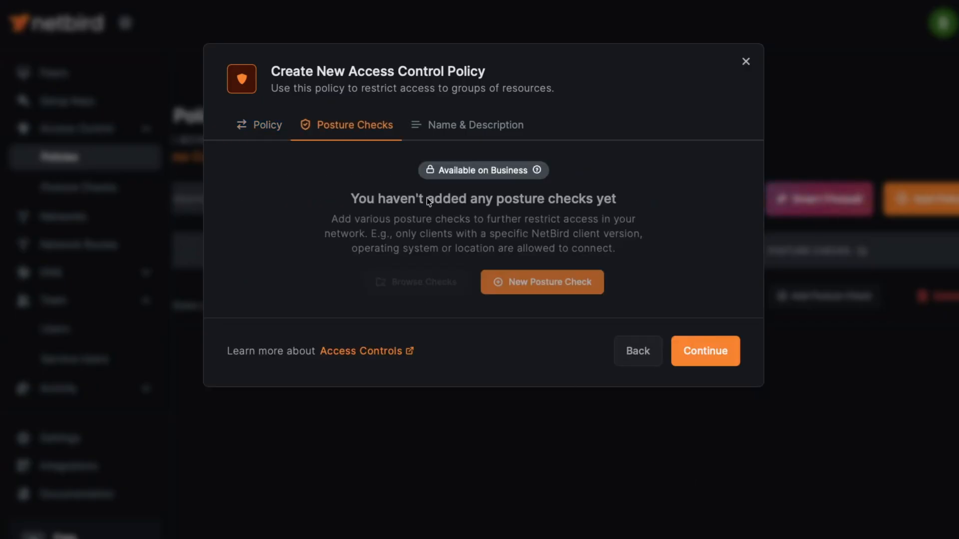
pyautogui.moveTo(665, 199)
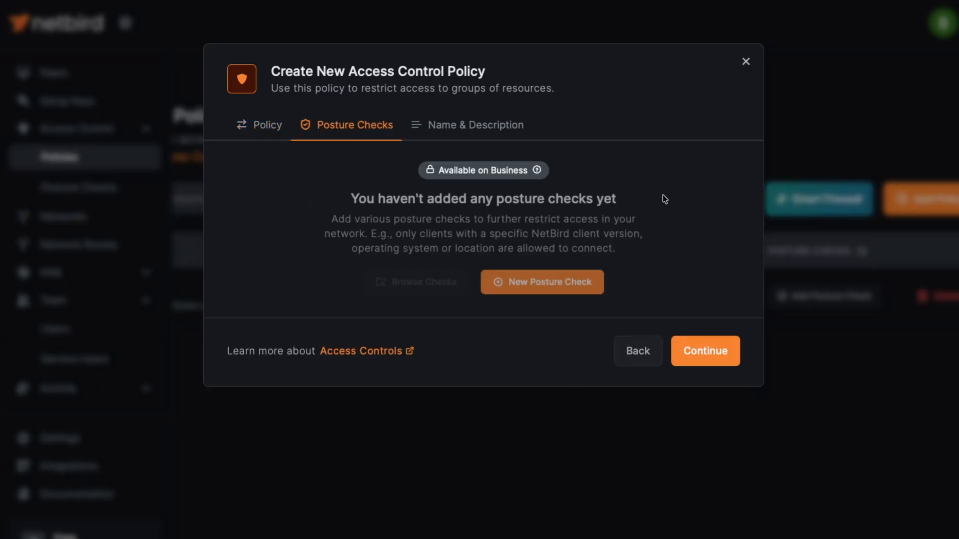
# Step: Begin a Process posture check with Windows path 'Windows Defender\Platform\4.18.2011.6-0\MpCmdRun.exe'
pyautogui.click(541, 281)
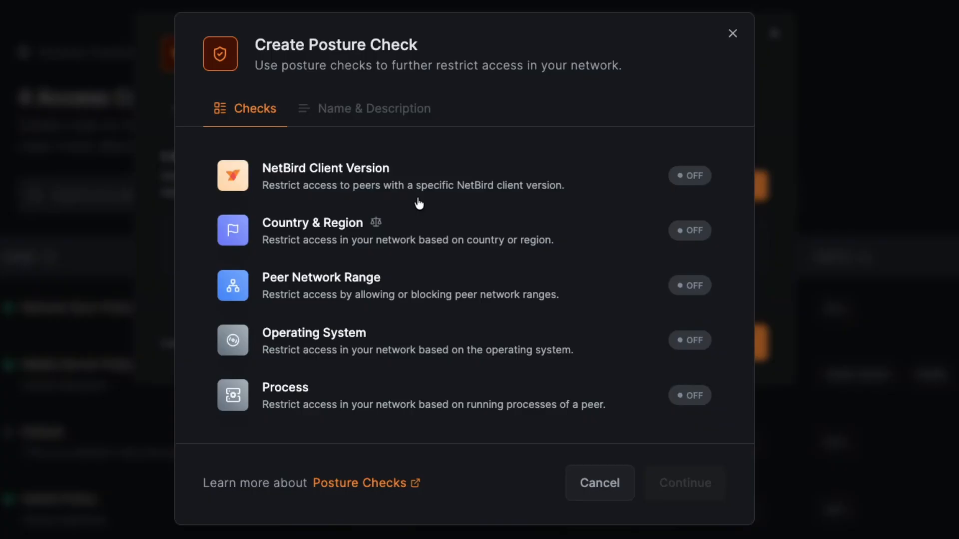
pyautogui.moveTo(334, 232)
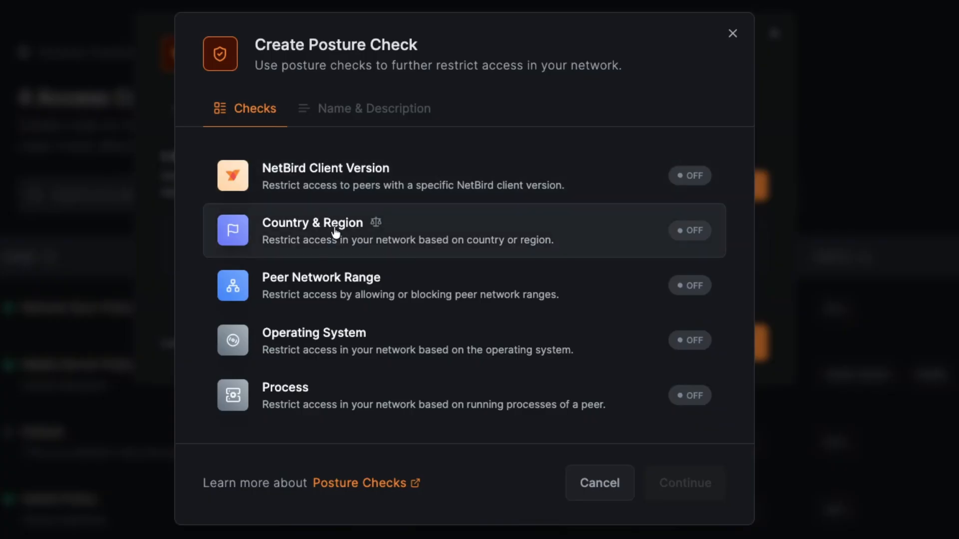
pyautogui.moveTo(329, 397)
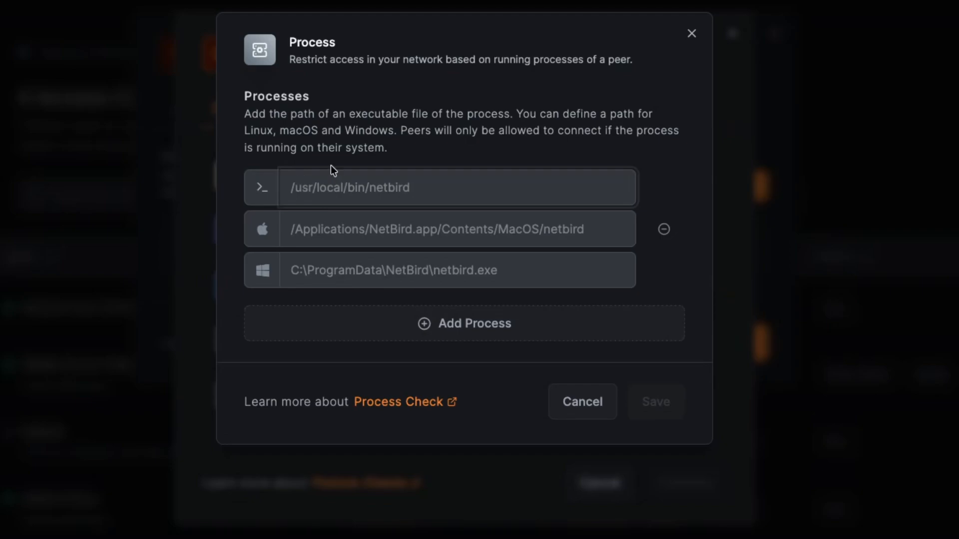
pyautogui.write('Windows Defender\\Platform\\4.18.2011.6-0\\MpCmdRun.exe')
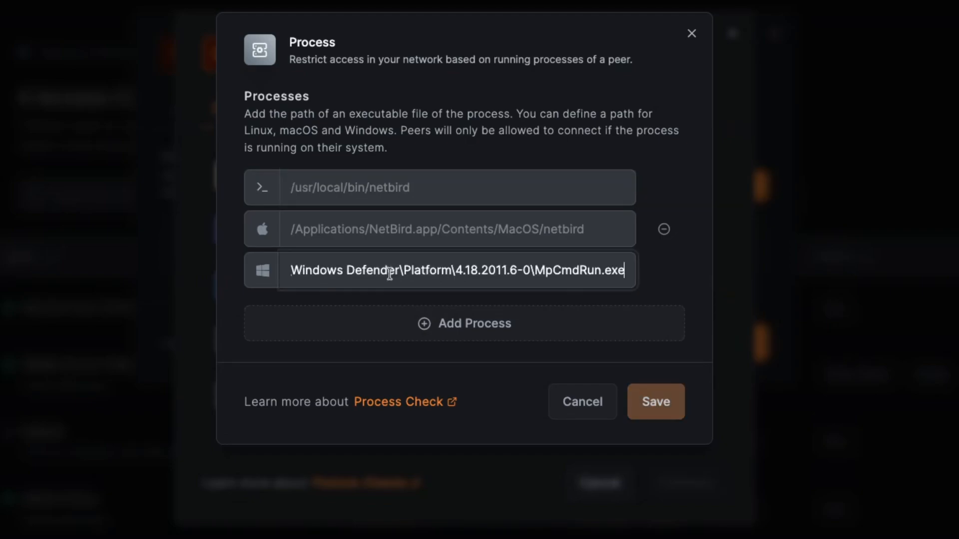
pyautogui.moveTo(565, 271)
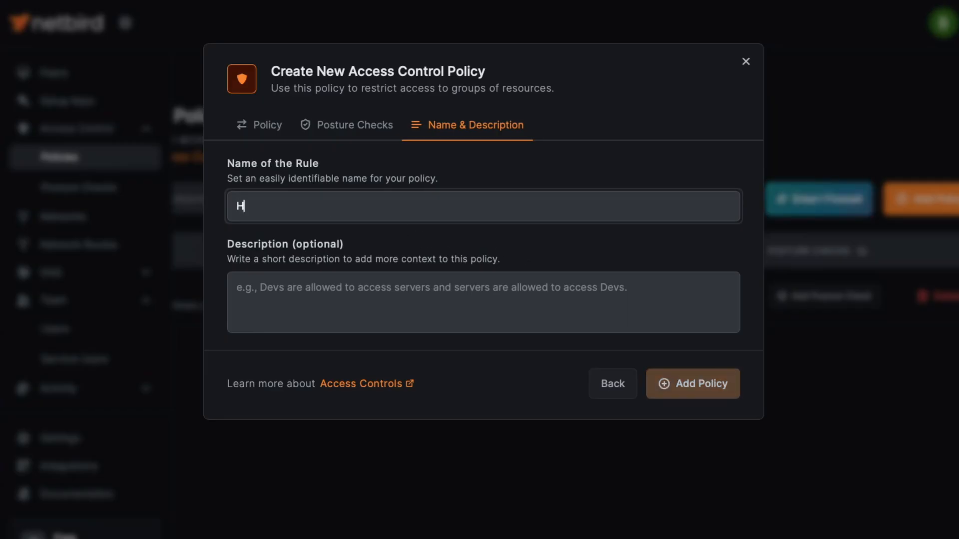
# Step: Name the rule Homelab and add it, creating the Admin-to-Homelab policy next to Default
pyautogui.write('omelab')
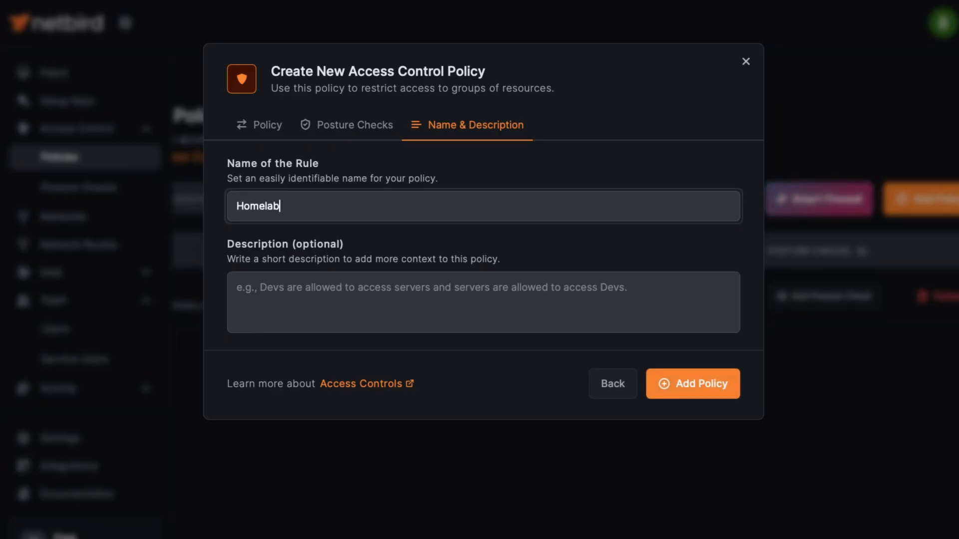
pyautogui.click(692, 383)
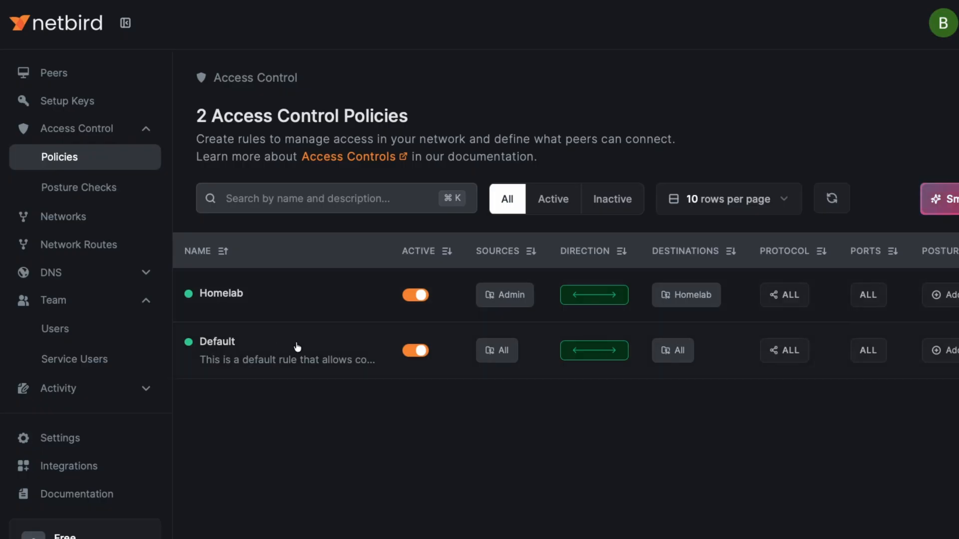
# Step: Switch the Default policy off and leave the Homelab policy toggled active
pyautogui.click(415, 350)
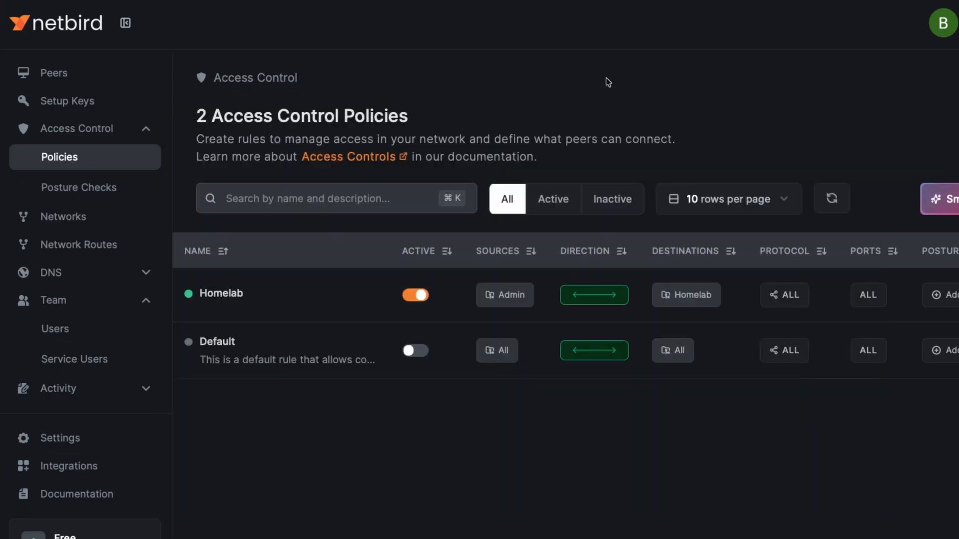
pyautogui.click(415, 295)
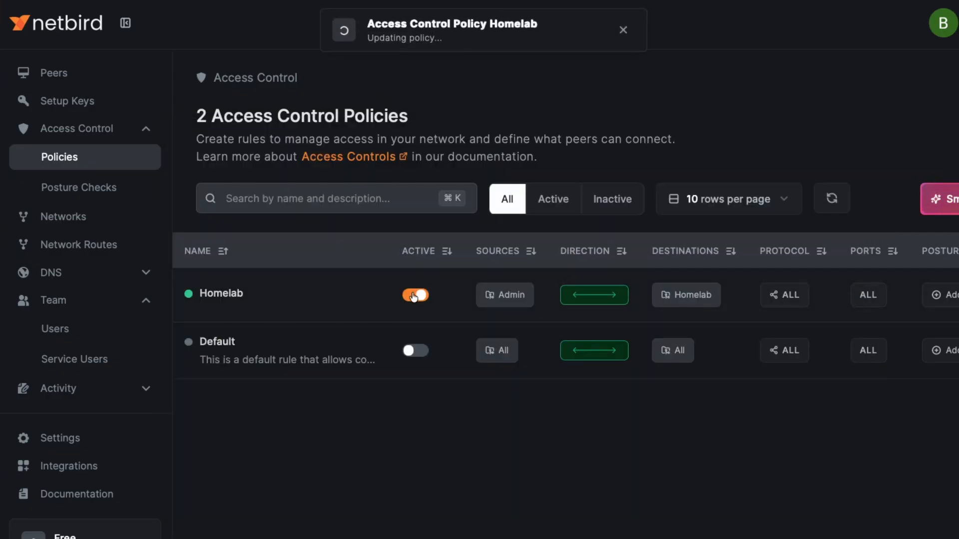
pyautogui.click(415, 296)
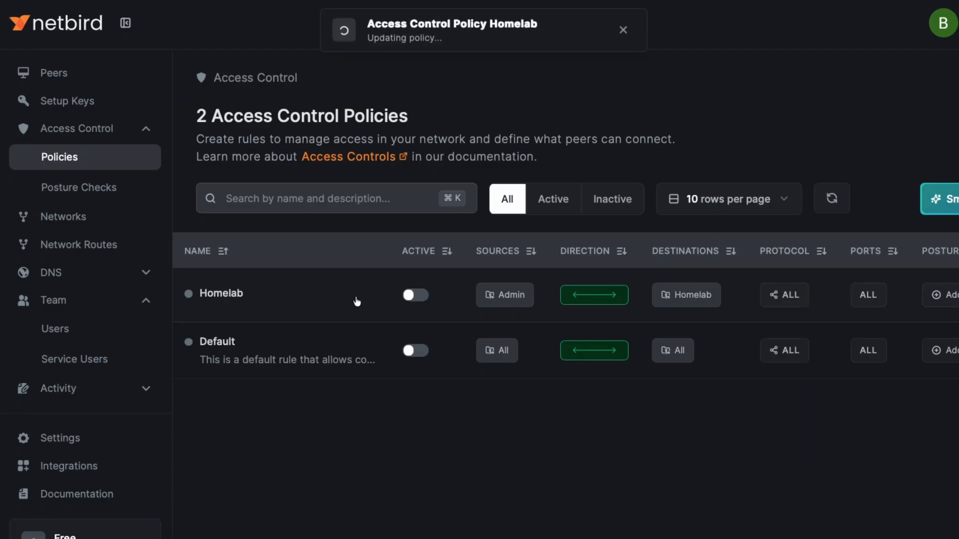
pyautogui.click(414, 295)
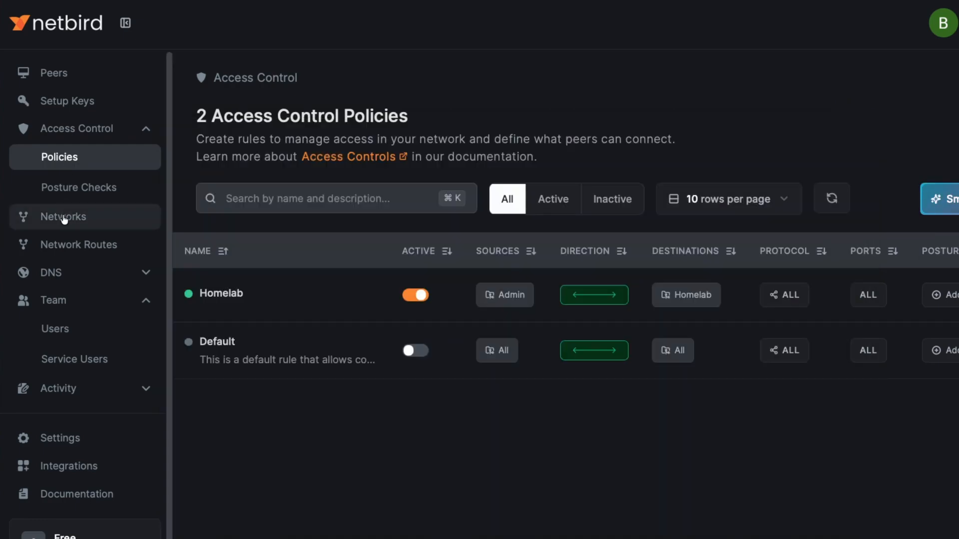
# Step: Visit the empty Networks, Network Routes and Nameservers pages, ending on DNS Settings
pyautogui.click(63, 217)
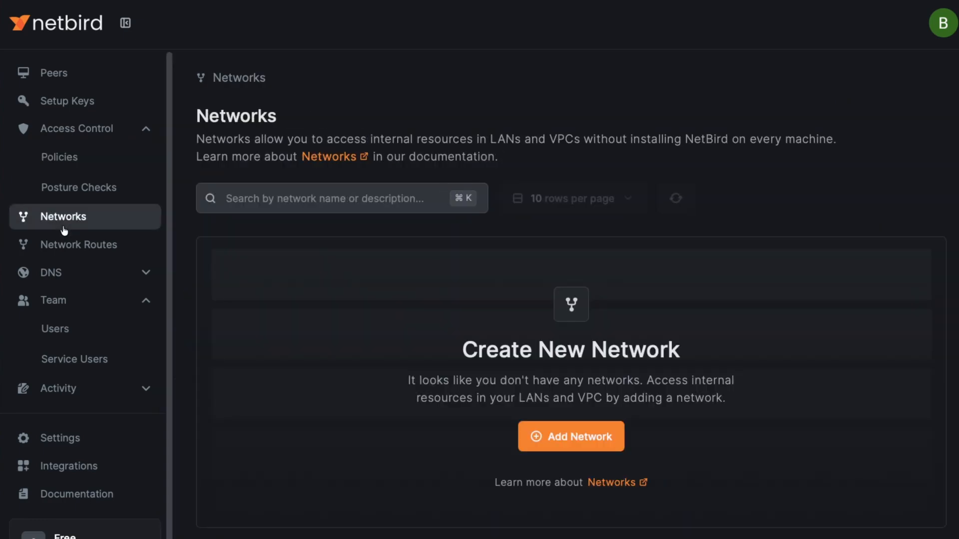
pyautogui.click(78, 245)
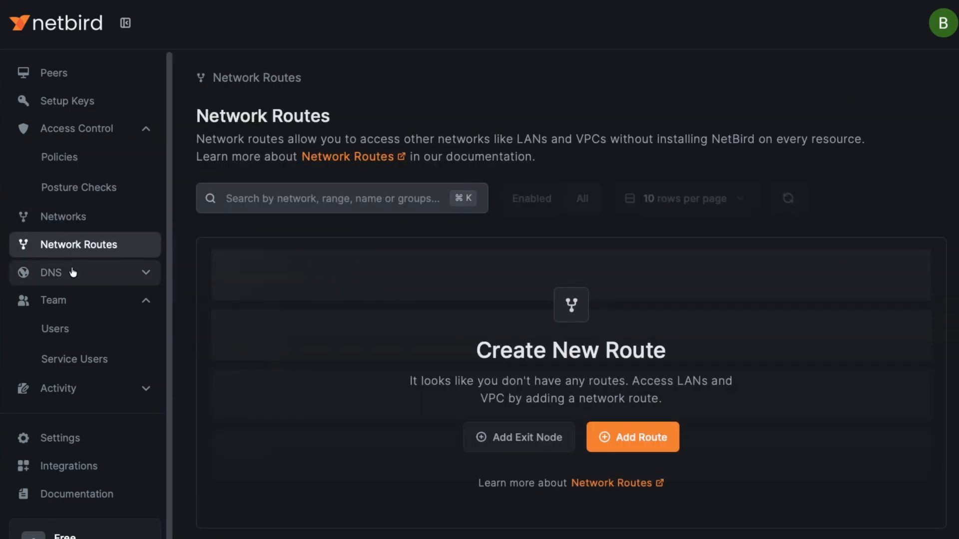
pyautogui.click(51, 272)
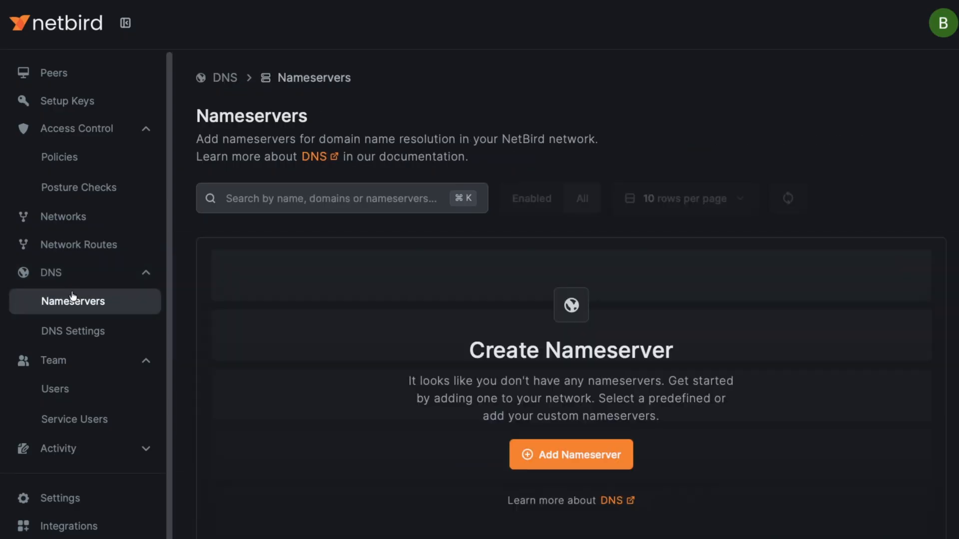
pyautogui.click(73, 330)
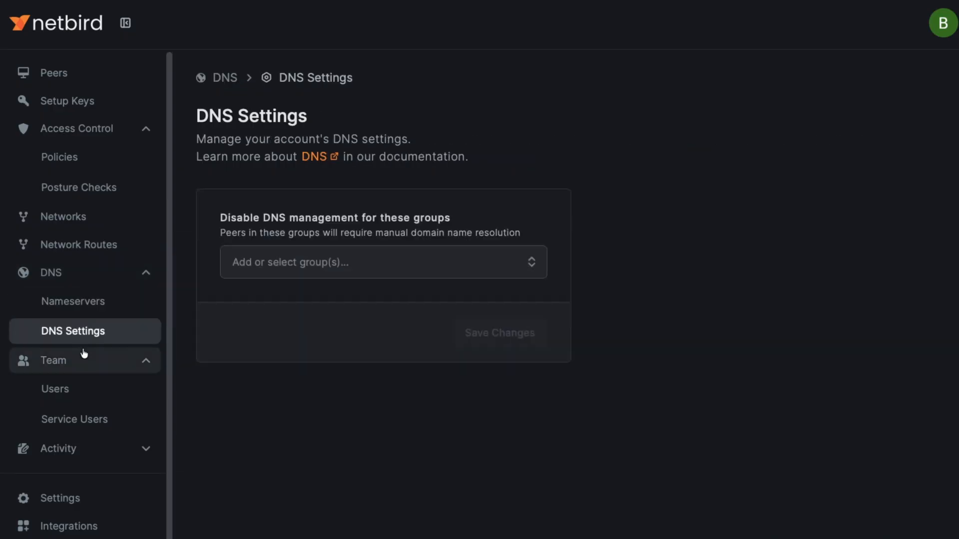
pyautogui.moveTo(69, 100)
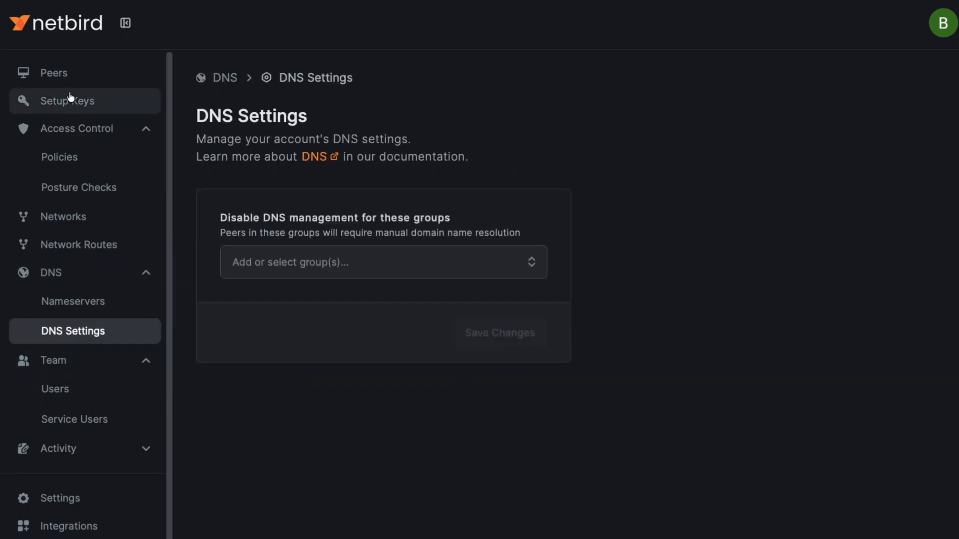